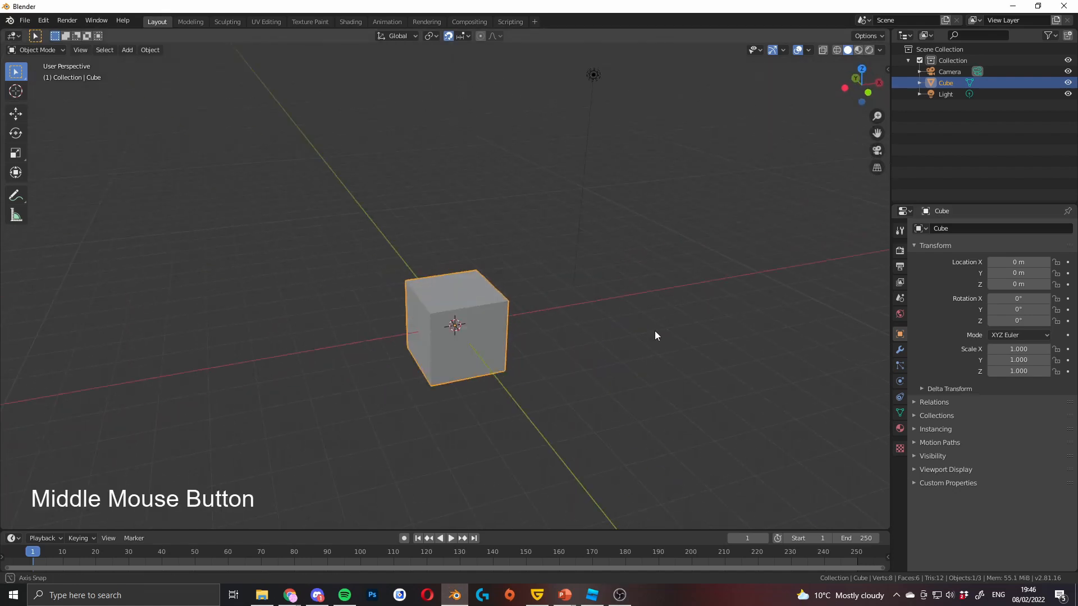
# Step: In Edit Mode, stretch Blender's default cube into a wide, thin wall slab
pyautogui.moveTo(656, 336); pyautogui.dragTo(505, 373)
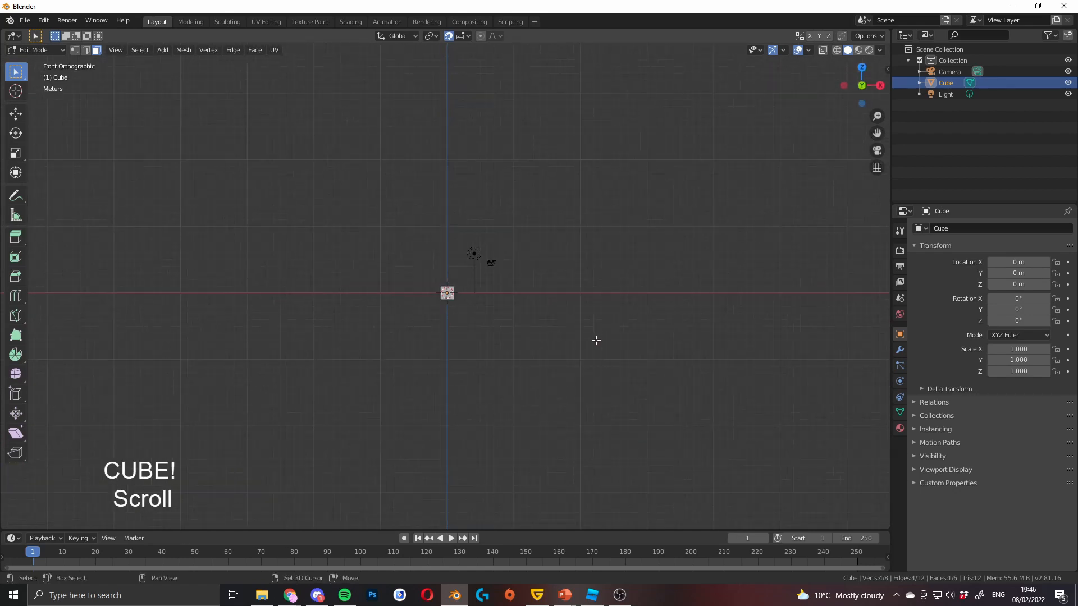
pyautogui.press('g')
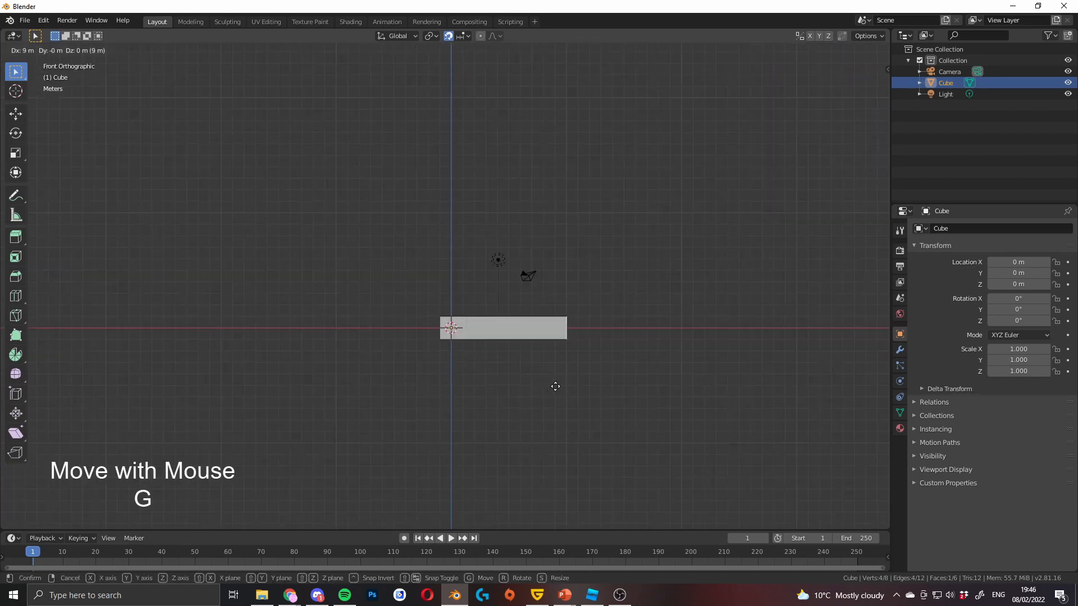
pyautogui.press('Tab')
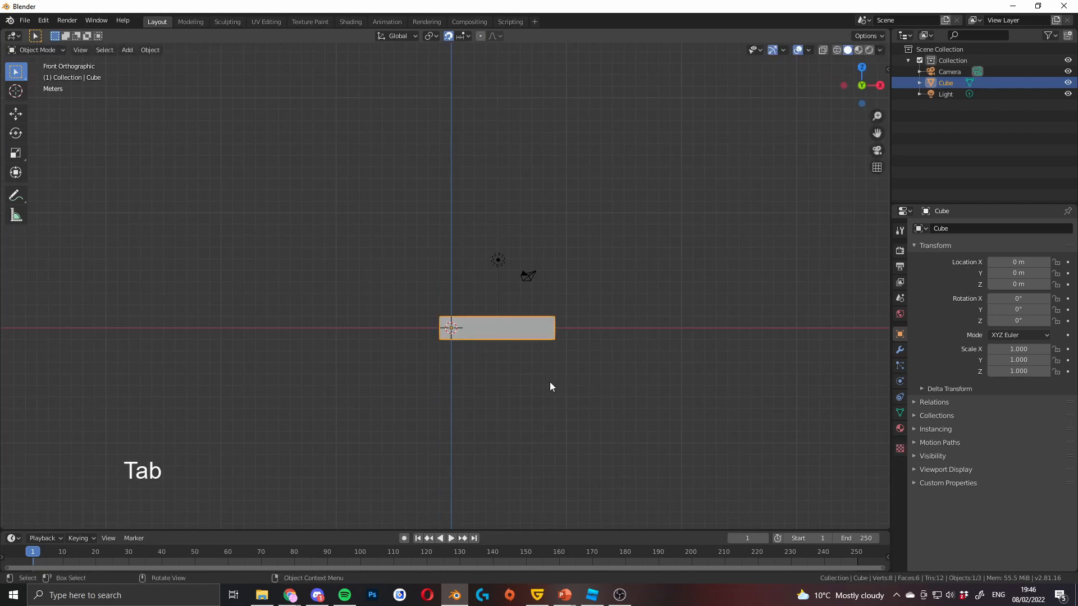
pyautogui.press('Tab')
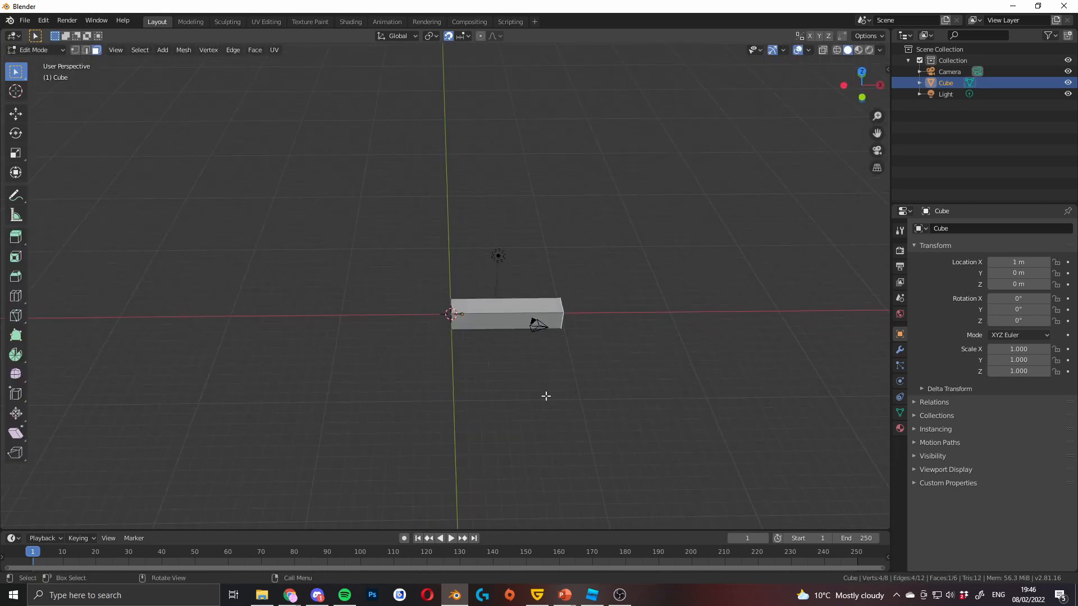
pyautogui.rightClick(509, 289)
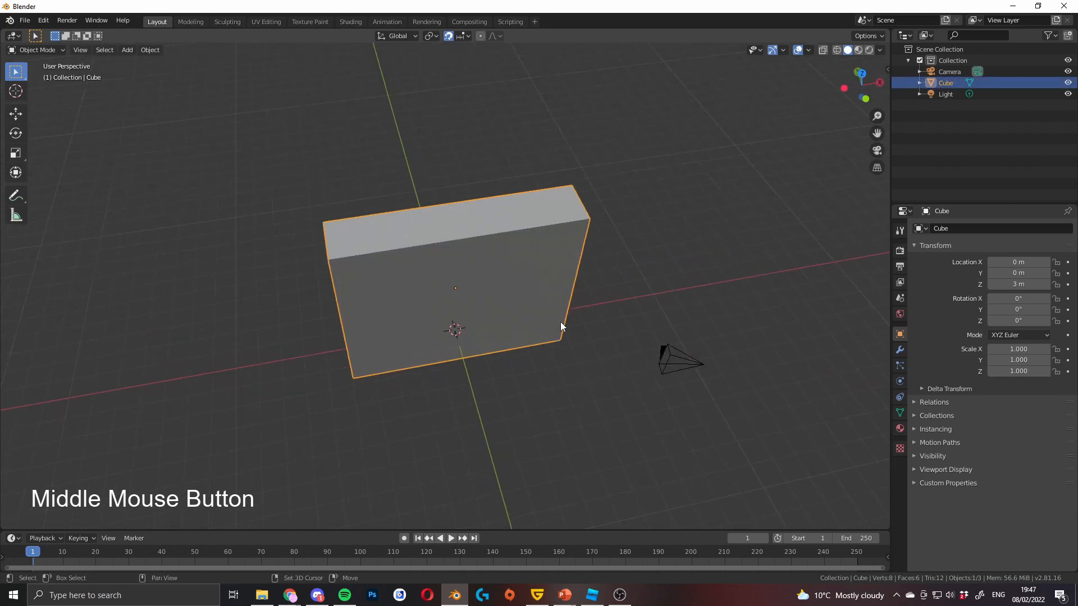
# Step: Unwrap the wall slab with Smart UV Project using the default settings
pyautogui.moveTo(561, 327); pyautogui.dragTo(615, 310)
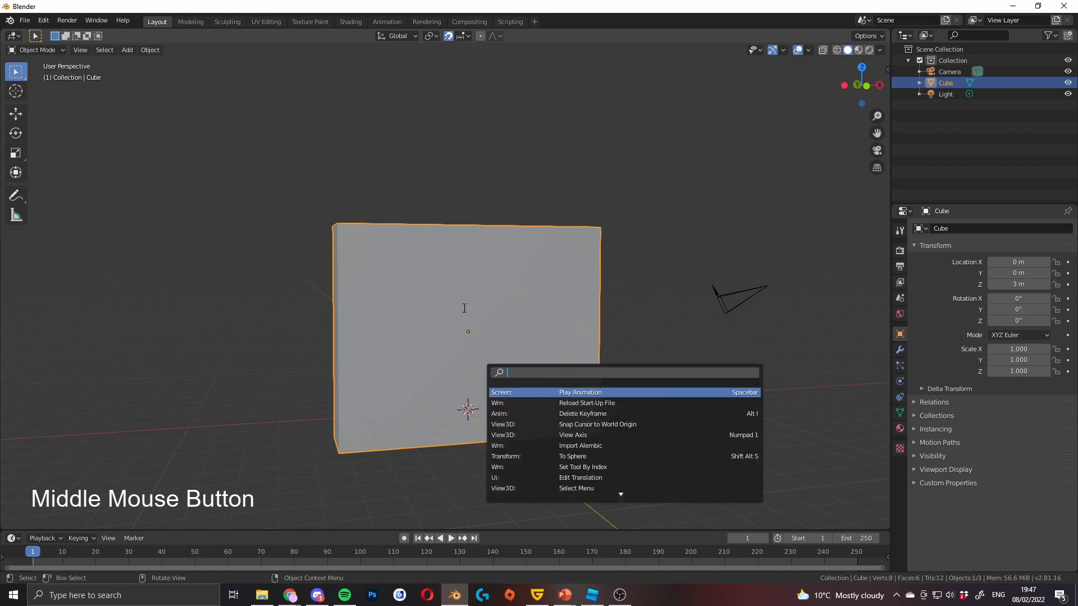
pyautogui.write('sm')
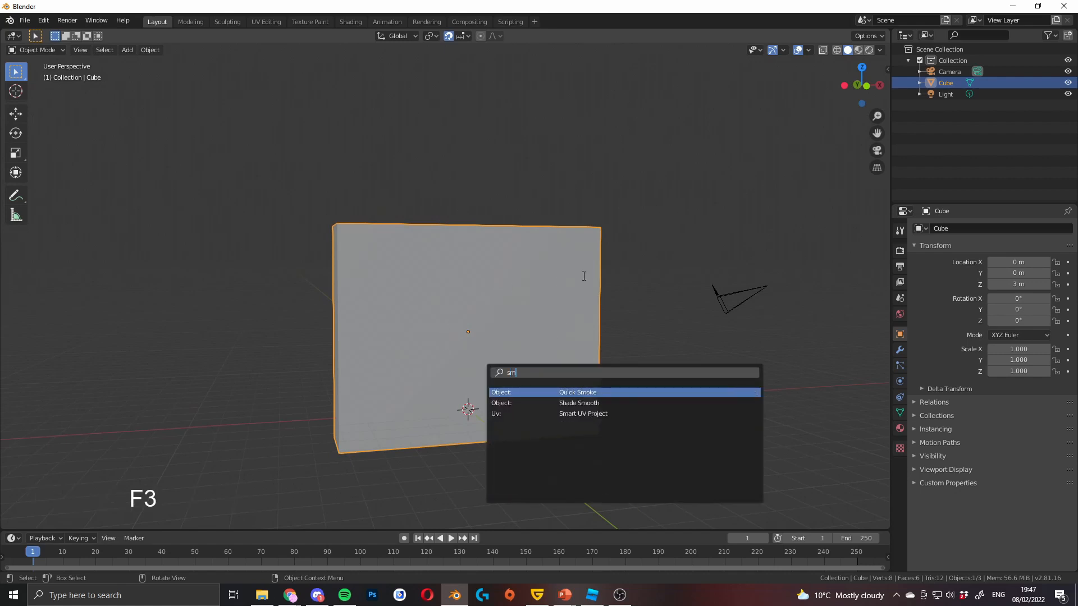
pyautogui.click(582, 413)
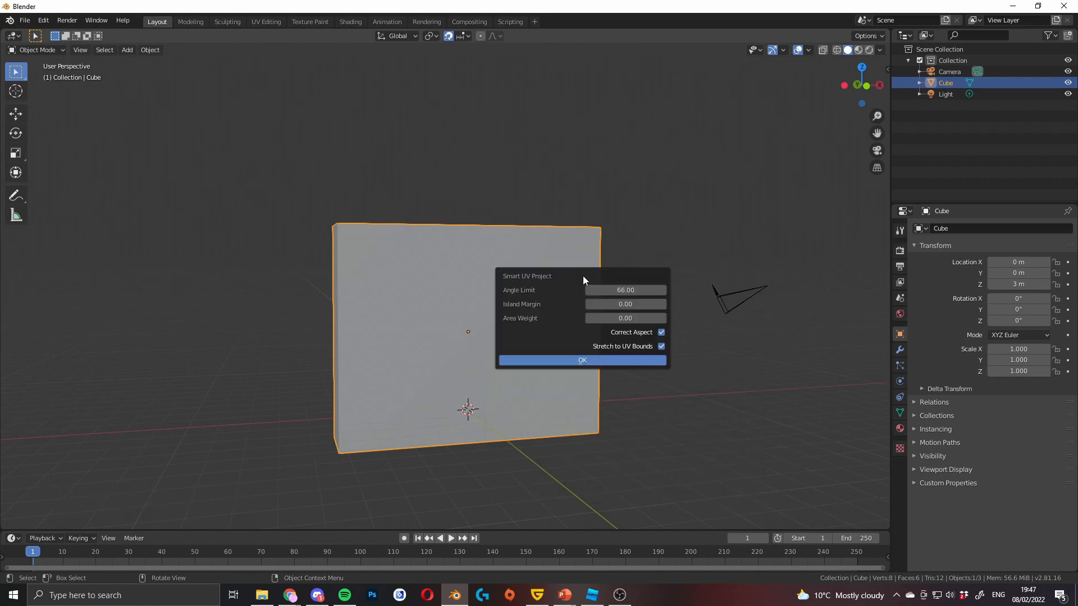
pyautogui.moveTo(625, 304)
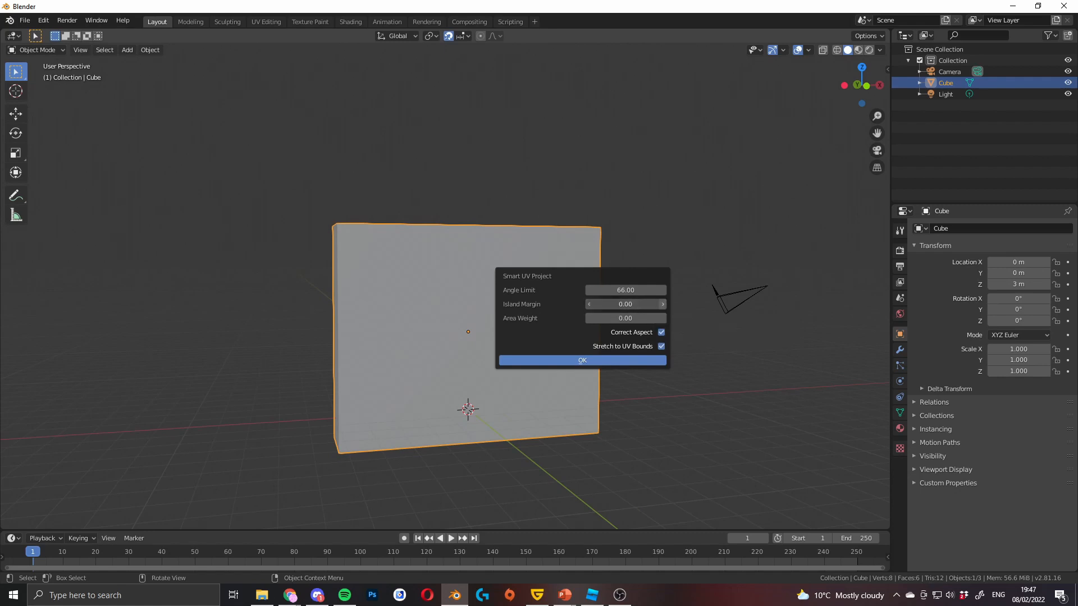
pyautogui.click(582, 361)
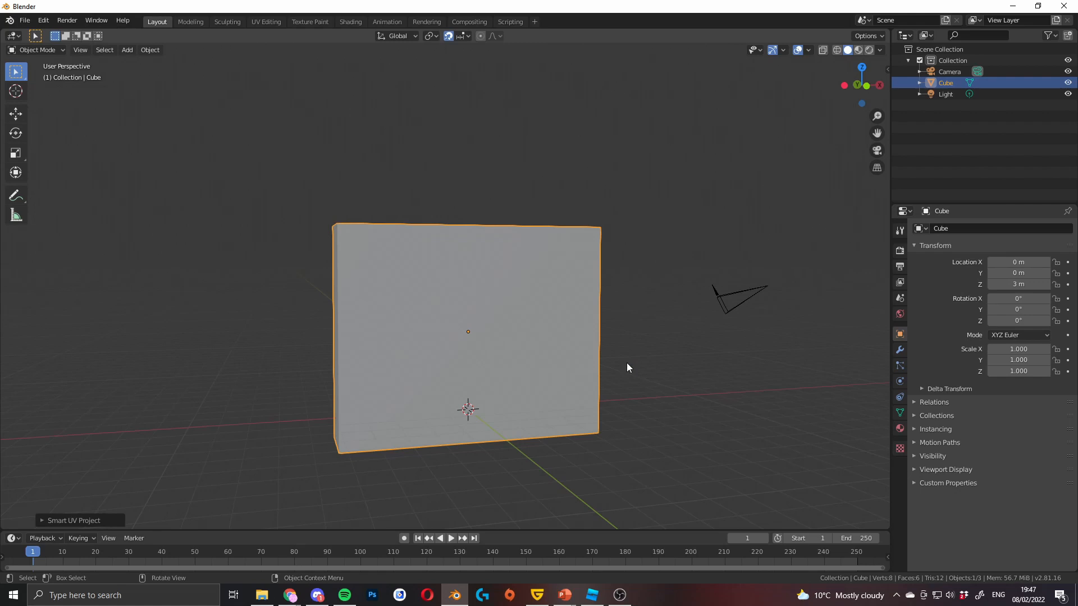
pyautogui.moveTo(626, 368); pyautogui.dragTo(412, 282)
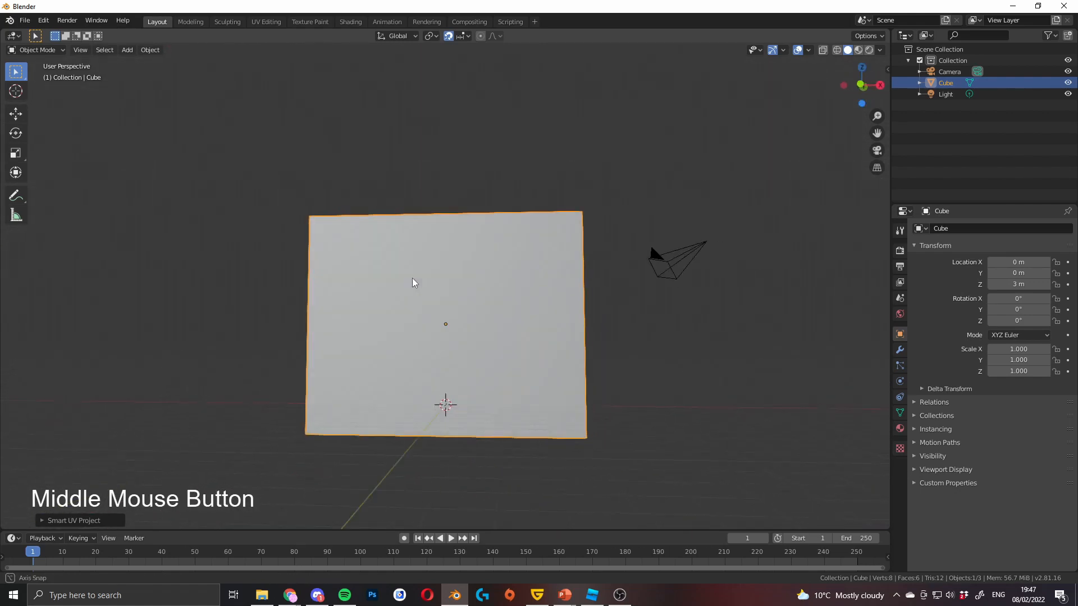
pyautogui.moveTo(412, 282); pyautogui.dragTo(399, 275)
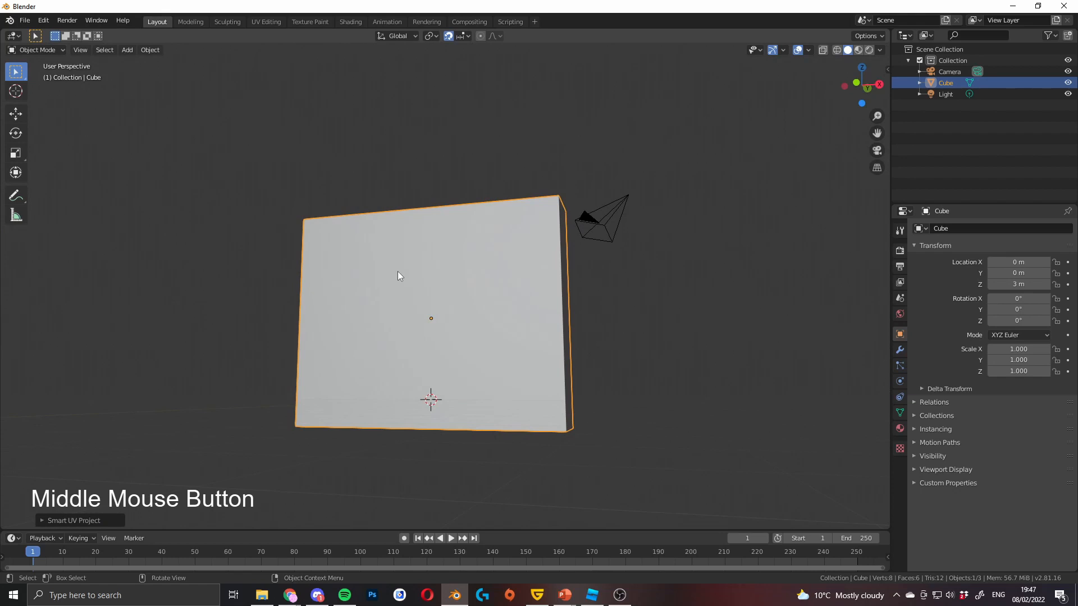
pyautogui.press('KP_1')
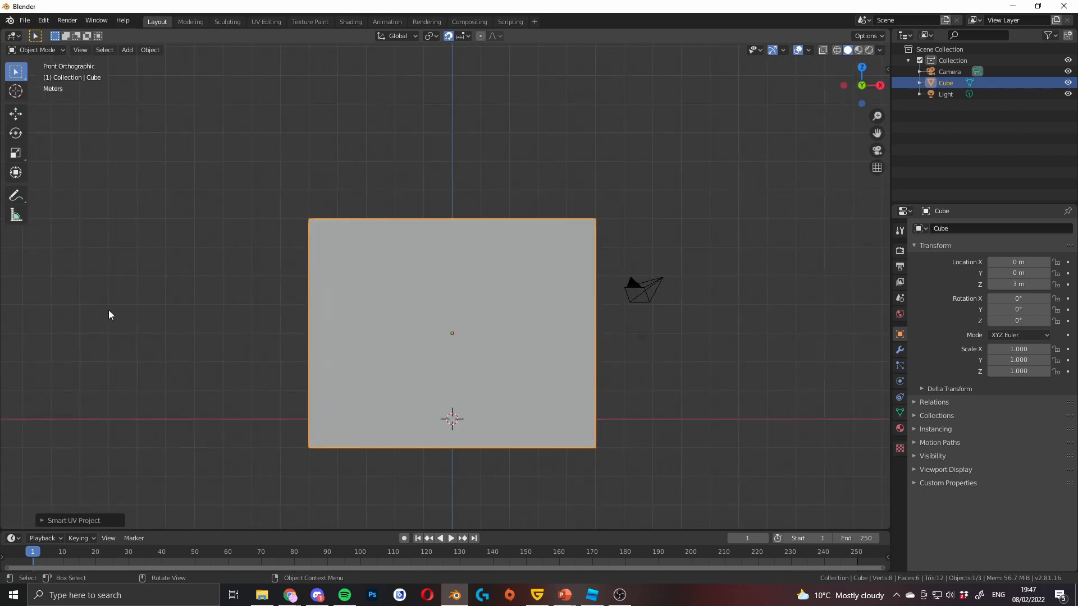
pyautogui.middleClick(483, 311)
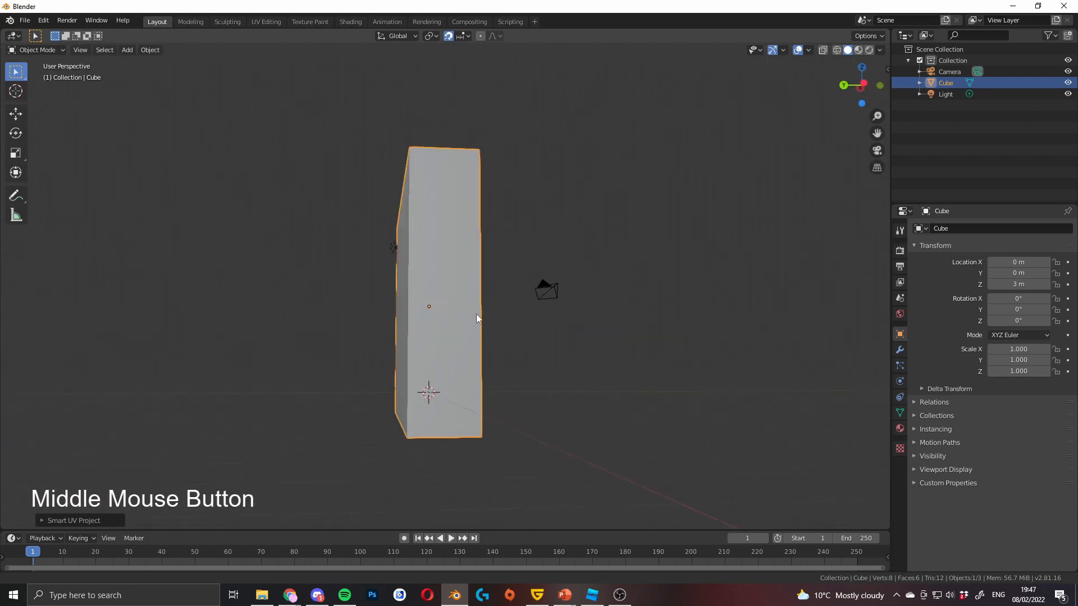
pyautogui.moveTo(476, 318); pyautogui.dragTo(505, 292)
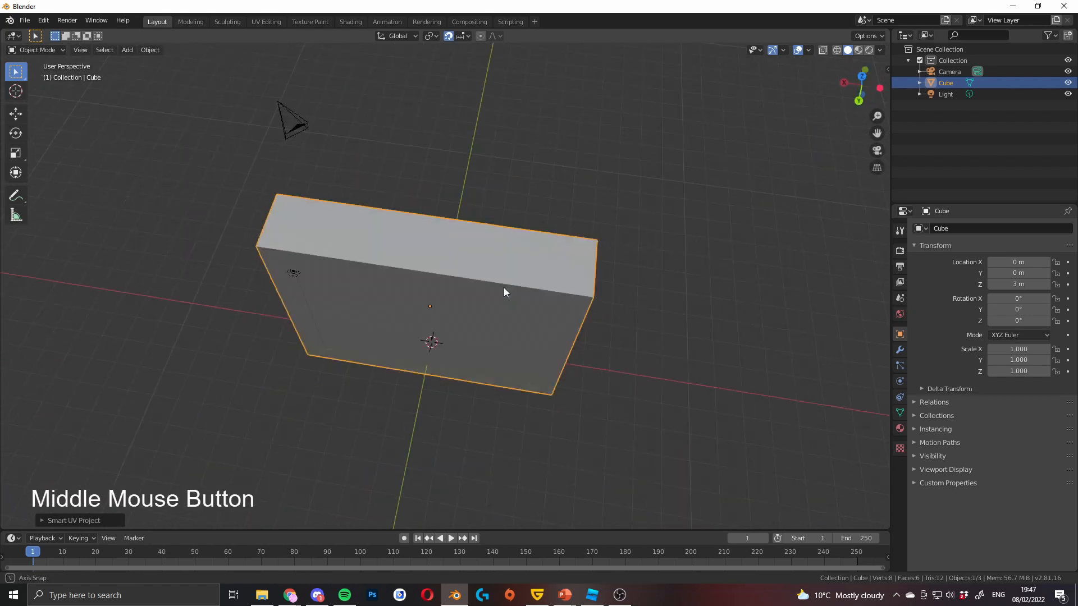
pyautogui.moveTo(504, 292); pyautogui.dragTo(380, 81)
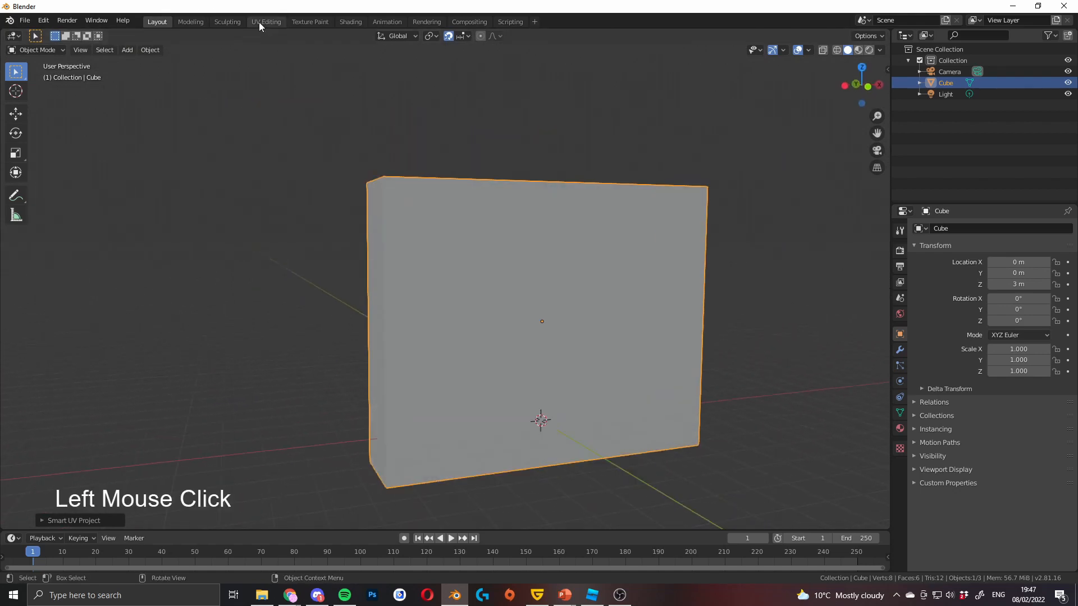
# Step: View the wall's UV island in the UV Editing workspace, then return to object mode
pyautogui.click(266, 22)
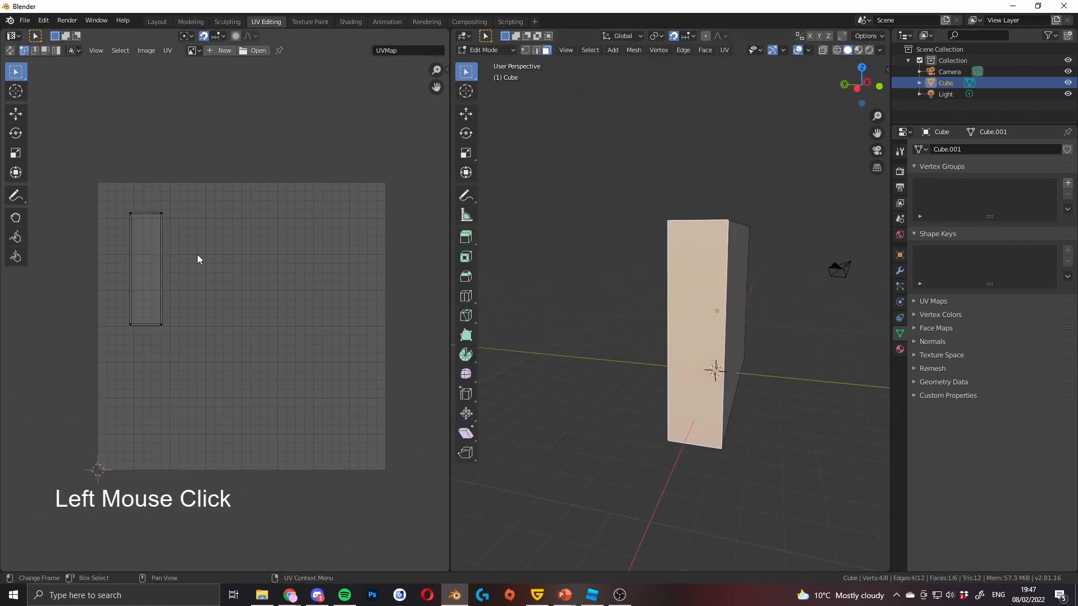
pyautogui.press('a')
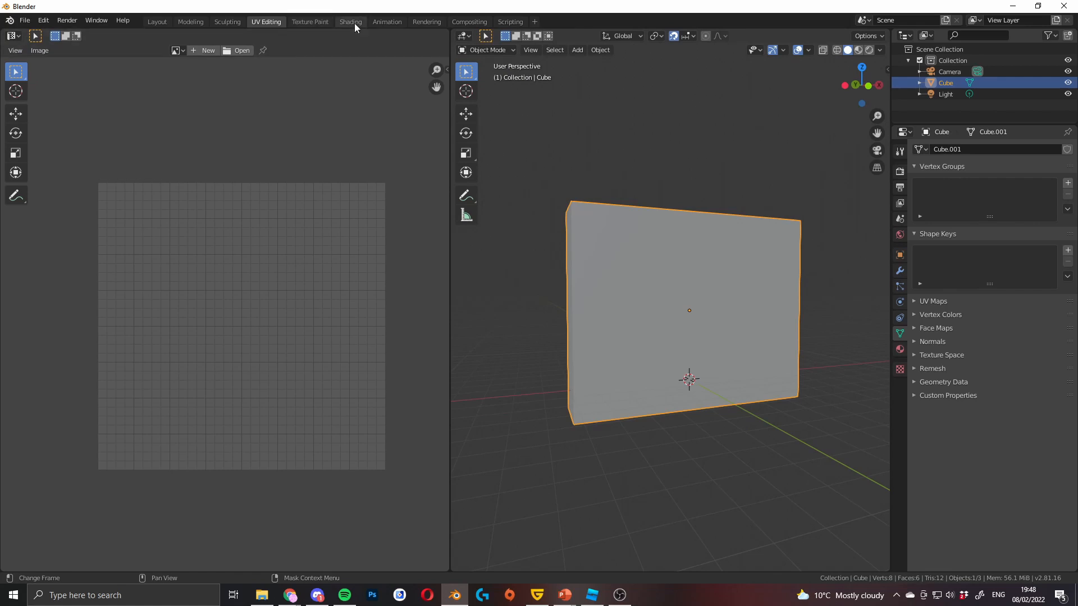
# Step: Open the Shading workspace and orbit around the untextured wall in material preview
pyautogui.click(351, 22)
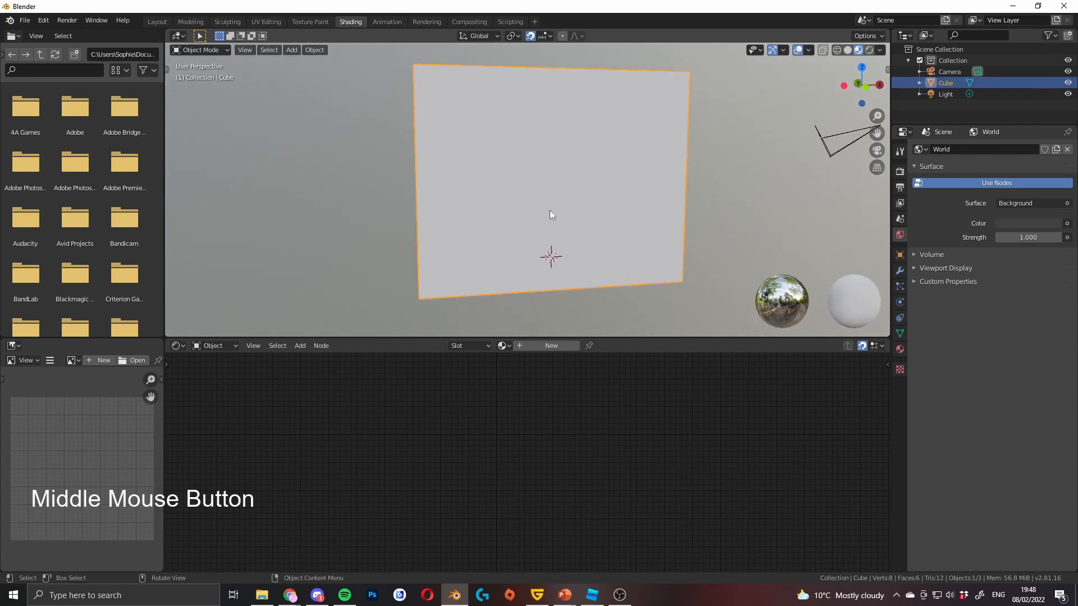
pyautogui.moveTo(550, 214); pyautogui.dragTo(653, 220)
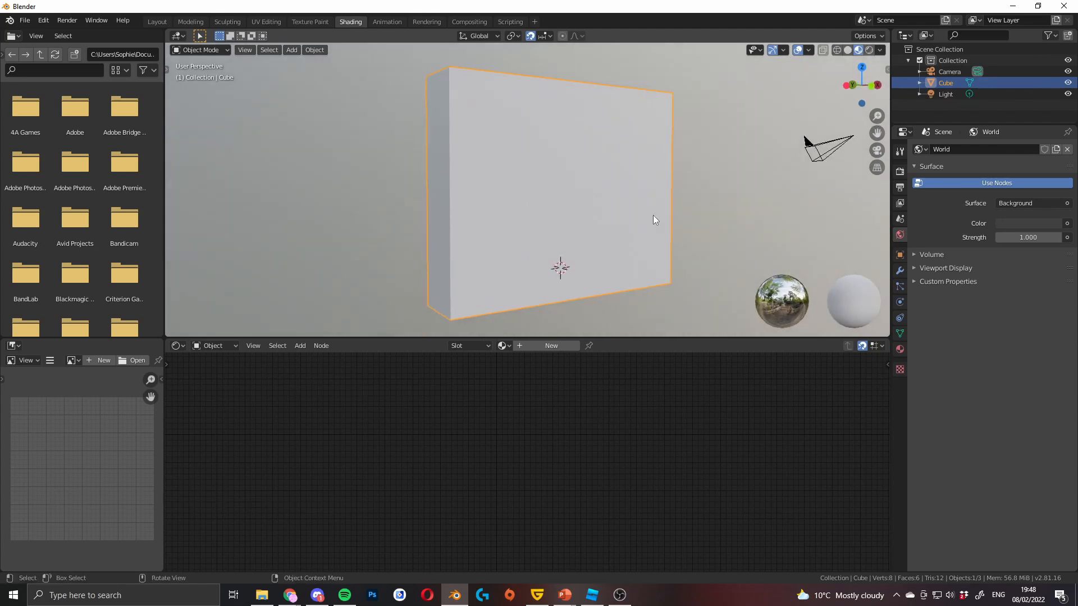
pyautogui.moveTo(653, 220); pyautogui.dragTo(591, 272)
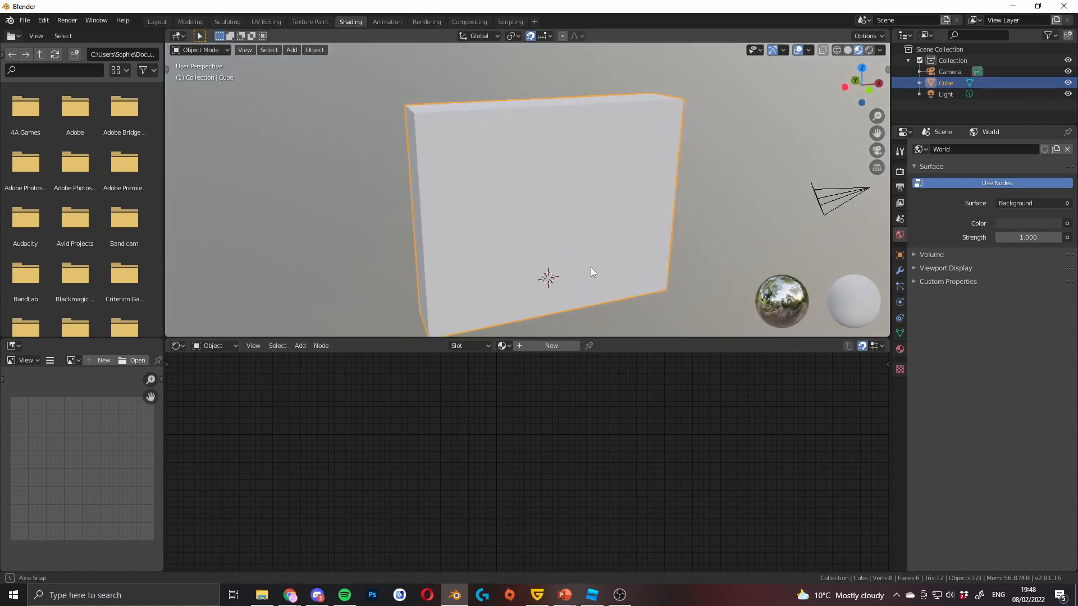
pyautogui.moveTo(593, 272); pyautogui.dragTo(545, 353)
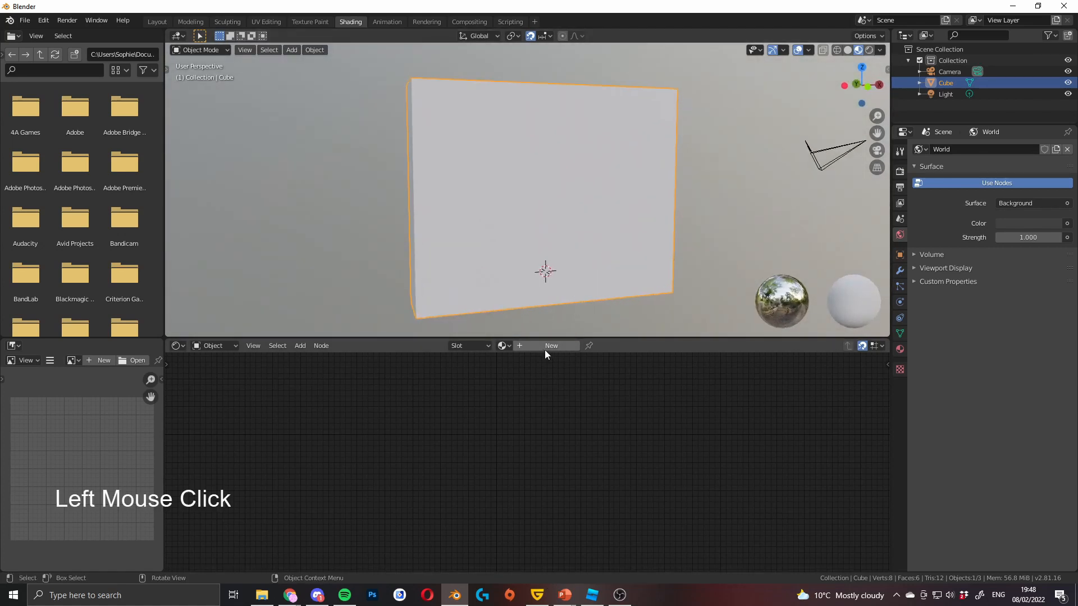
# Step: Create a new wall material and connect the AlbedoCobble texture's Color to Base Color
pyautogui.click(551, 346)
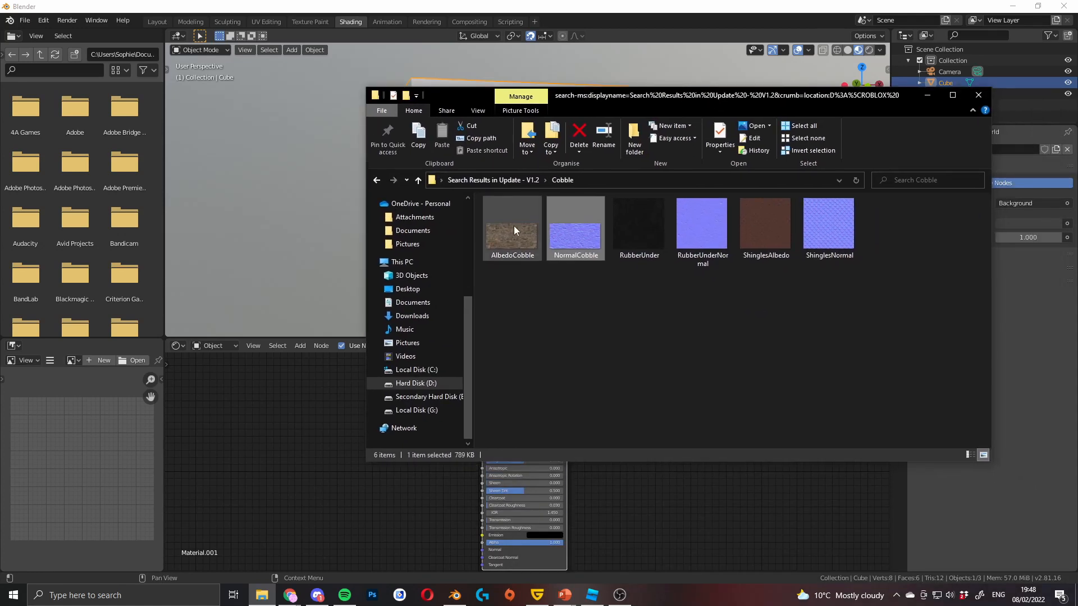
pyautogui.doubleClick(576, 224)
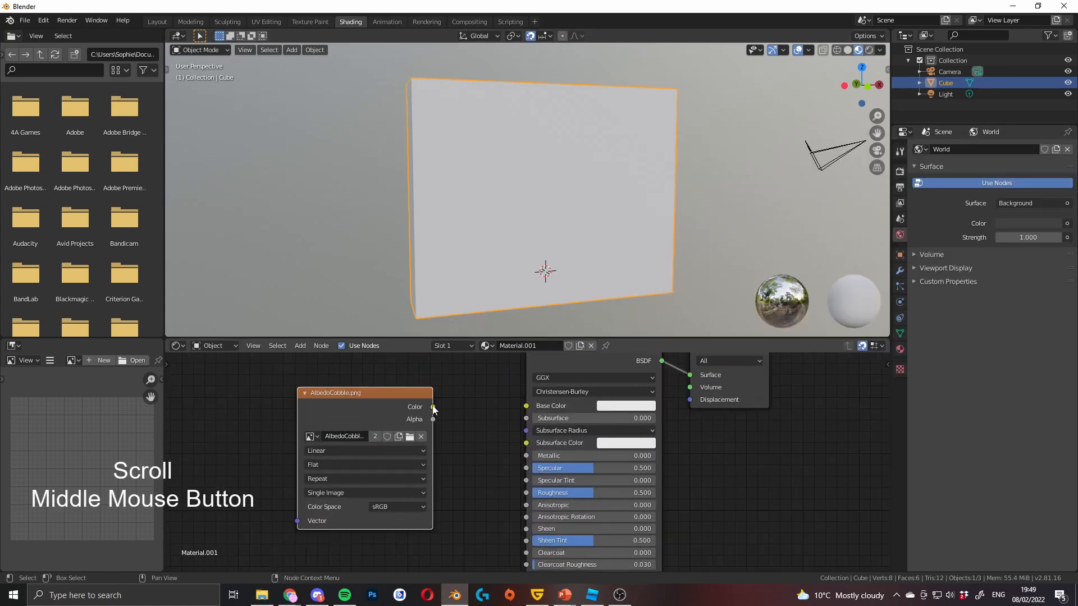
pyautogui.moveTo(433, 407); pyautogui.dragTo(526, 405)
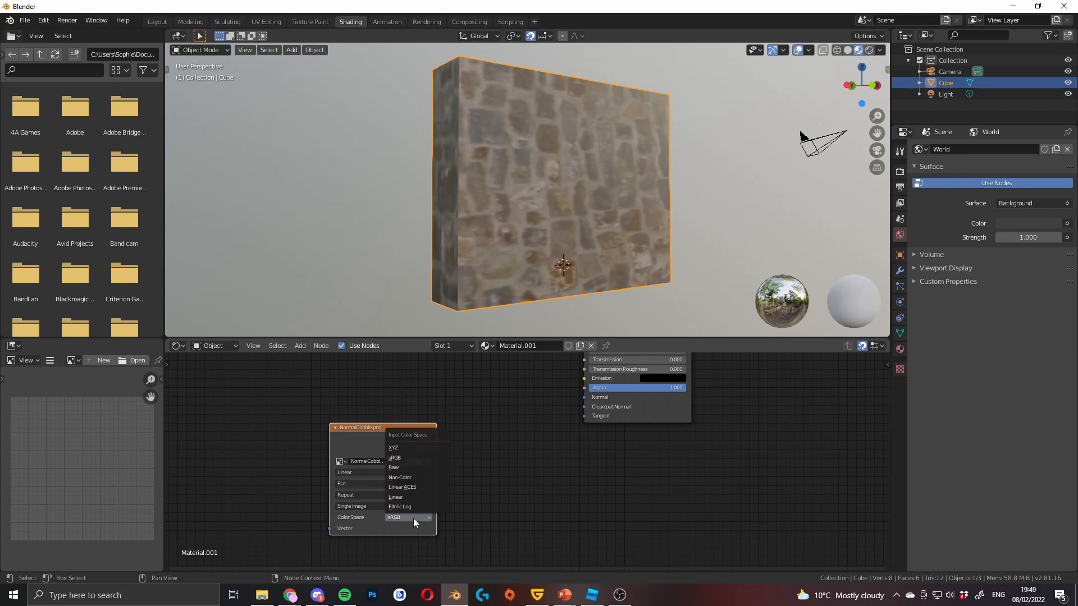
pyautogui.moveTo(399, 477)
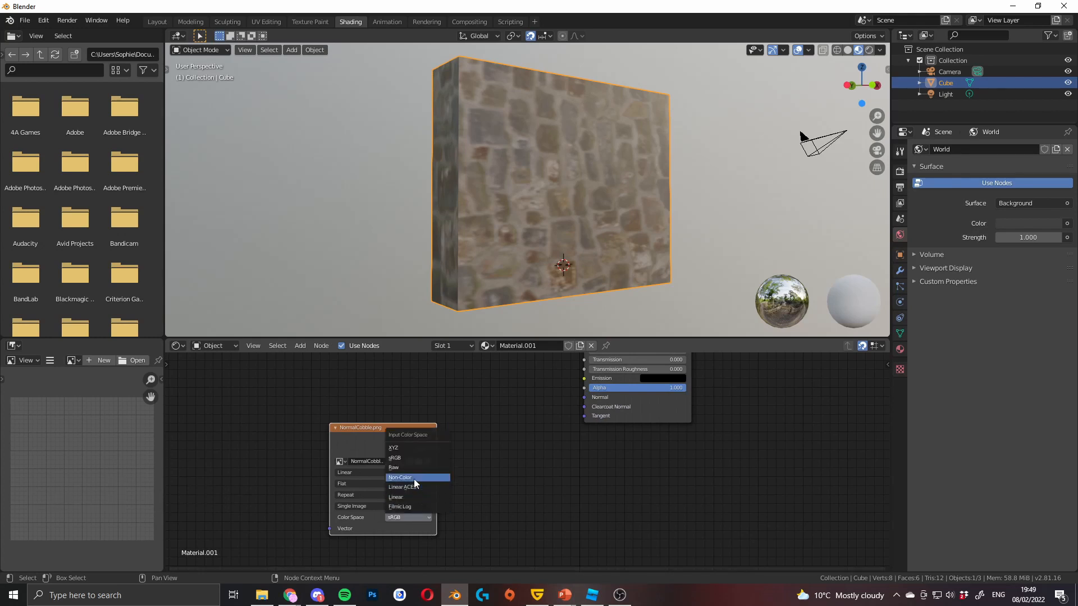
# Step: Set NormalCobble to Non-Color and route it through a Normal Map node into Normal
pyautogui.click(300, 346)
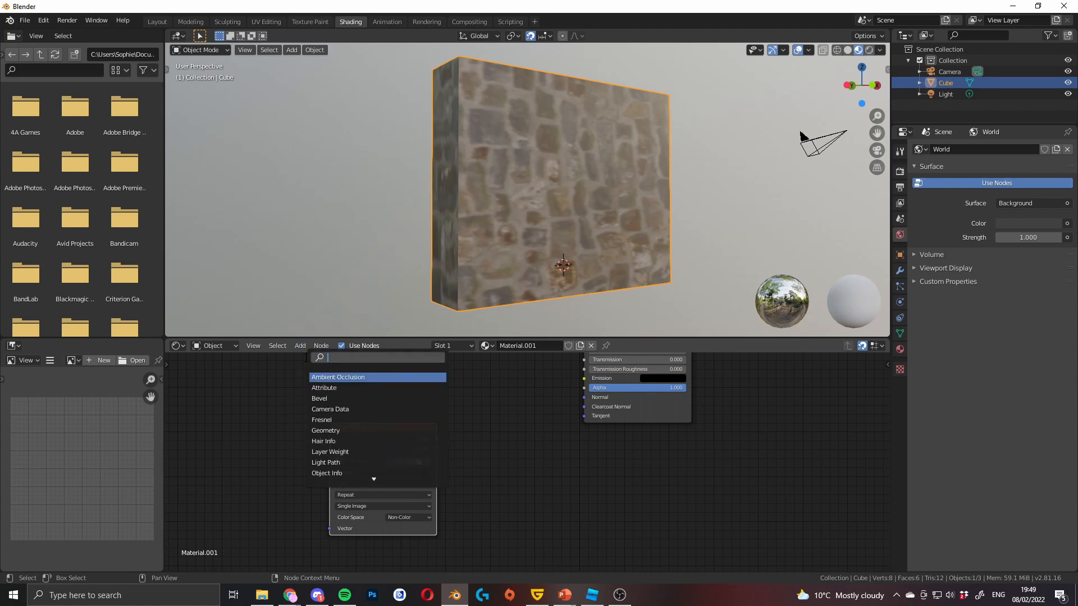
pyautogui.write('nor')
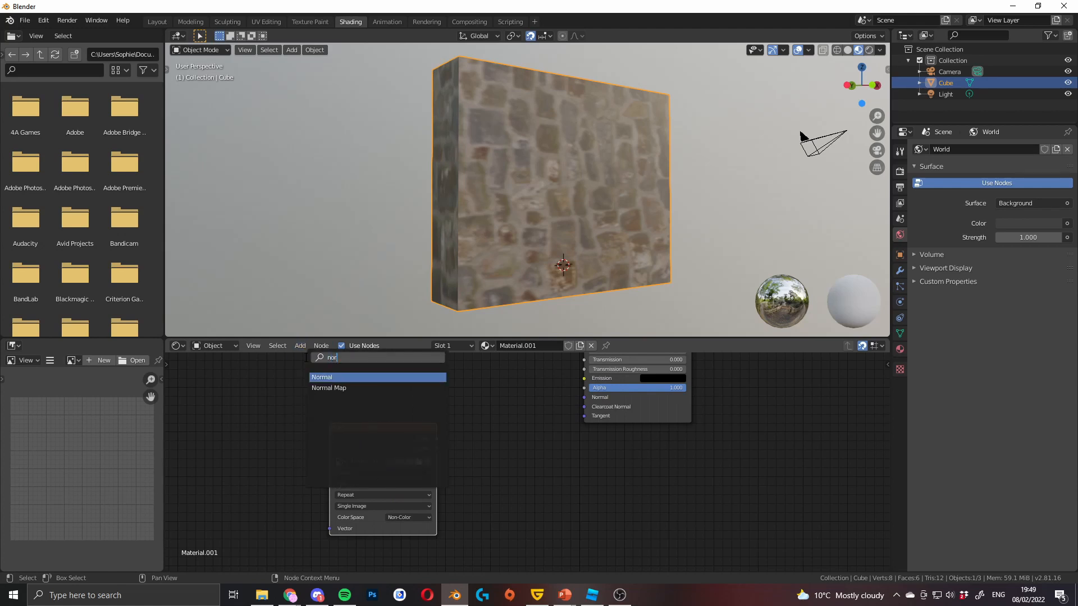
pyautogui.click(329, 388)
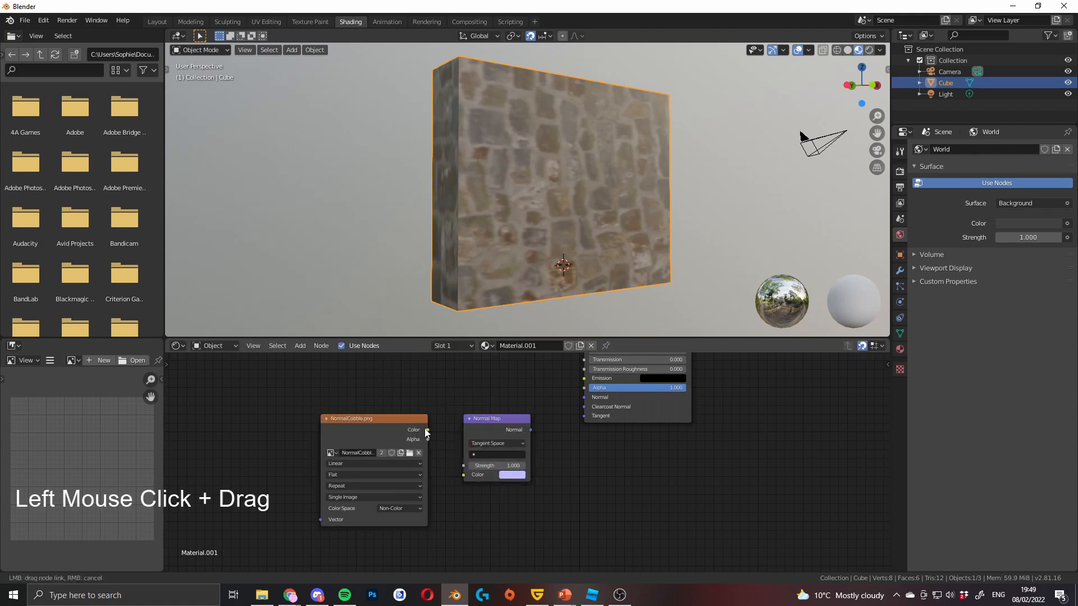
pyautogui.moveTo(427, 429); pyautogui.dragTo(464, 476)
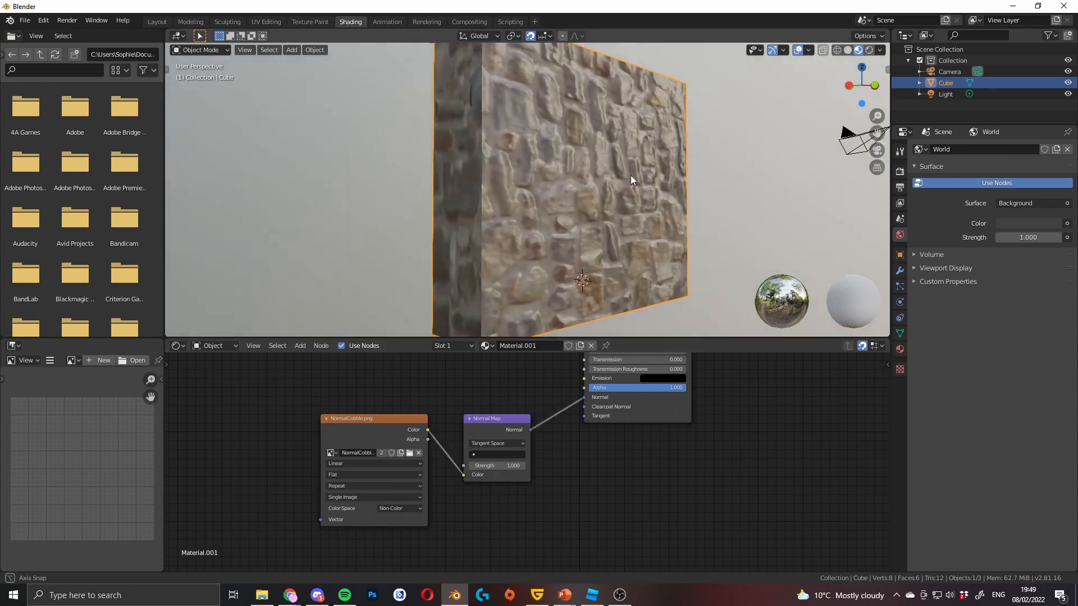
pyautogui.moveTo(630, 180); pyautogui.dragTo(586, 217)
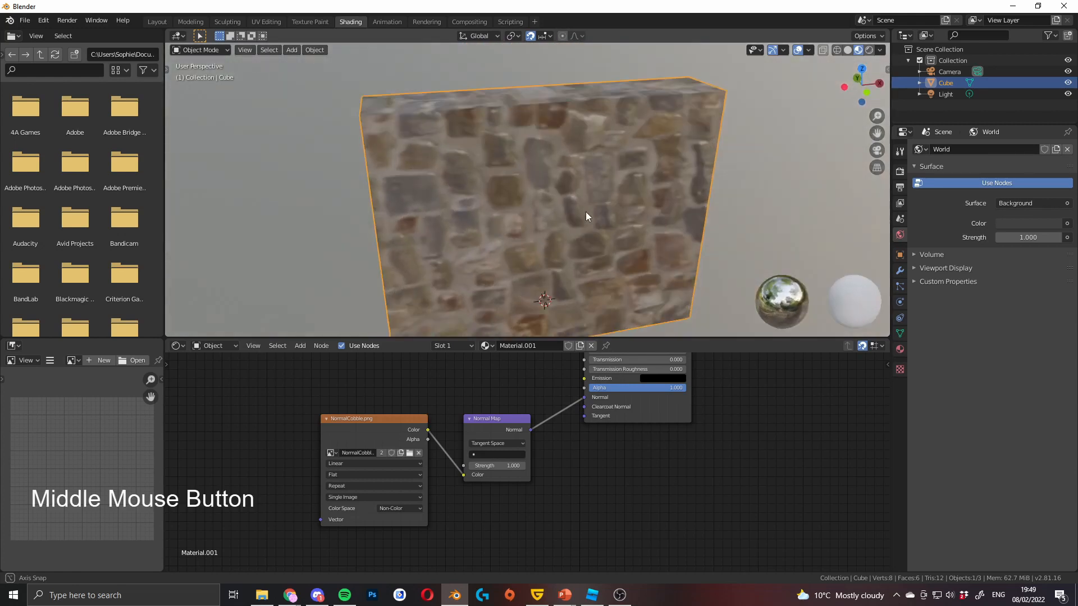
pyautogui.moveTo(587, 217); pyautogui.dragTo(640, 219)
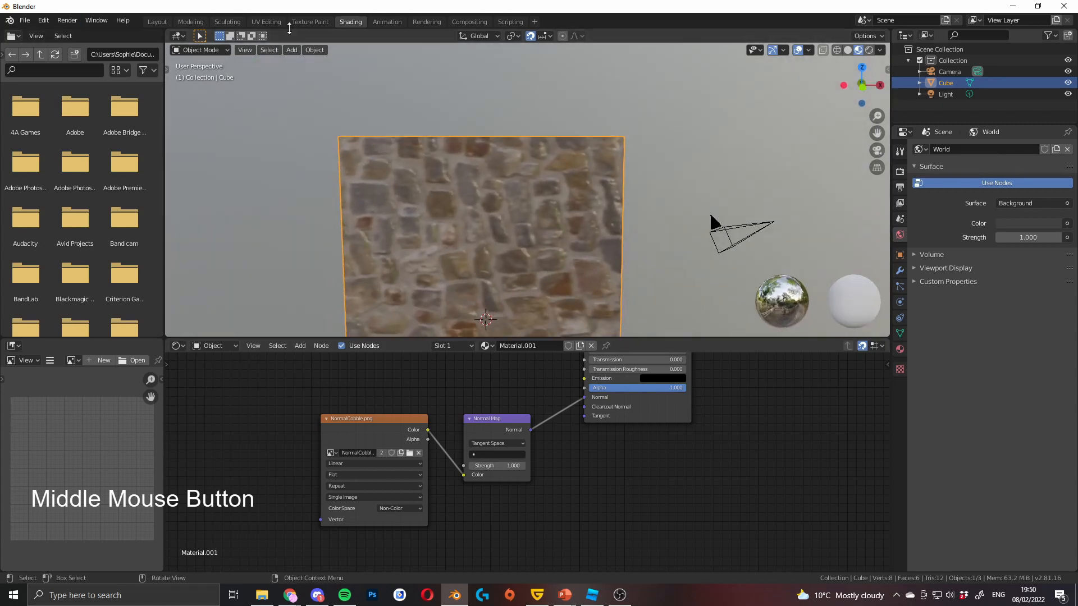
# Step: Edit the wall in UV Editing with AlbedoCobble.png displayed behind the UVs
pyautogui.click(266, 21)
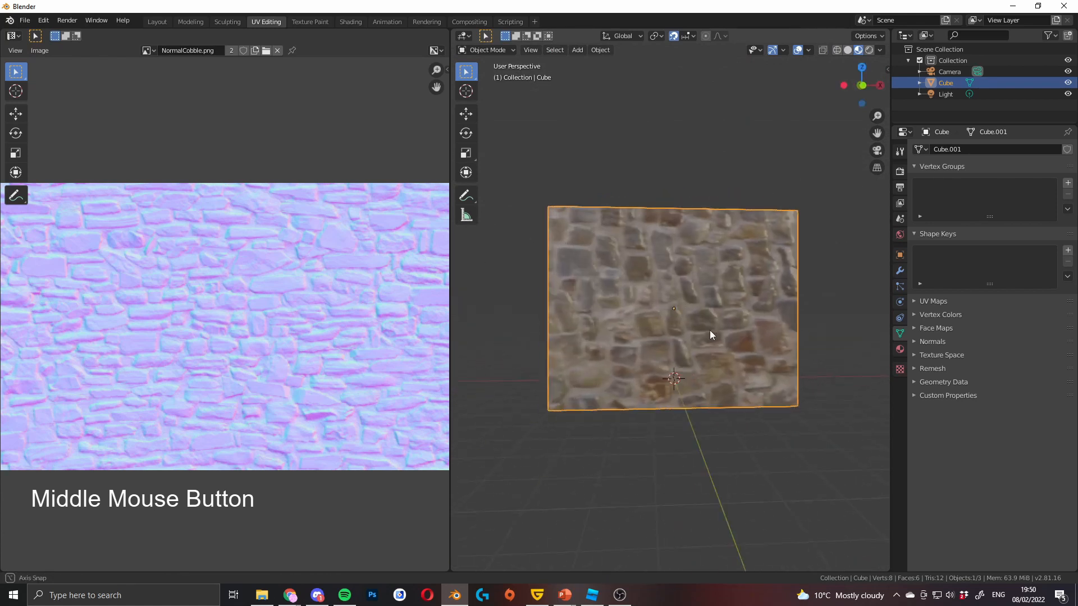
pyautogui.press('Tab')
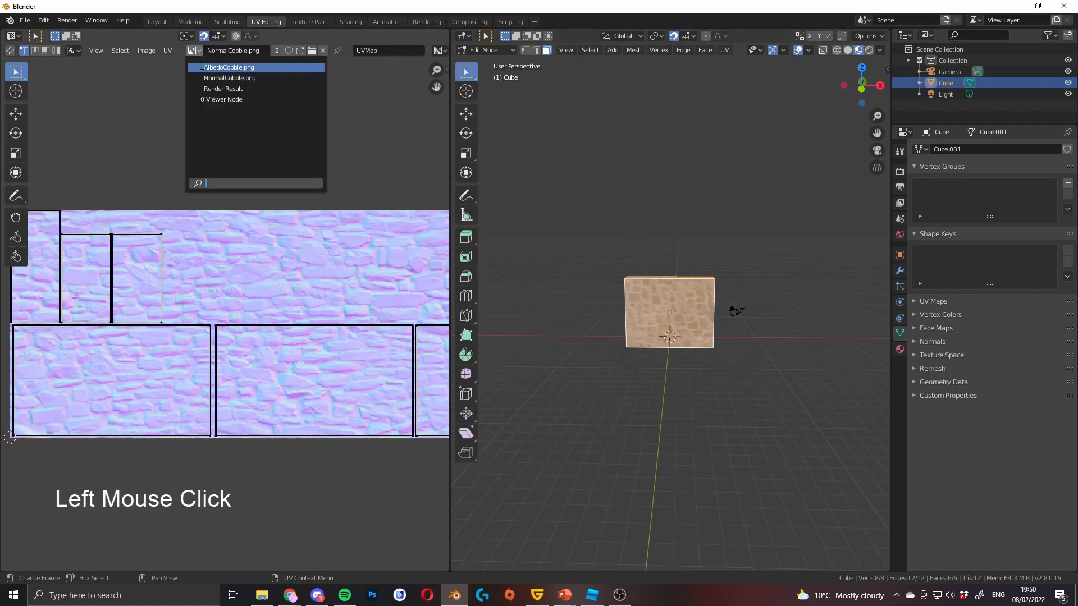
pyautogui.click(229, 67)
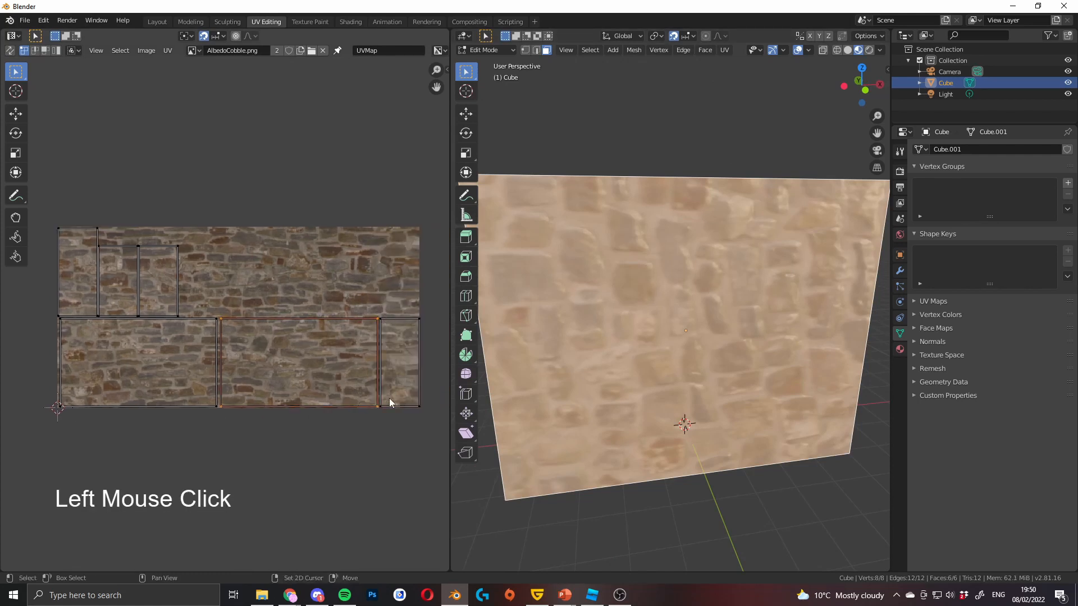
# Step: Align the UV island corners and resize the whole layout over the cobblestone image
pyautogui.press('g')
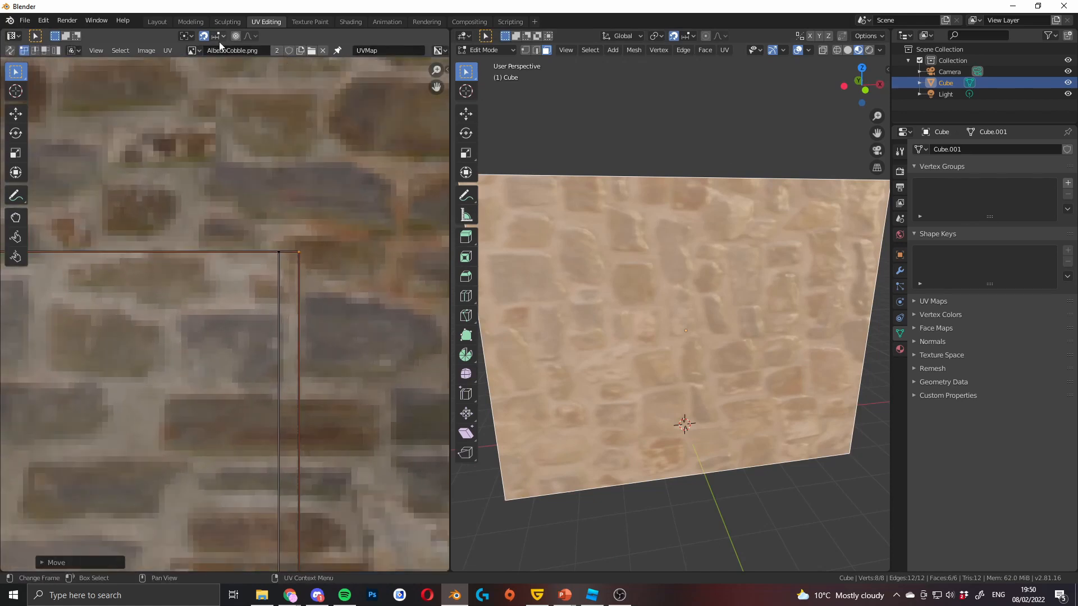
pyautogui.press('g')
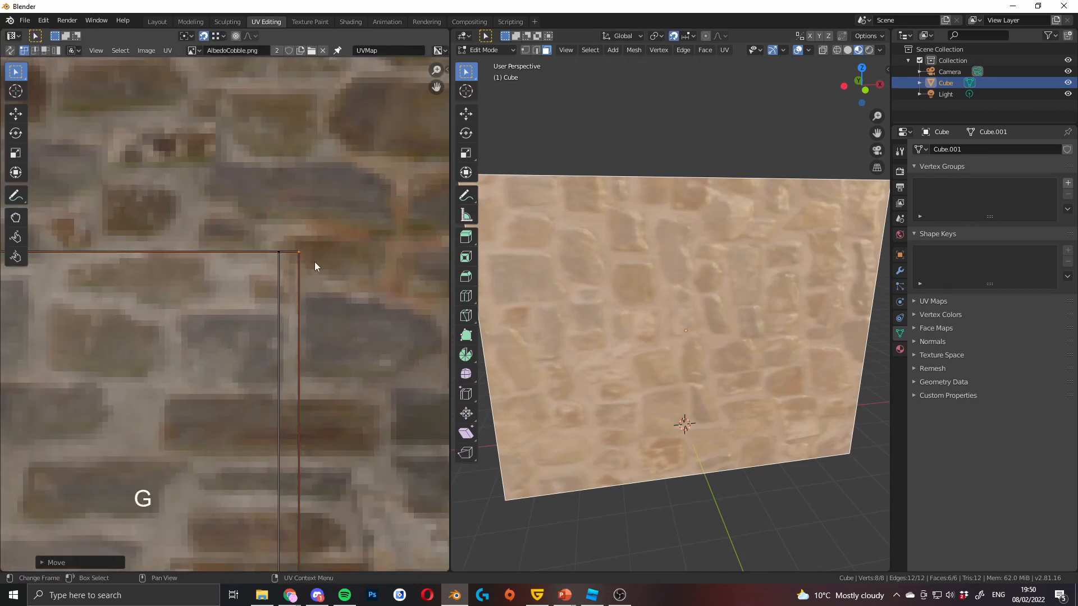
pyautogui.scroll(-3)
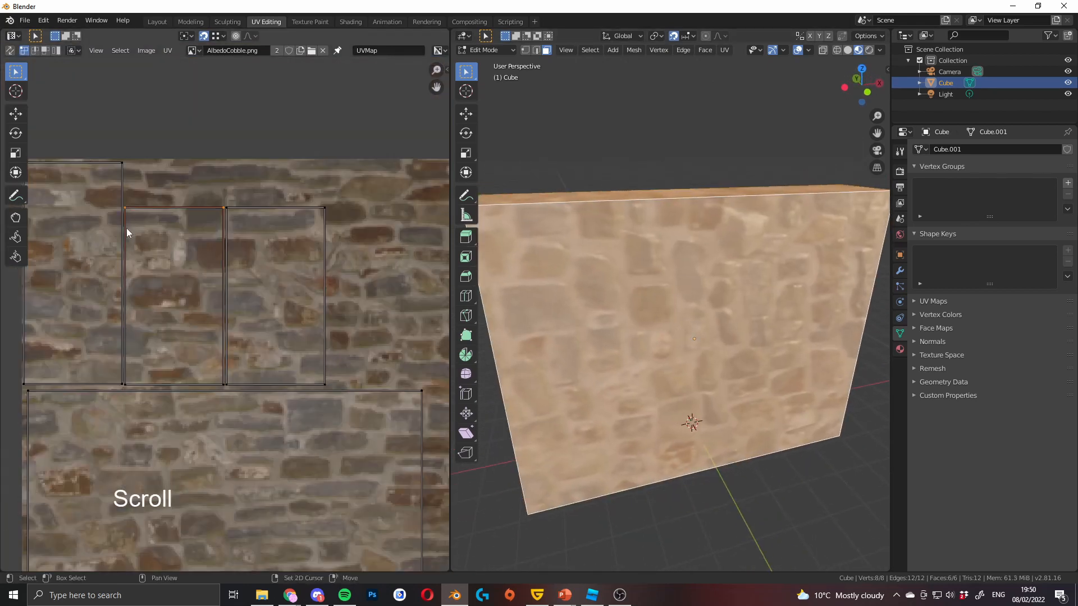
pyautogui.click(240, 386)
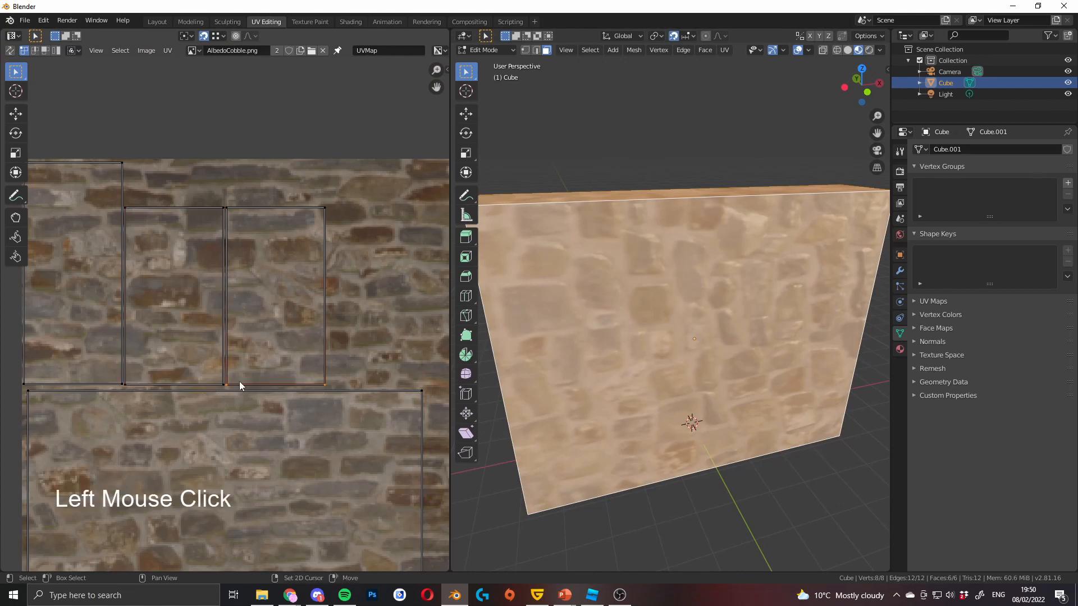
pyautogui.press('g')
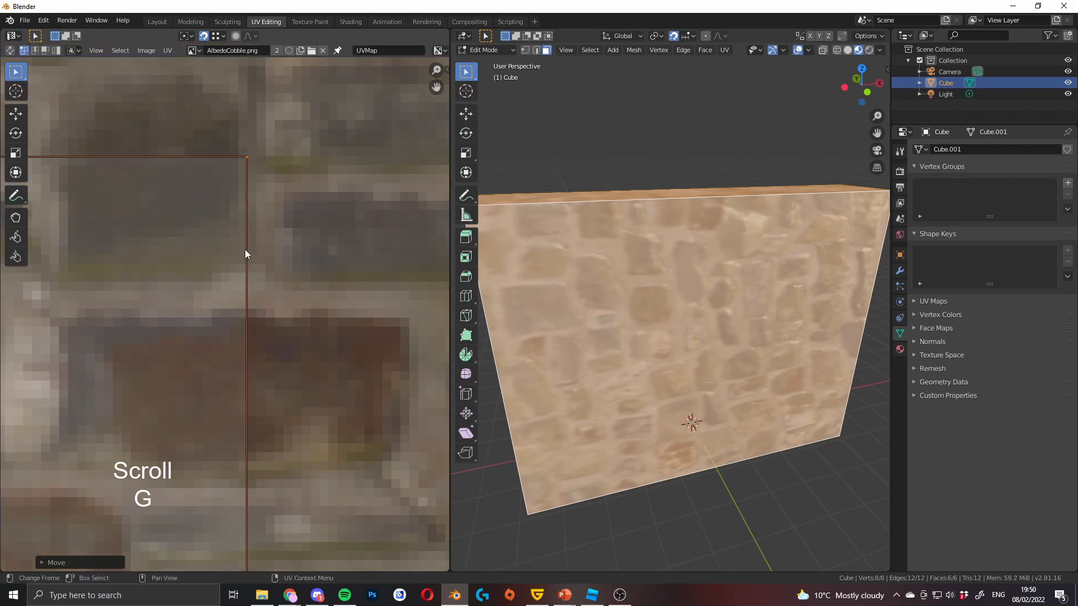
pyautogui.scroll(-3)
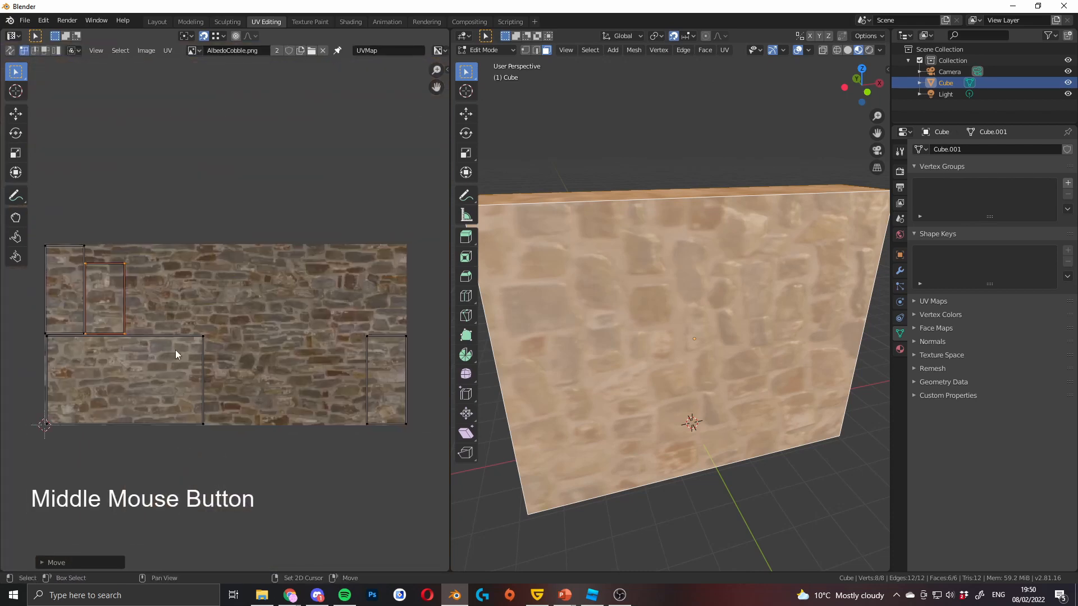
pyautogui.press('g')
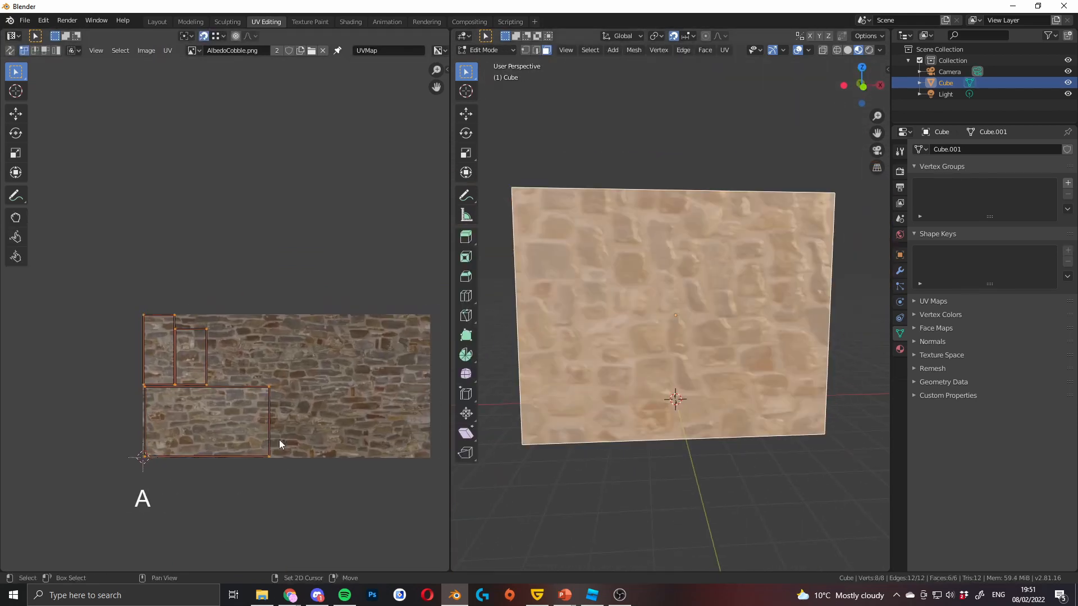
pyautogui.press('r')
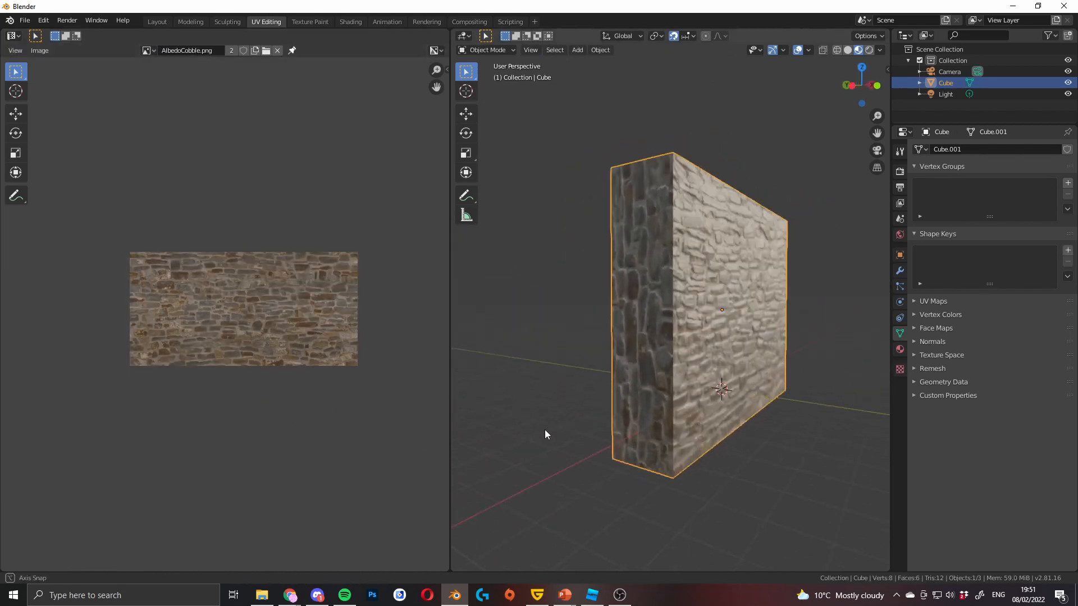
# Step: Rotate the side-face UV island a quarter turn, enlarge it, and return to Layout
pyautogui.press('Tab')
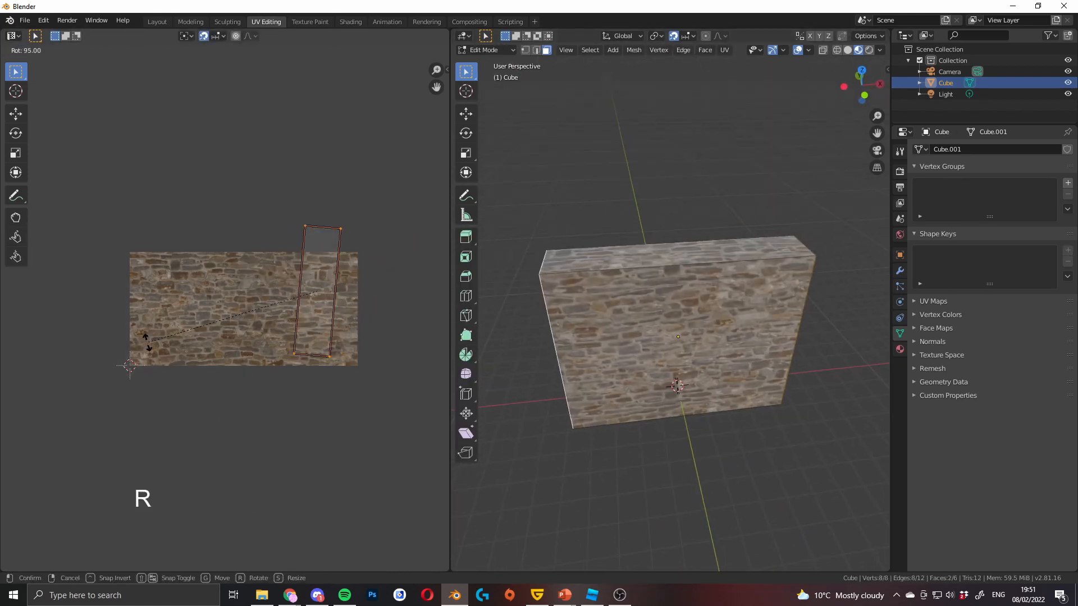
pyautogui.press('Tab')
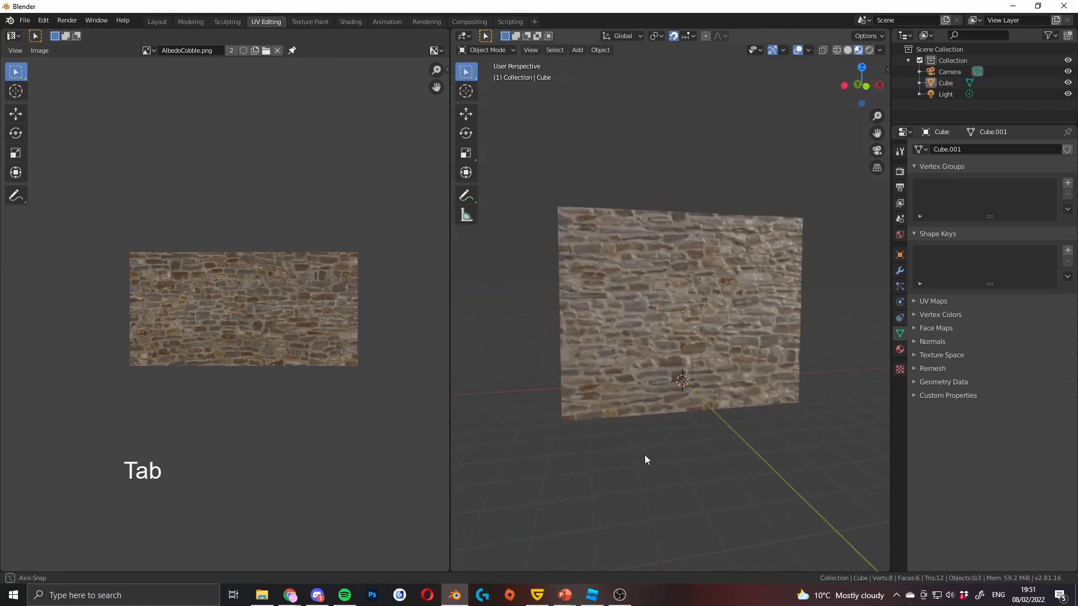
pyautogui.press('Tab')
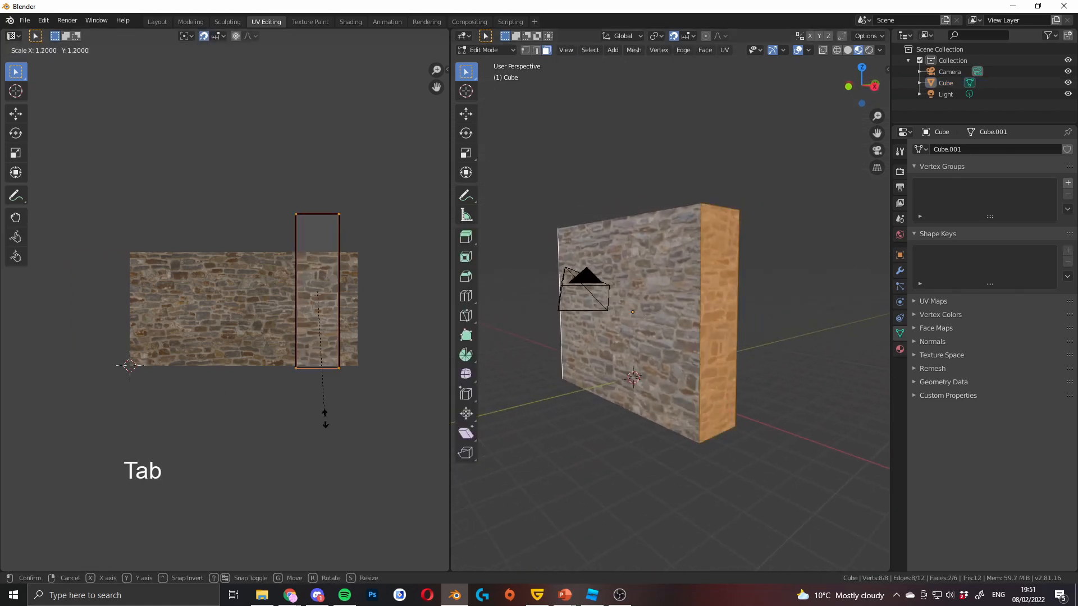
pyautogui.press('s')
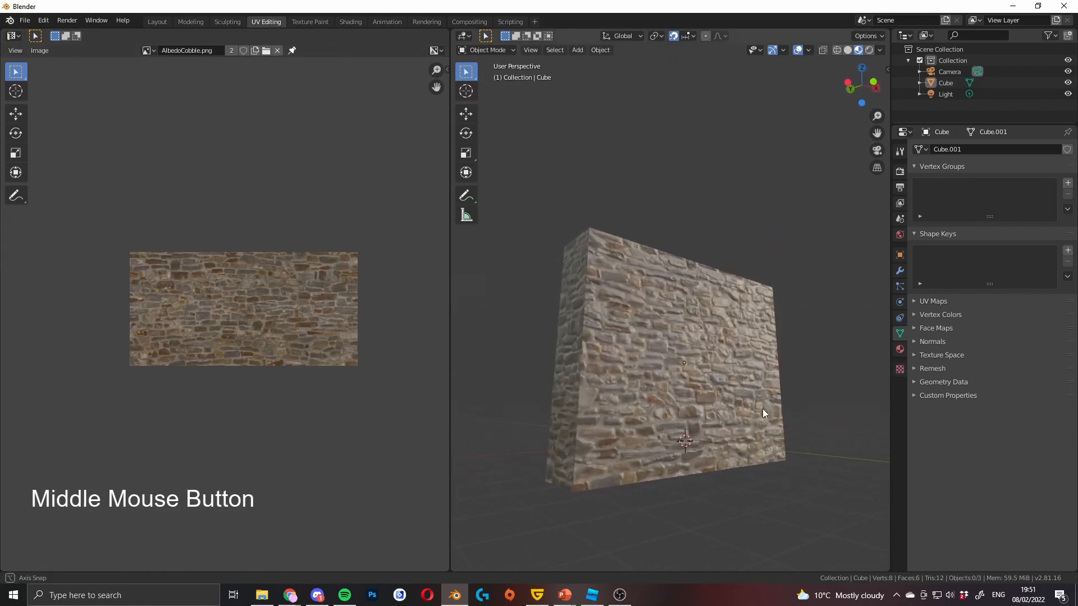
pyautogui.click(157, 21)
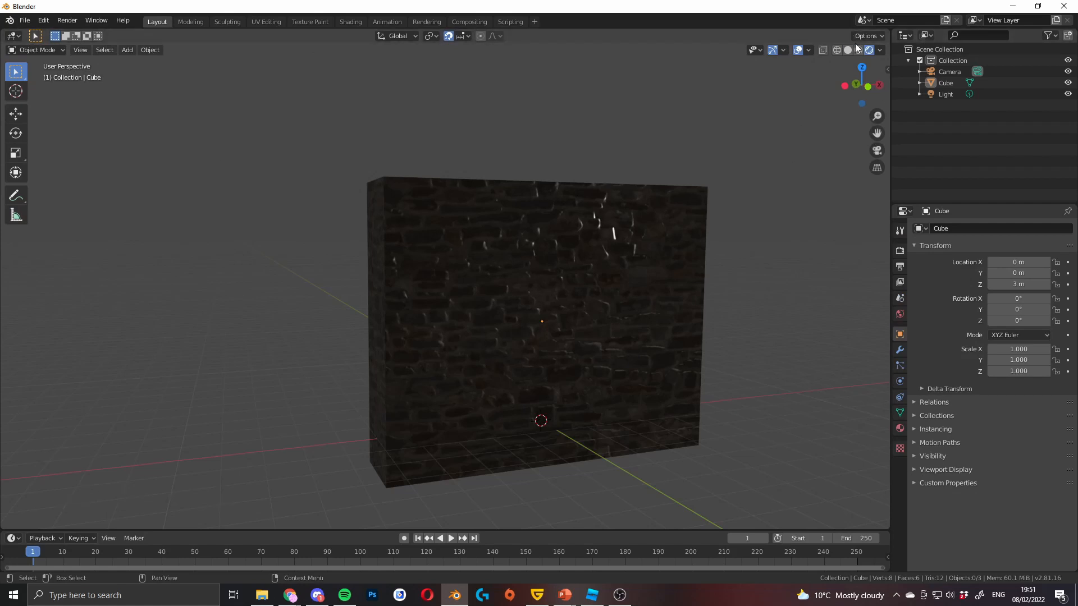
# Step: Inspect the textured wall from several angles, then open the File menu's export list
pyautogui.moveTo(543, 319); pyautogui.dragTo(628, 268)
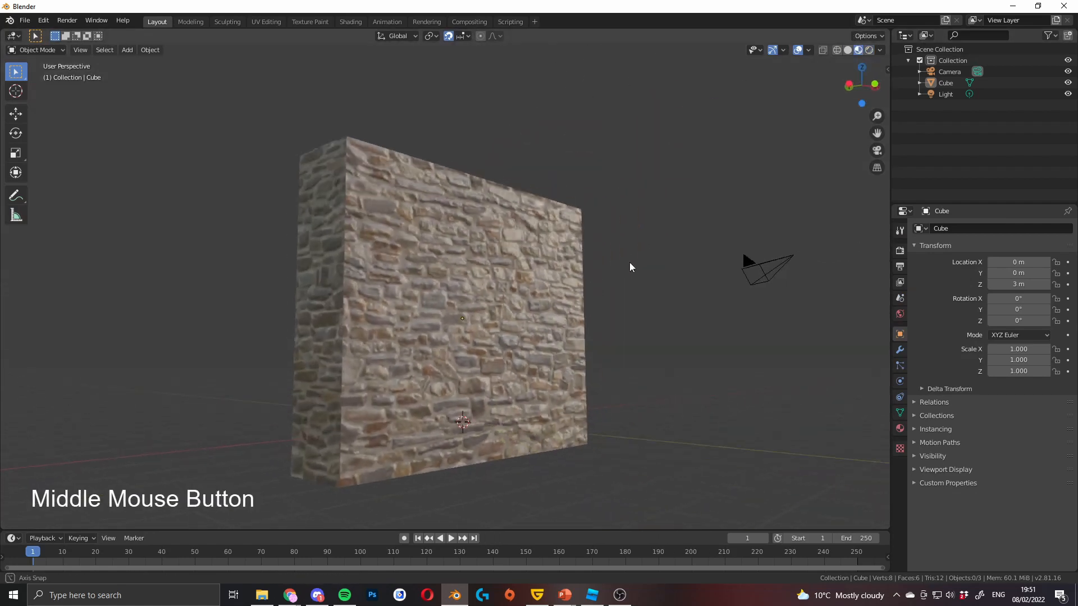
pyautogui.moveTo(630, 268); pyautogui.dragTo(555, 245)
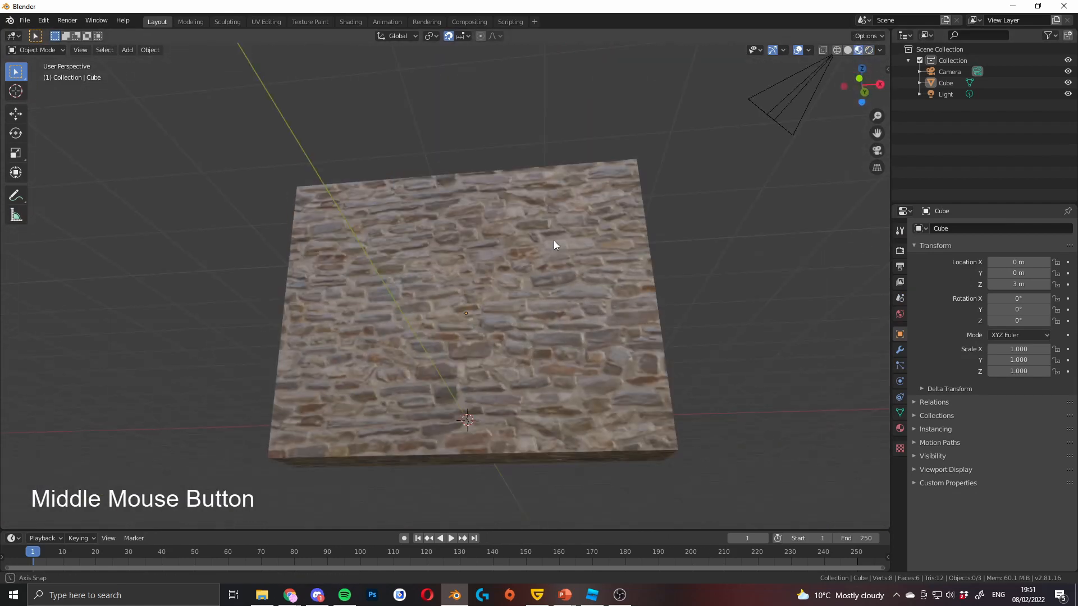
pyautogui.moveTo(555, 246); pyautogui.dragTo(465, 316)
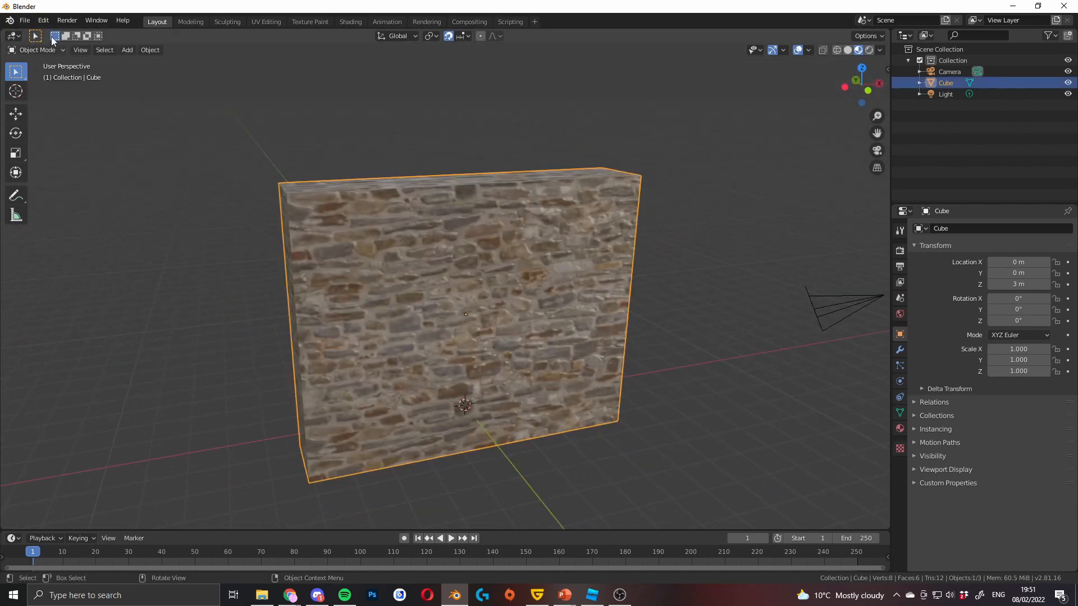
pyautogui.click(25, 20)
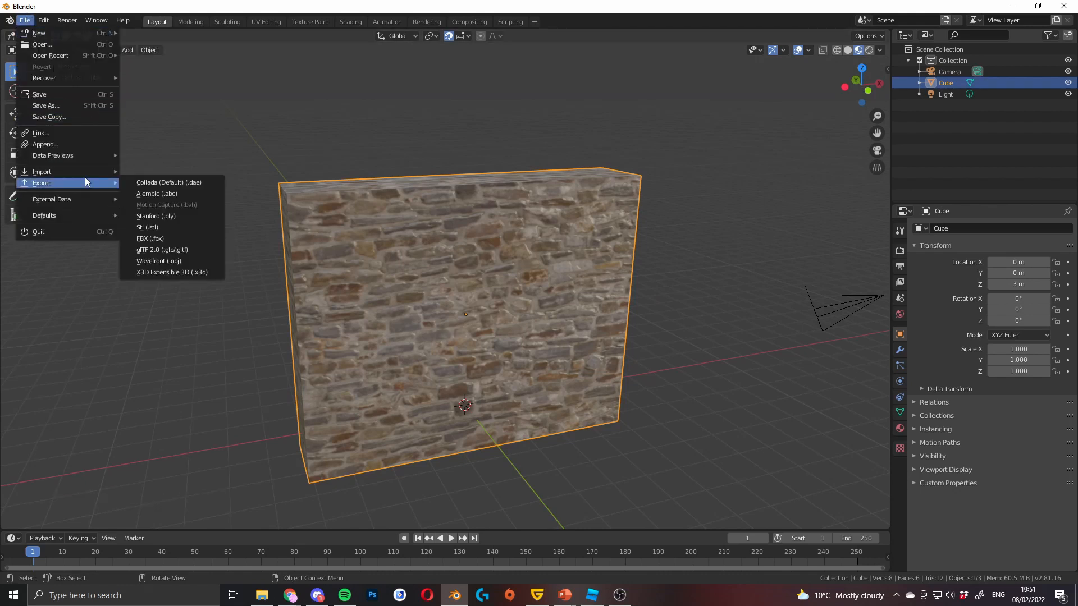
# Step: Export the wall as a Wavefront OBJ named 'Cobble', then switch to Roblox Studio
pyautogui.click(159, 260)
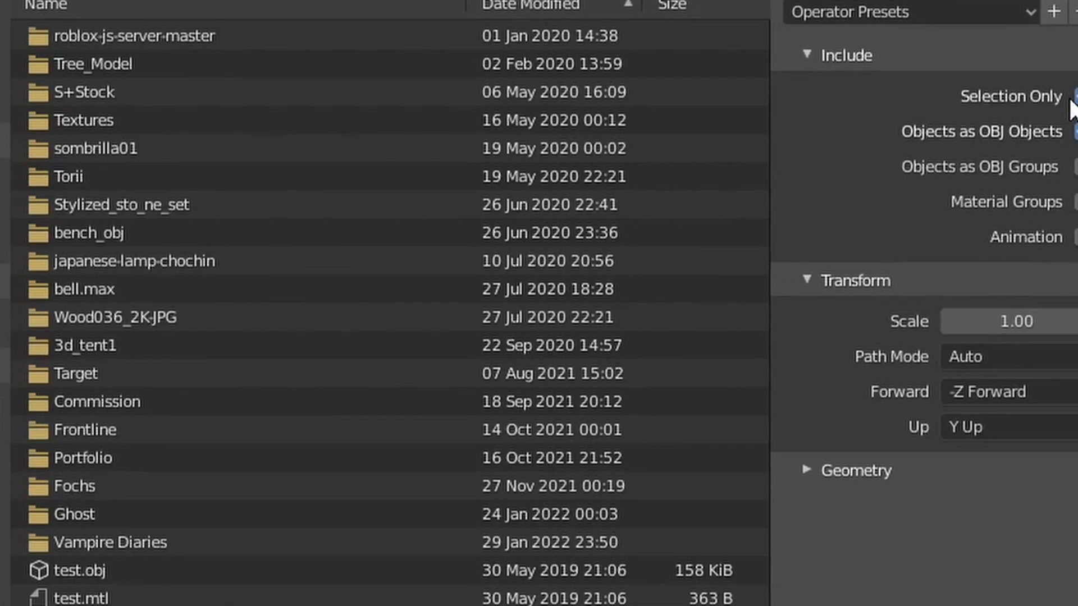
pyautogui.scroll(-3)
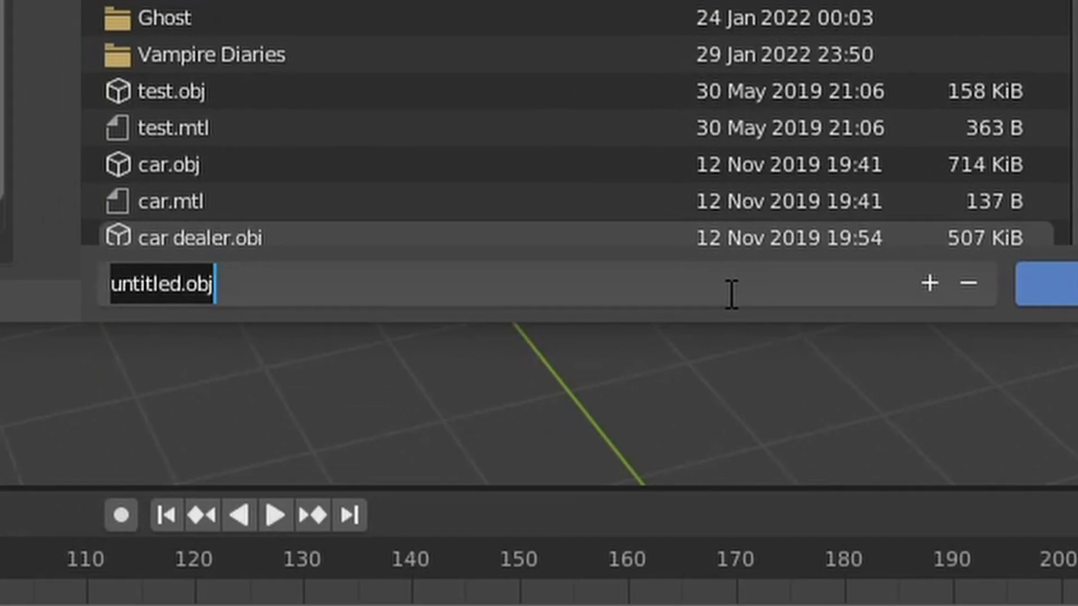
pyautogui.write('Cobble')
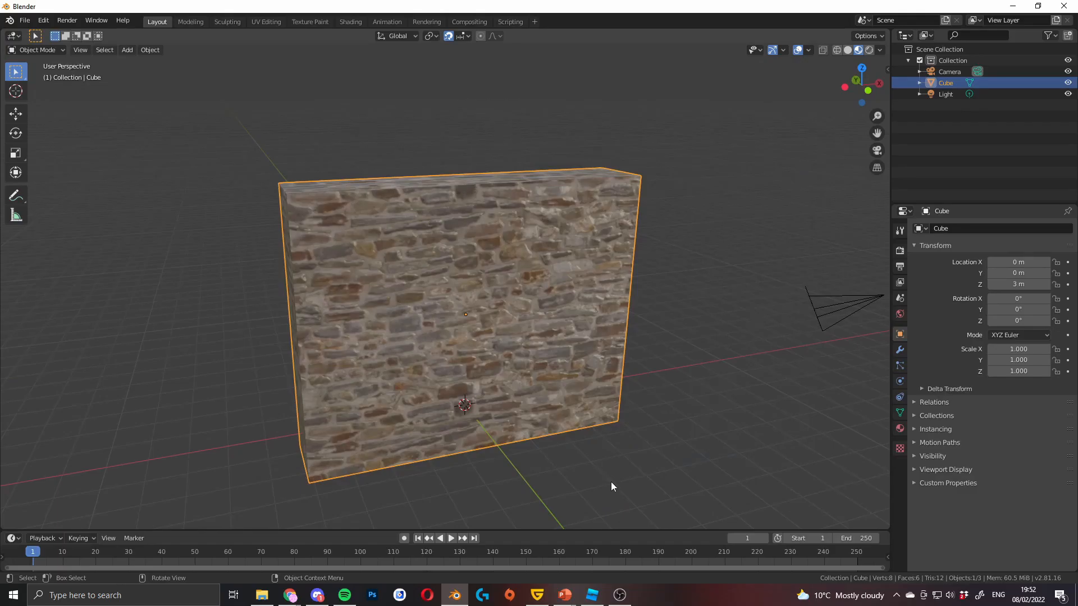
pyautogui.click(590, 595)
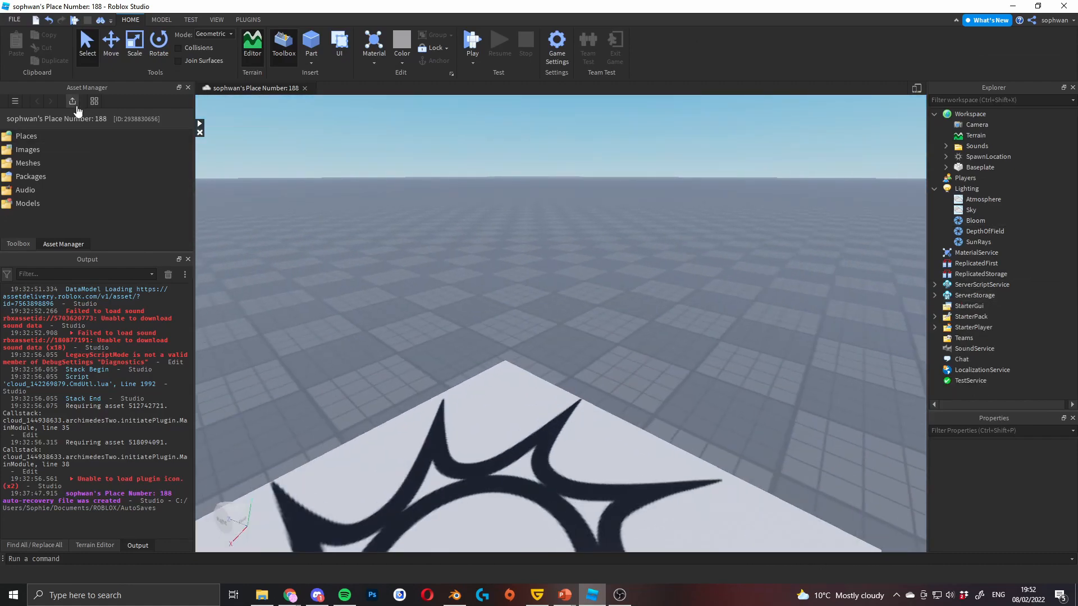
# Step: Bulk-import from the ROBLOX Files folder, searching for 'cobbler' to find CobbleWall.obj
pyautogui.click(71, 101)
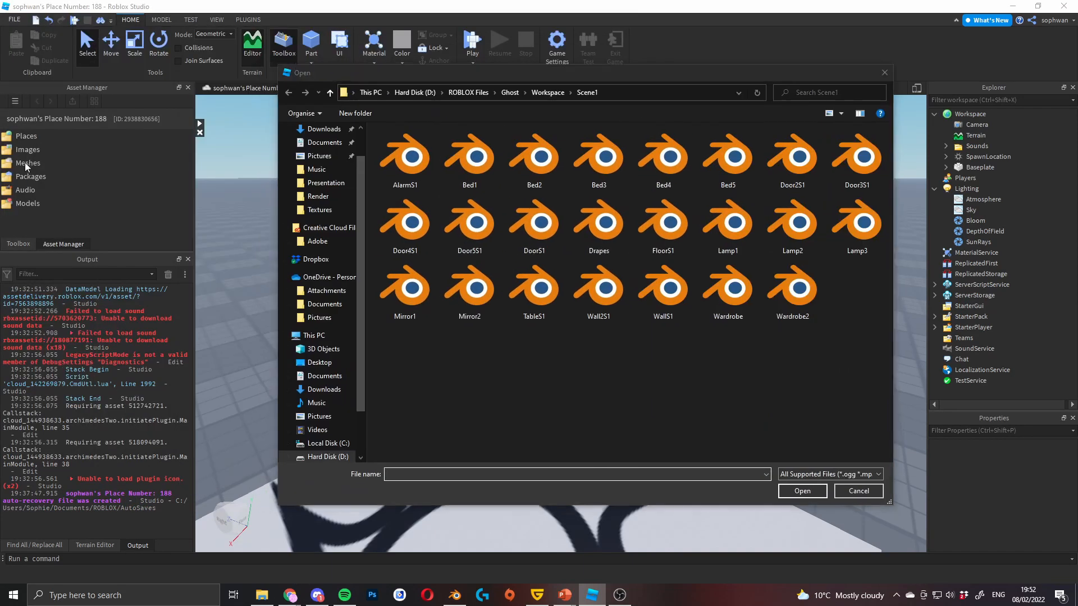
pyautogui.click(468, 92)
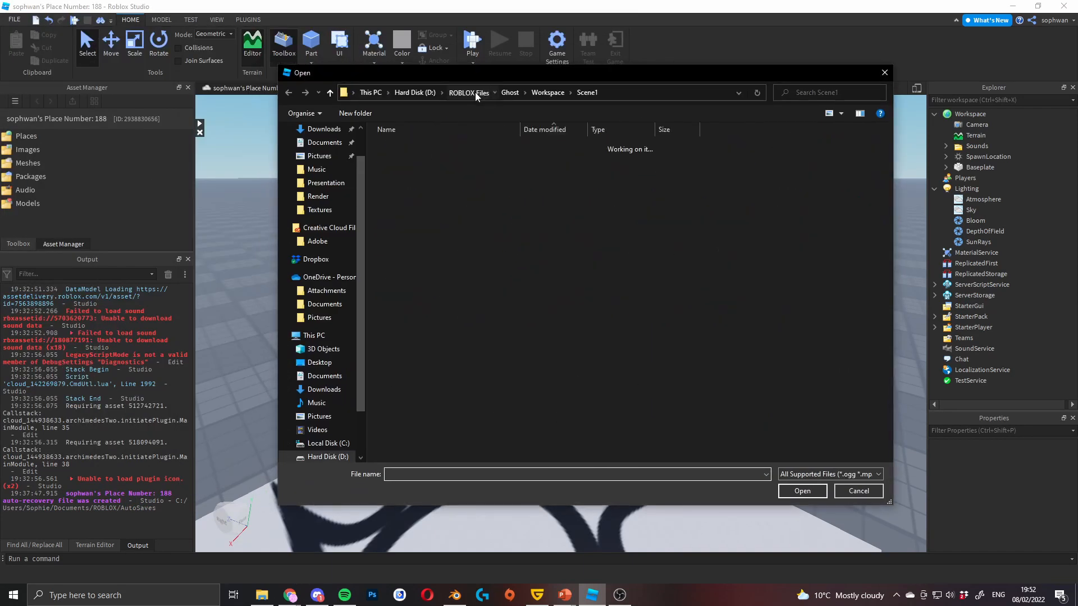
pyautogui.click(467, 92)
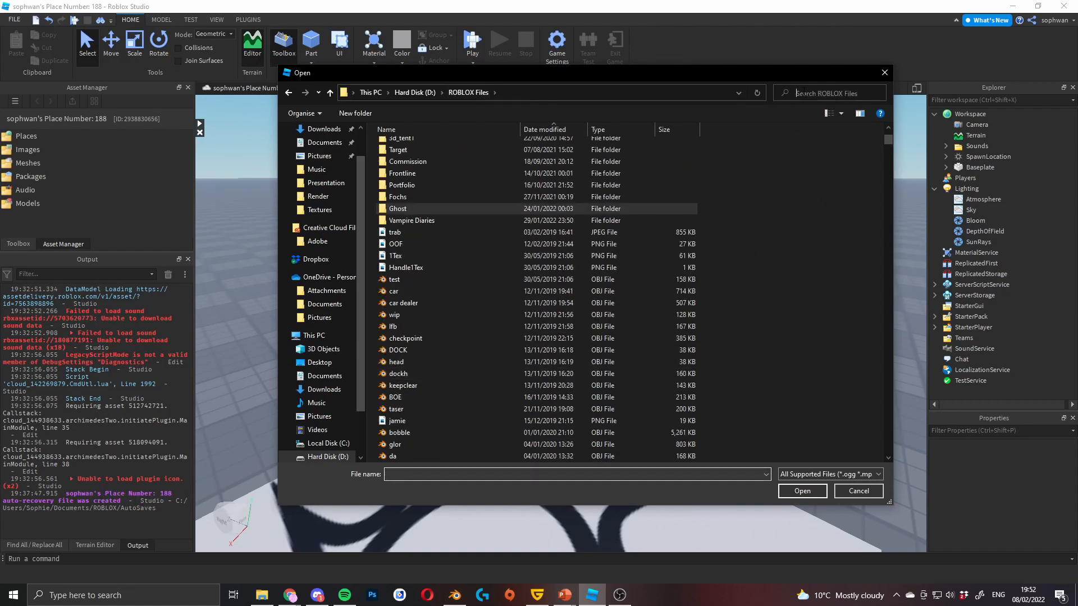
pyautogui.write('cobbler')
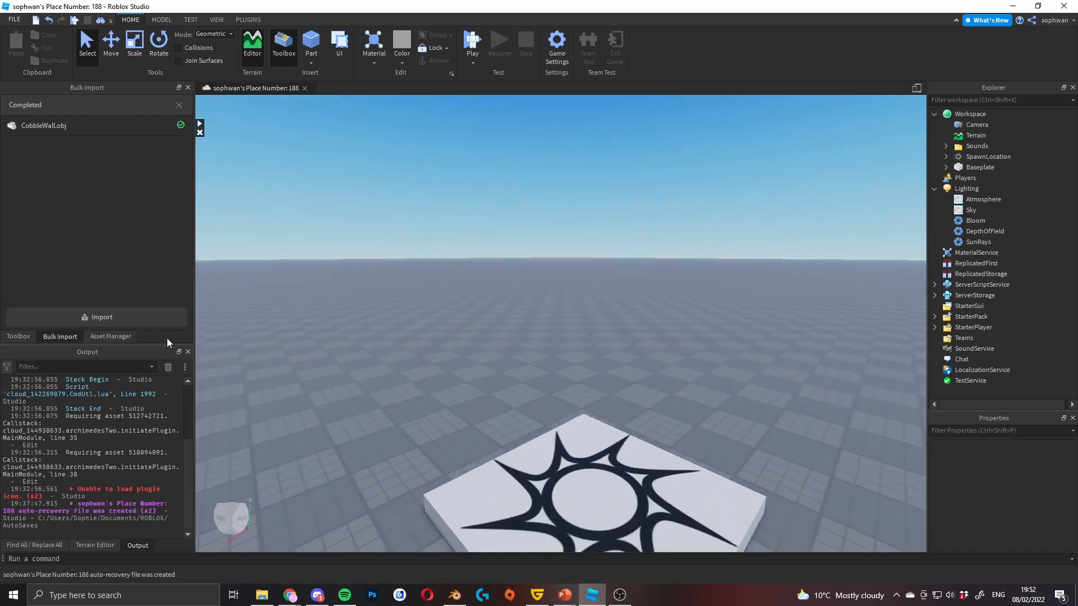
# Step: Insert the imported CobbleWall mesh into the workspace, orbit to view it, and select it
pyautogui.click(110, 336)
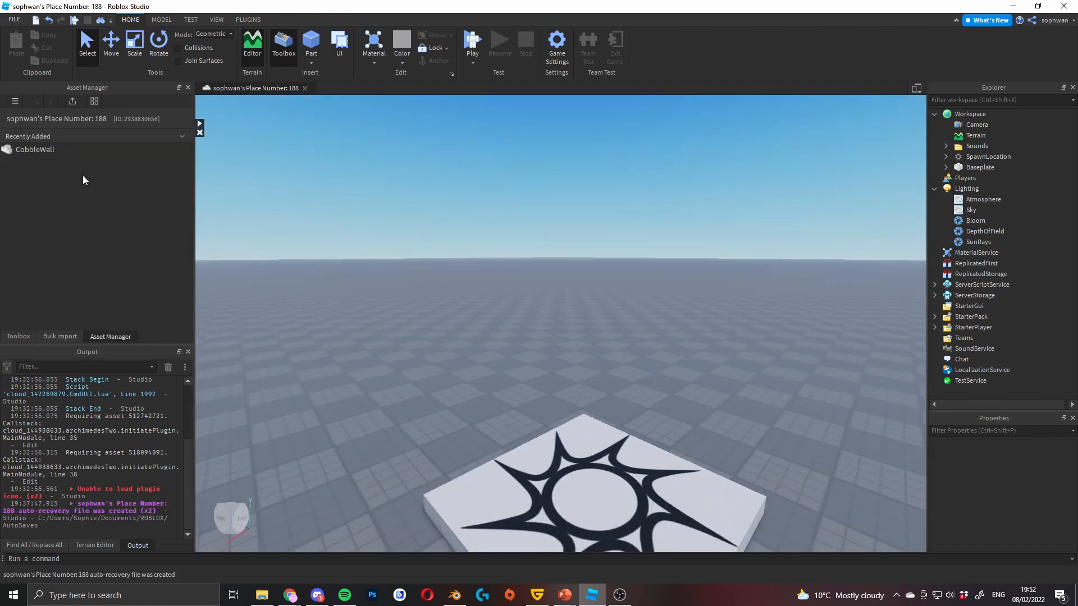
pyautogui.rightClick(34, 149)
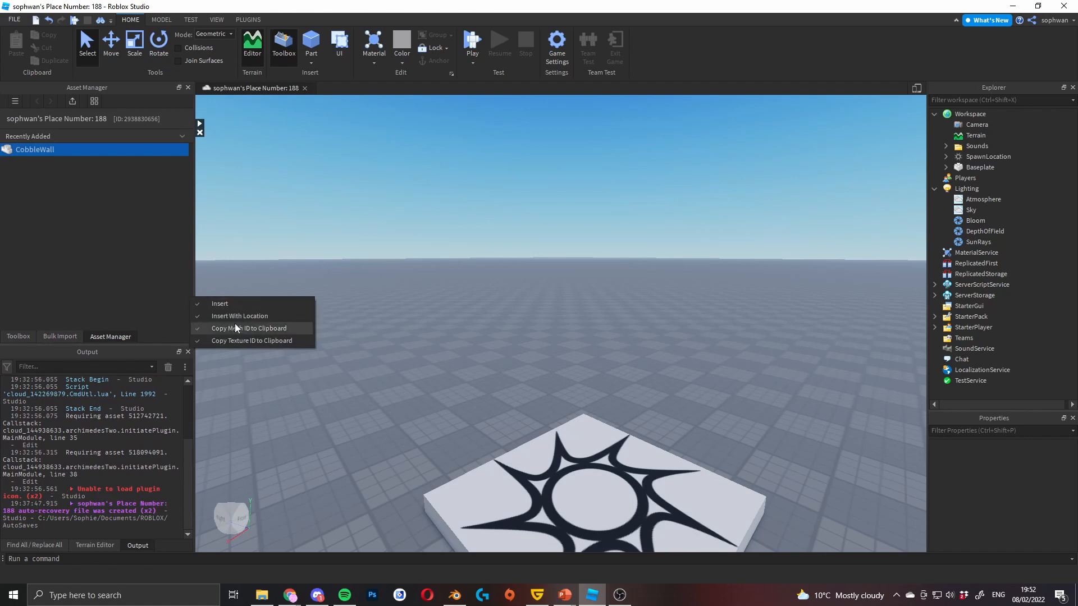
pyautogui.click(239, 315)
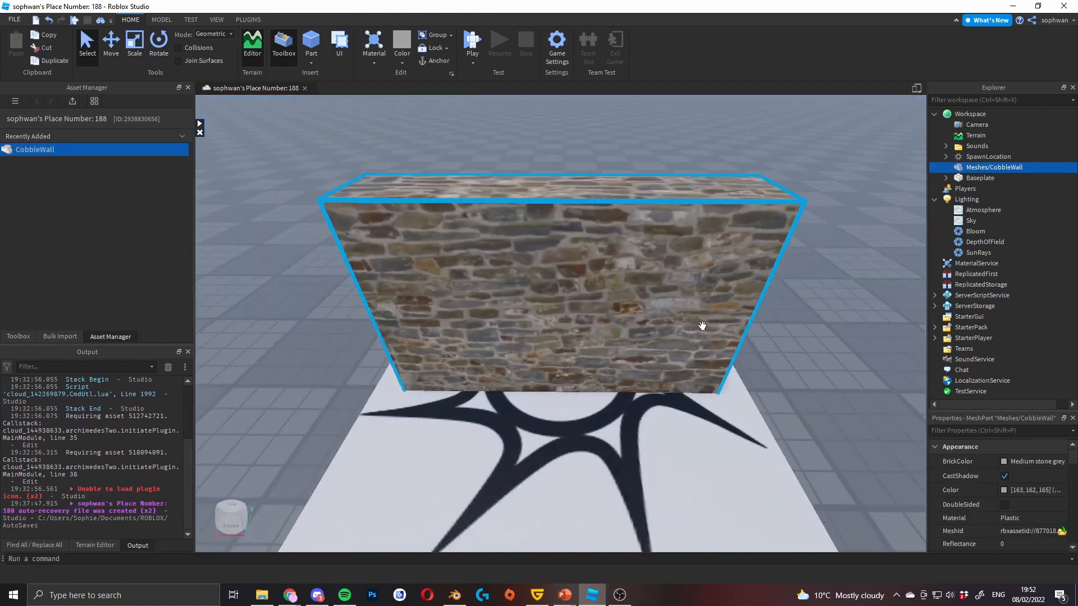
pyautogui.moveTo(701, 326); pyautogui.dragTo(743, 392)
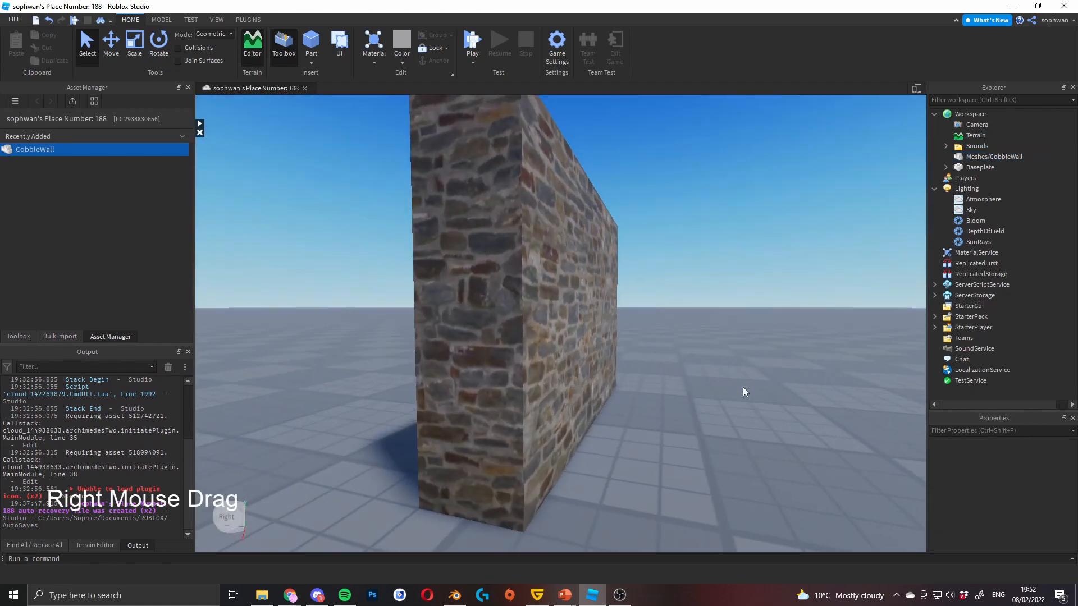
pyautogui.moveTo(742, 392); pyautogui.dragTo(667, 367)
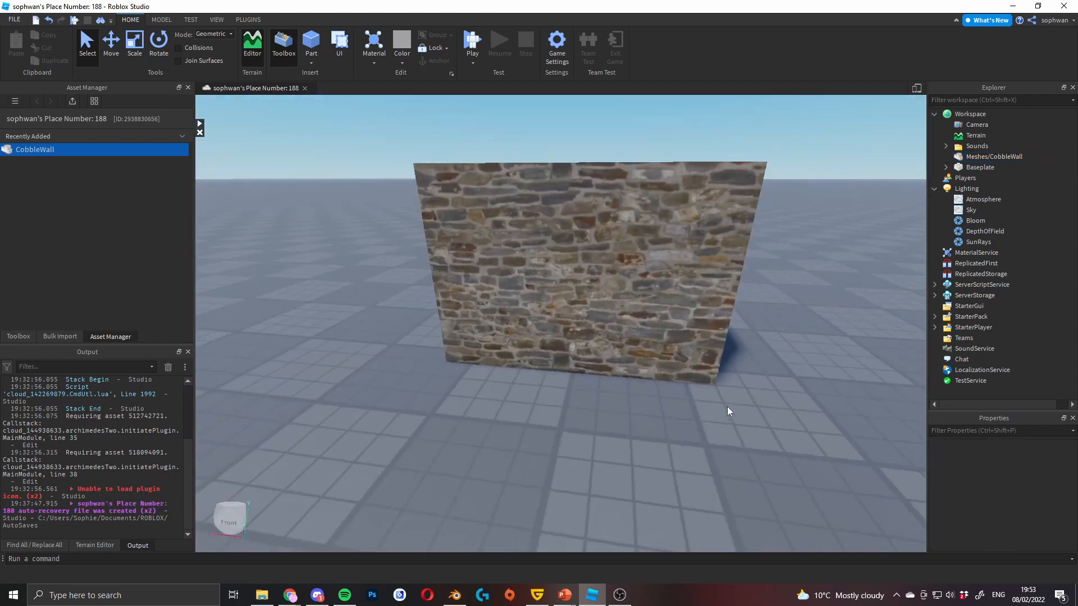
pyautogui.click(993, 156)
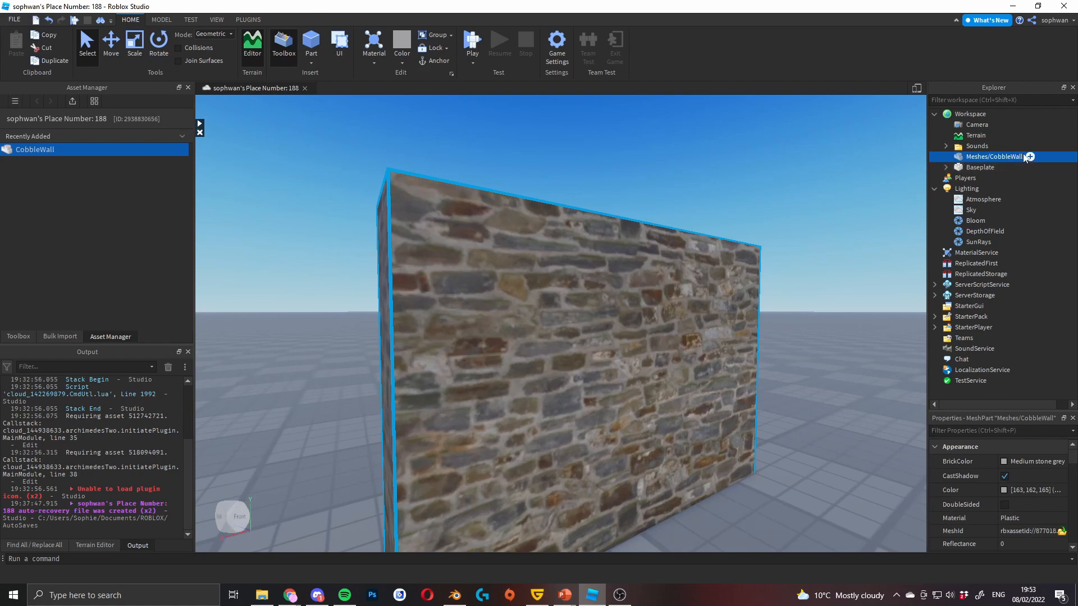
pyautogui.click(1030, 156)
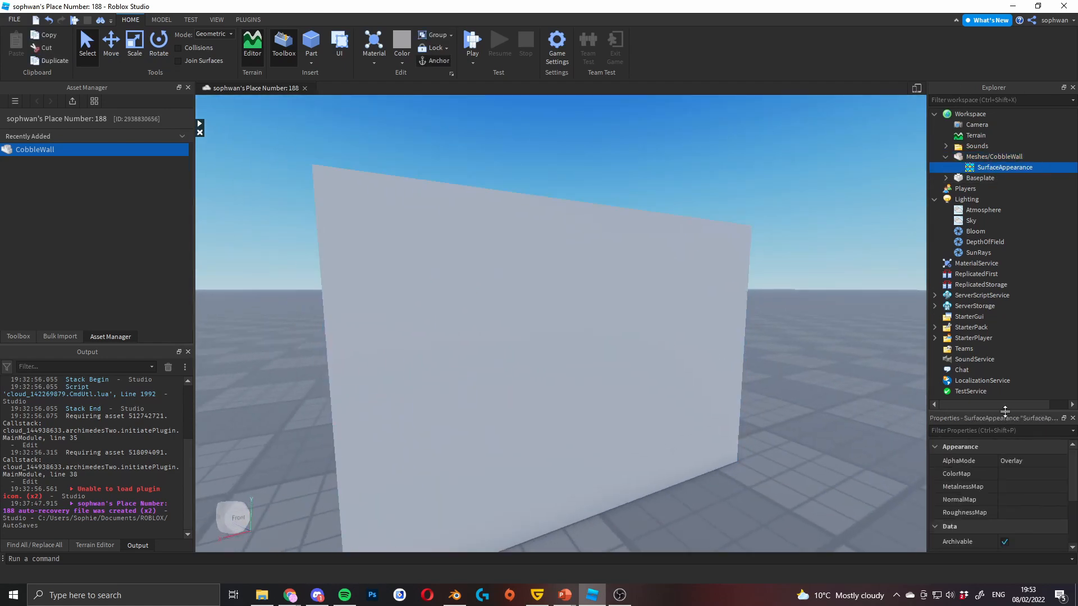
# Step: Keep the SurfaceAppearance alpha mode as Overlay and upload AlbedoCobble.png as its ColorMap
pyautogui.moveTo(929, 406); pyautogui.dragTo(694, 405)
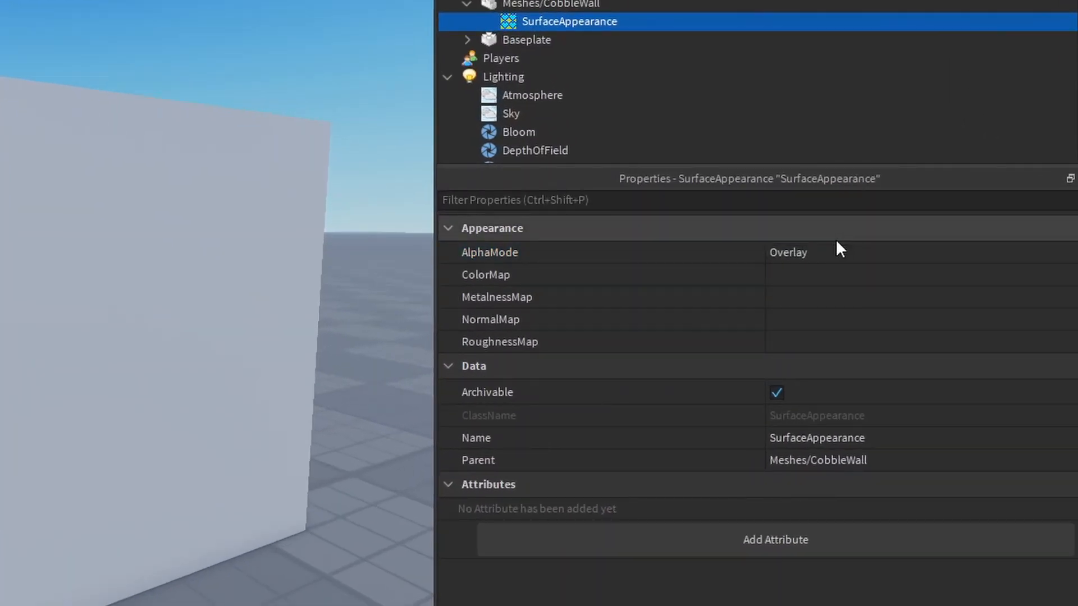
pyautogui.moveTo(876, 251)
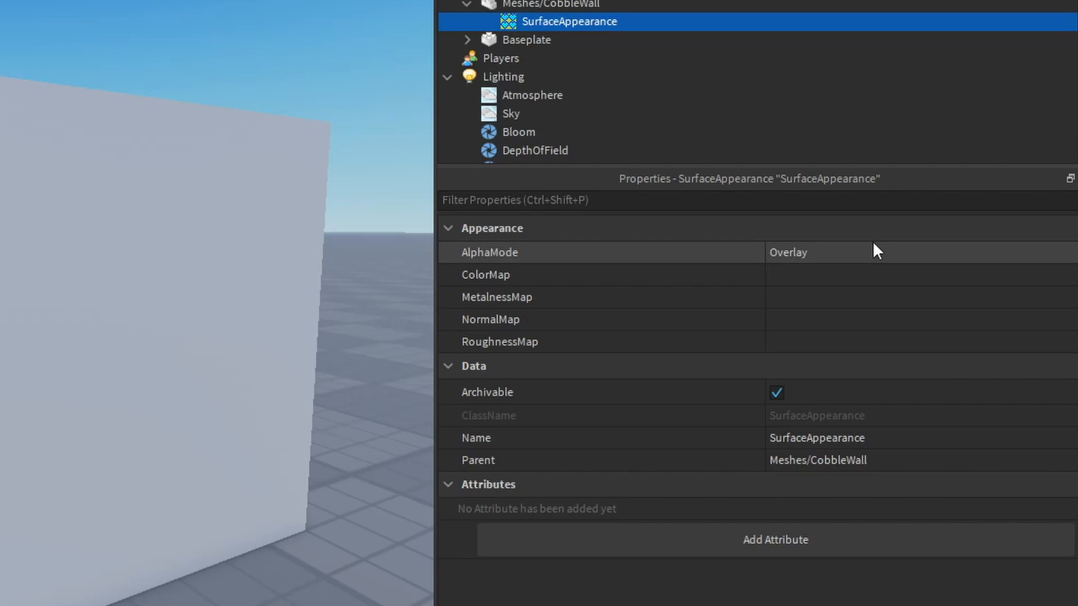
pyautogui.click(825, 252)
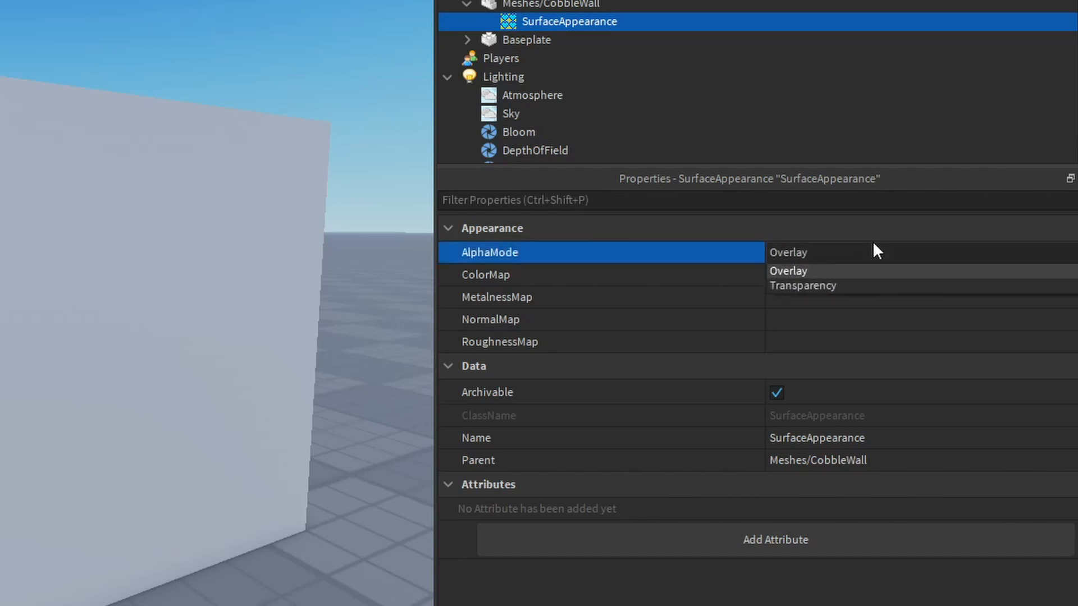
pyautogui.click(485, 274)
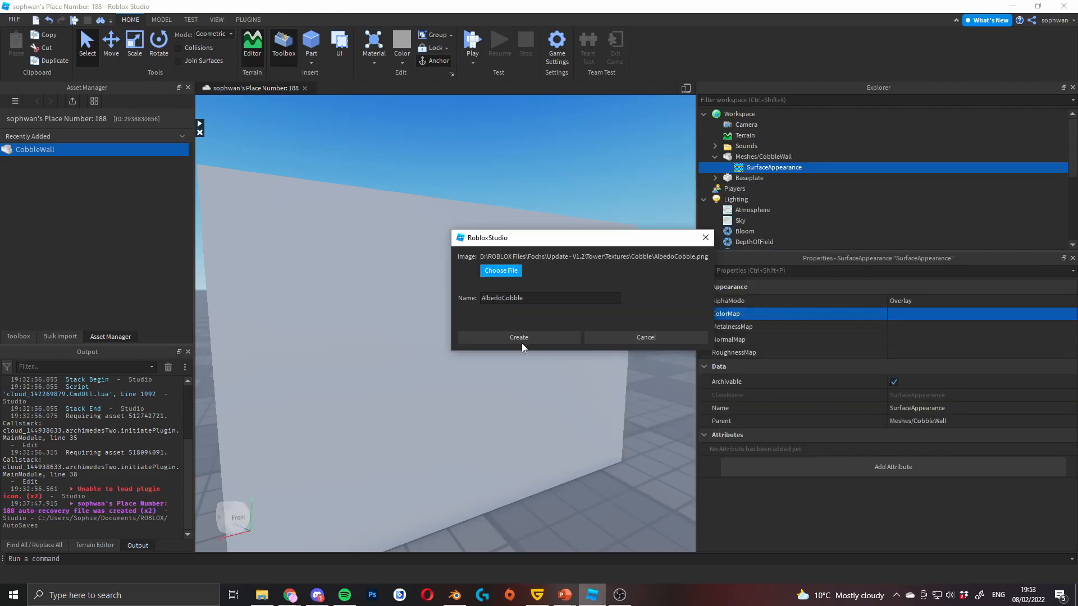
pyautogui.click(519, 337)
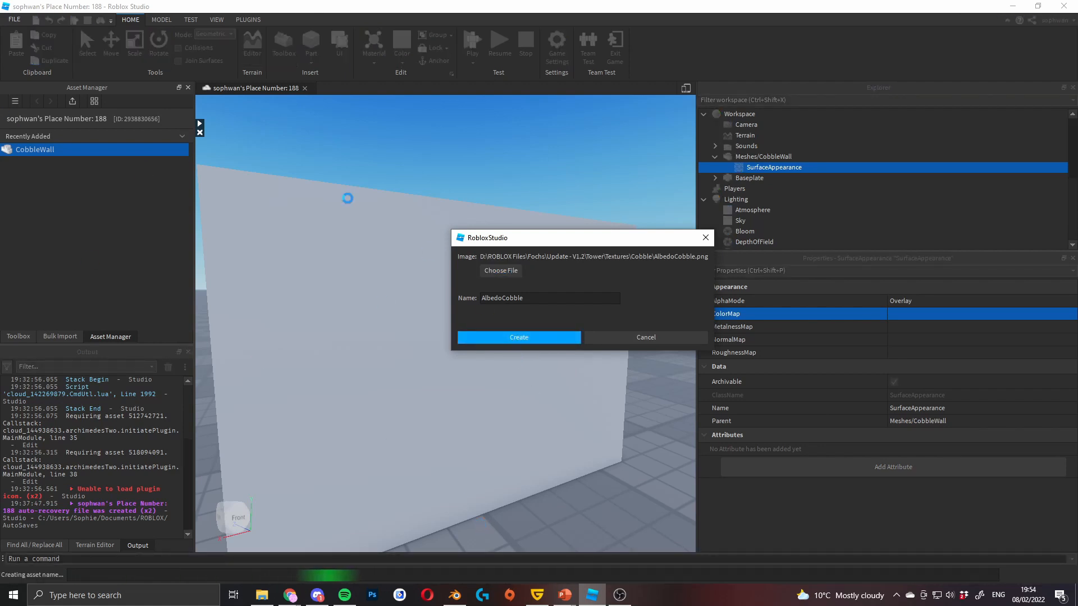
pyautogui.click(519, 337)
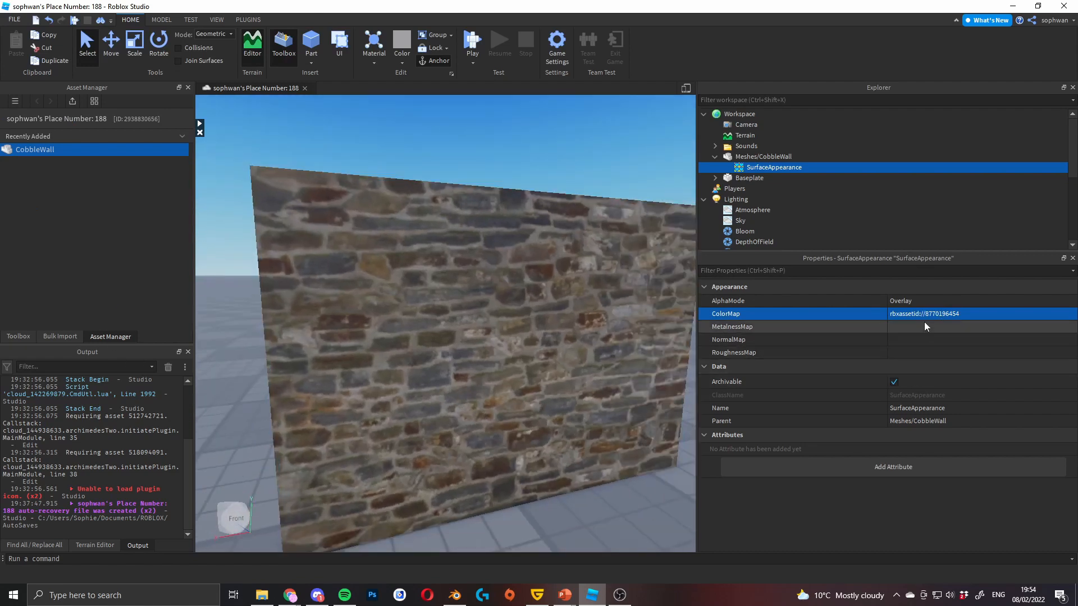
# Step: Upload NormalCobble.png as the SurfaceAppearance's NormalMap
pyautogui.click(977, 339)
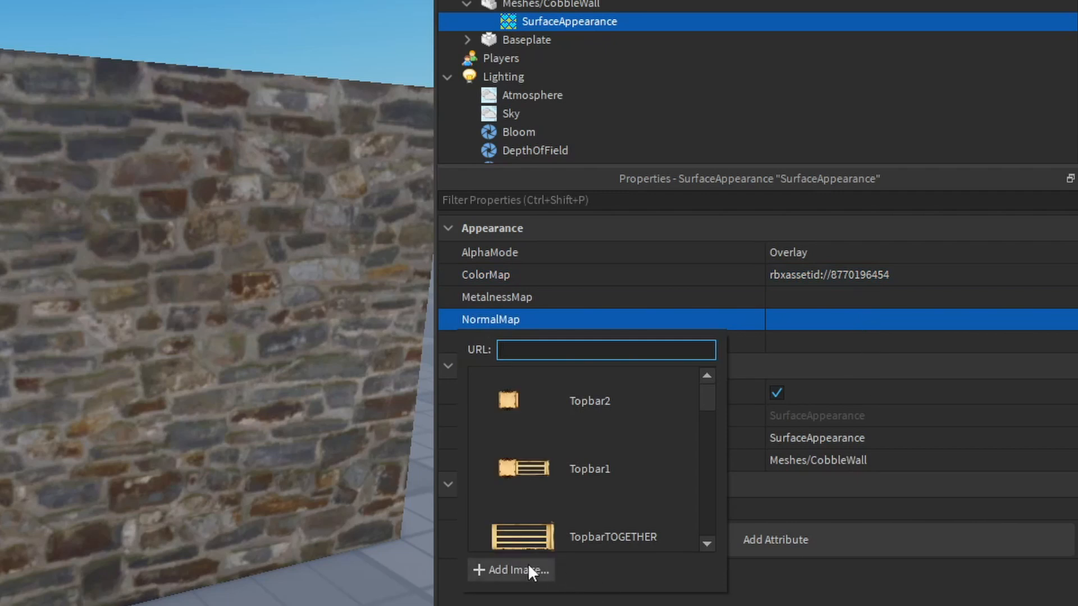
pyautogui.click(511, 570)
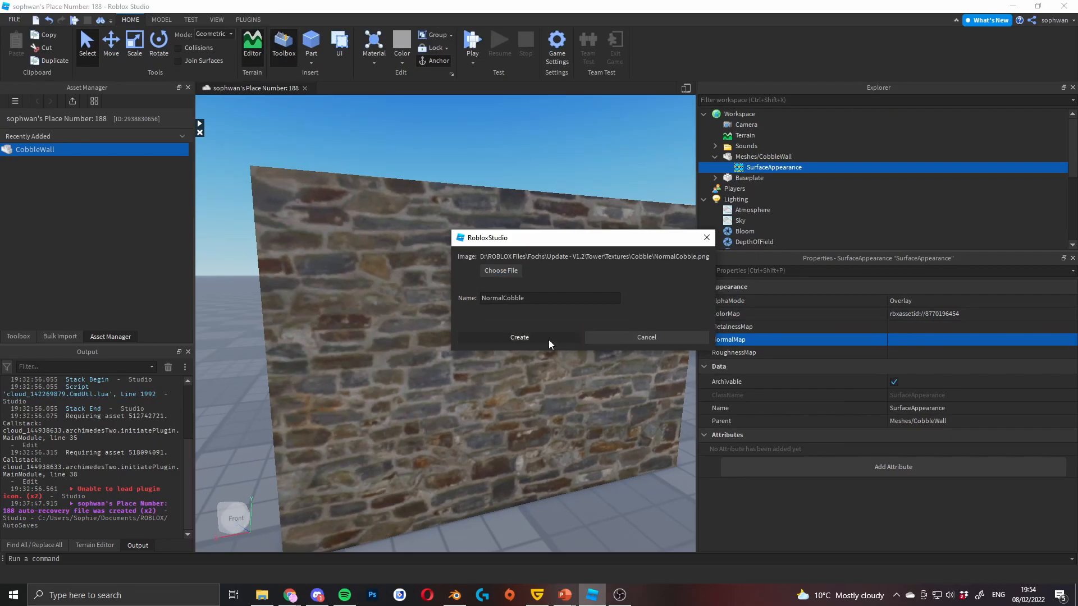
pyautogui.click(519, 337)
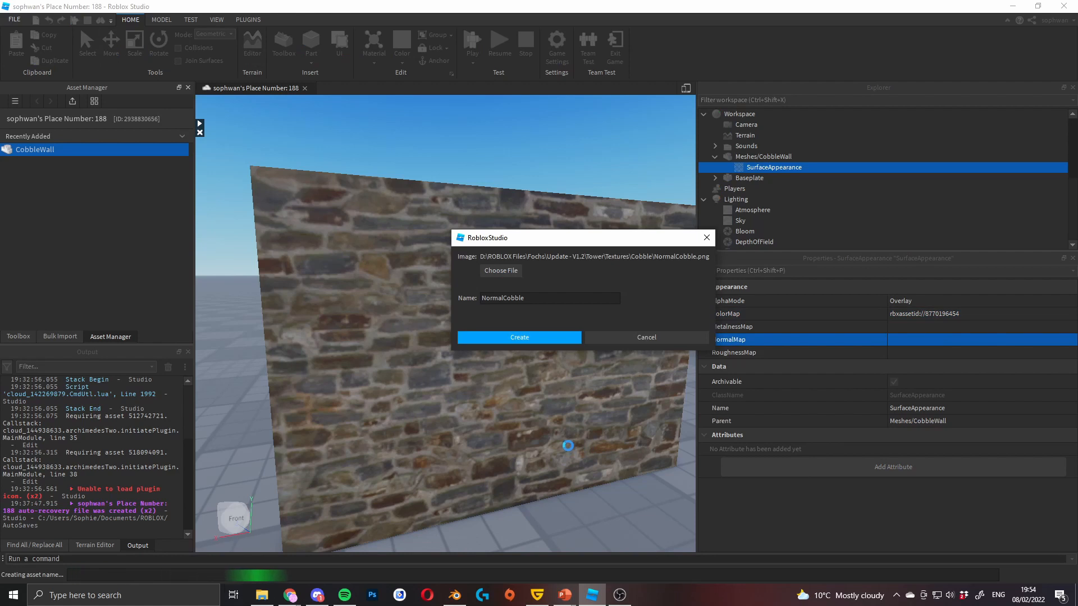
pyautogui.click(519, 337)
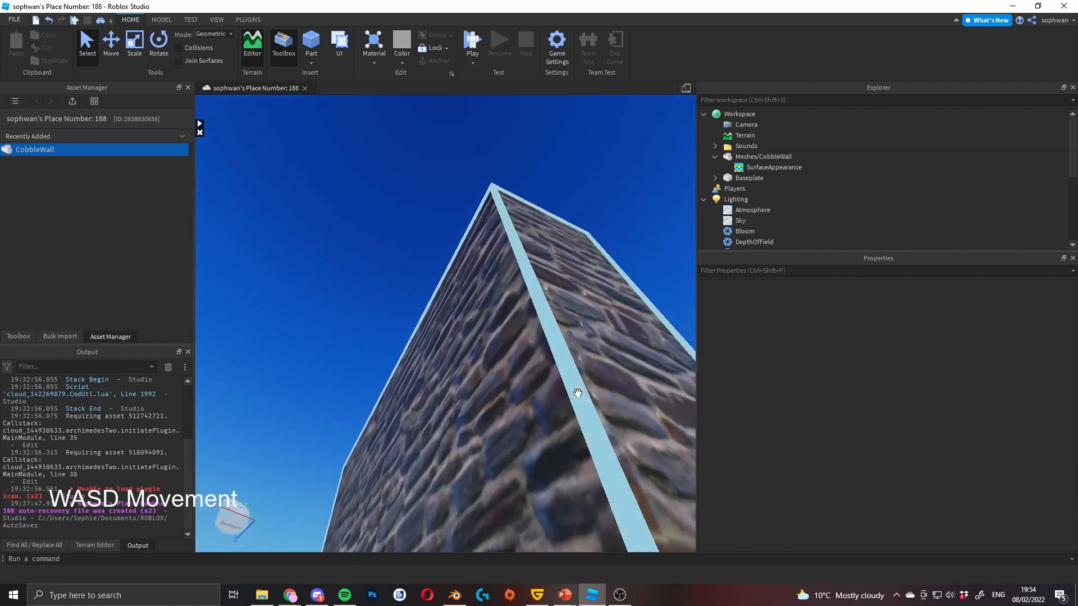
# Step: Duplicate the CobbleWall with Ctrl+D, then run a play test
pyautogui.click(763, 156)
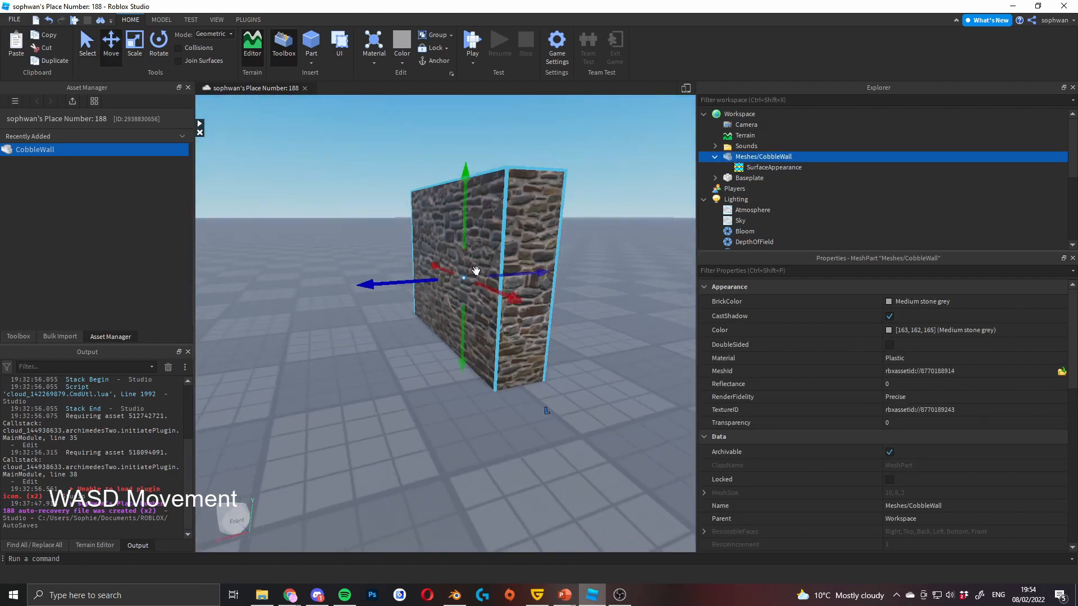
pyautogui.press('ctrl+d')
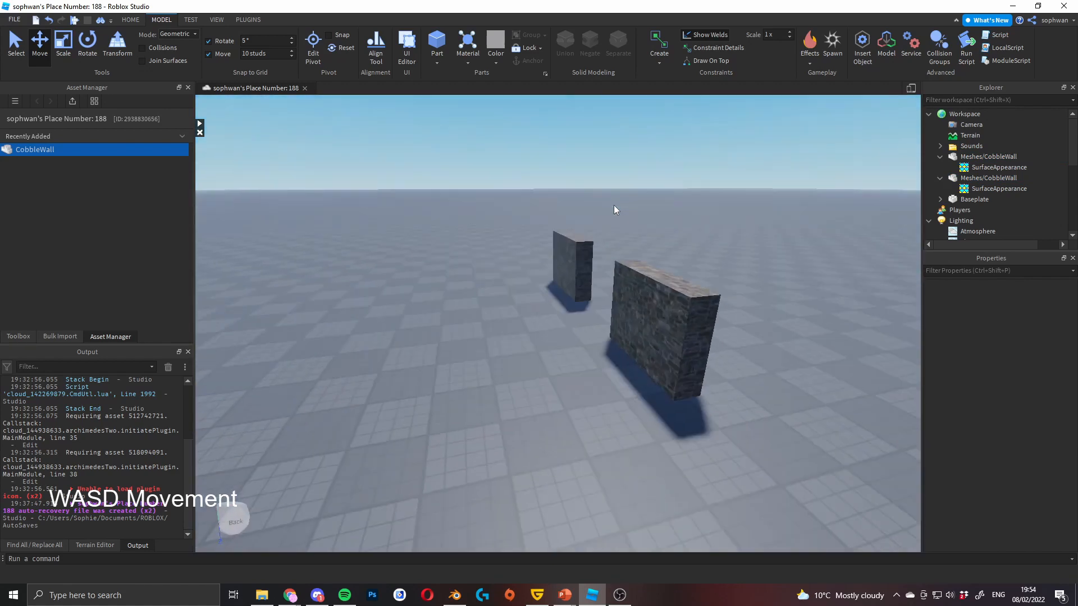
pyautogui.click(17, 40)
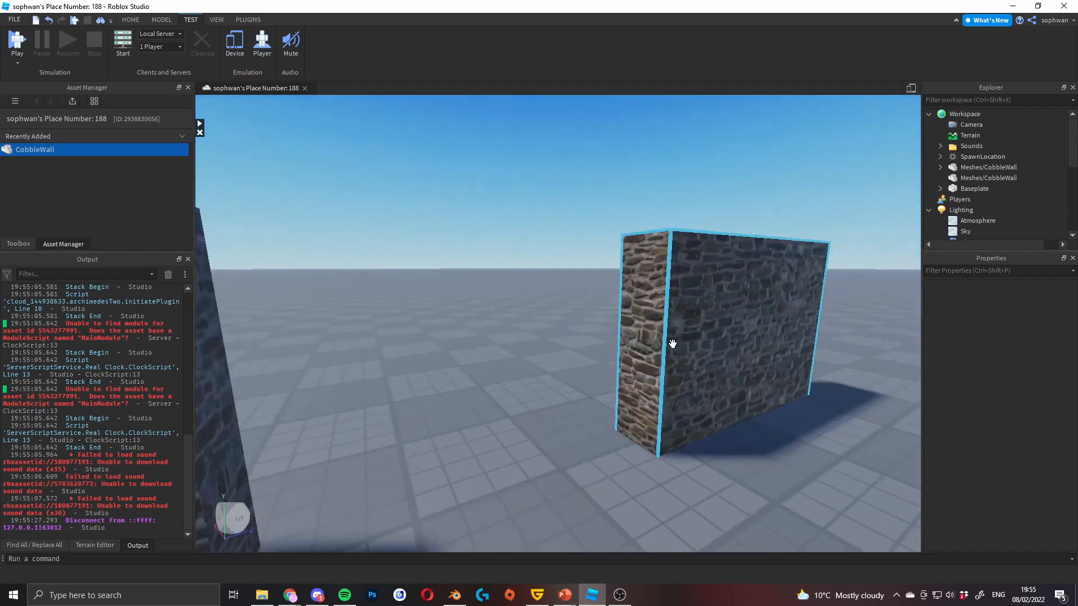
# Step: Insert a Part that uses the built-in Cobblestone material
pyautogui.click(989, 177)
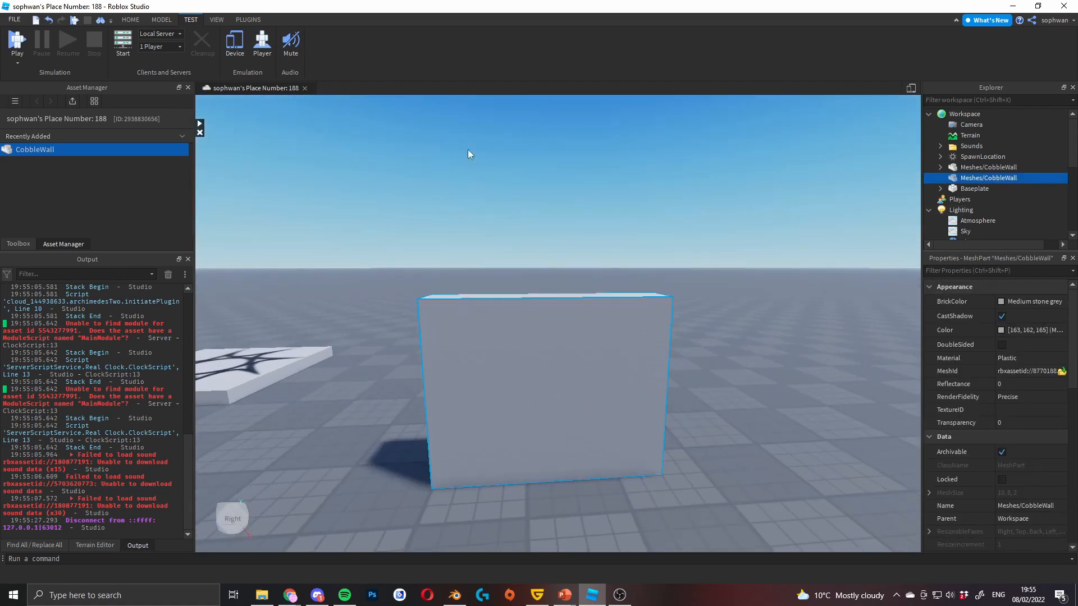
pyautogui.click(467, 47)
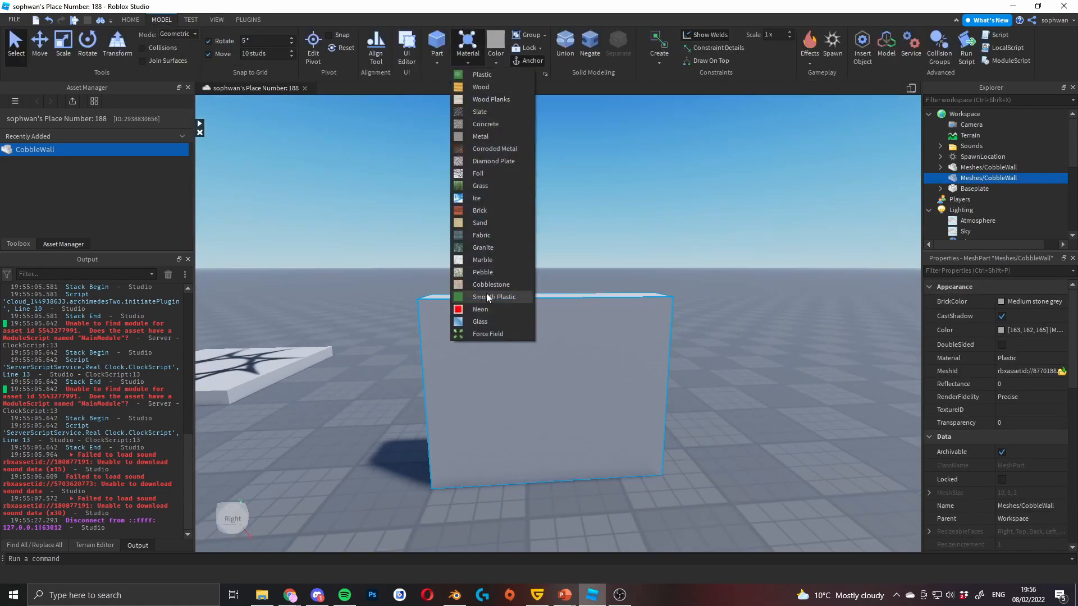
pyautogui.click(491, 284)
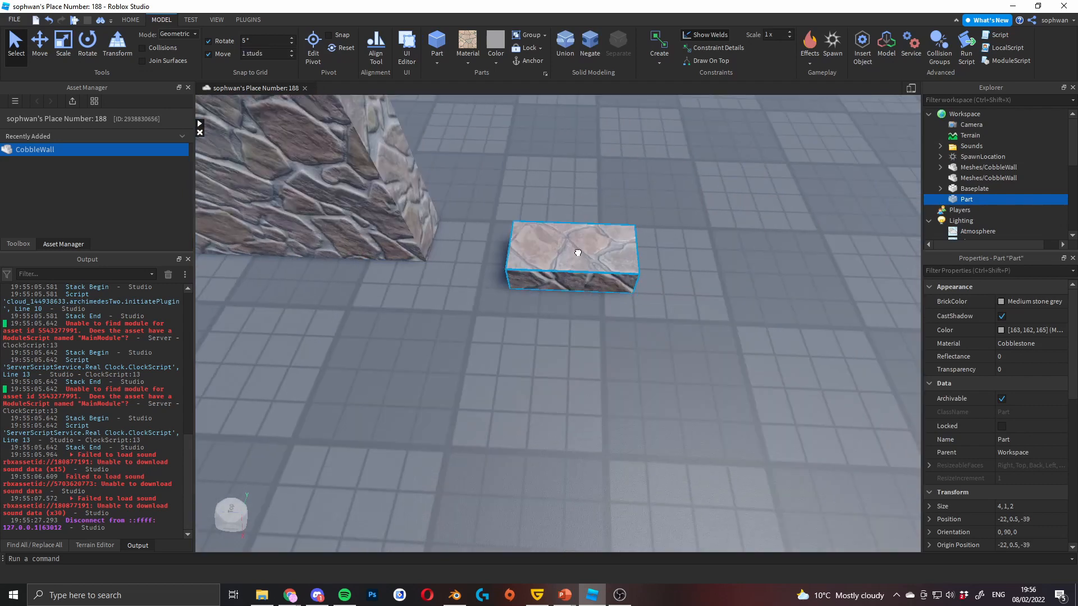
pyautogui.click(62, 43)
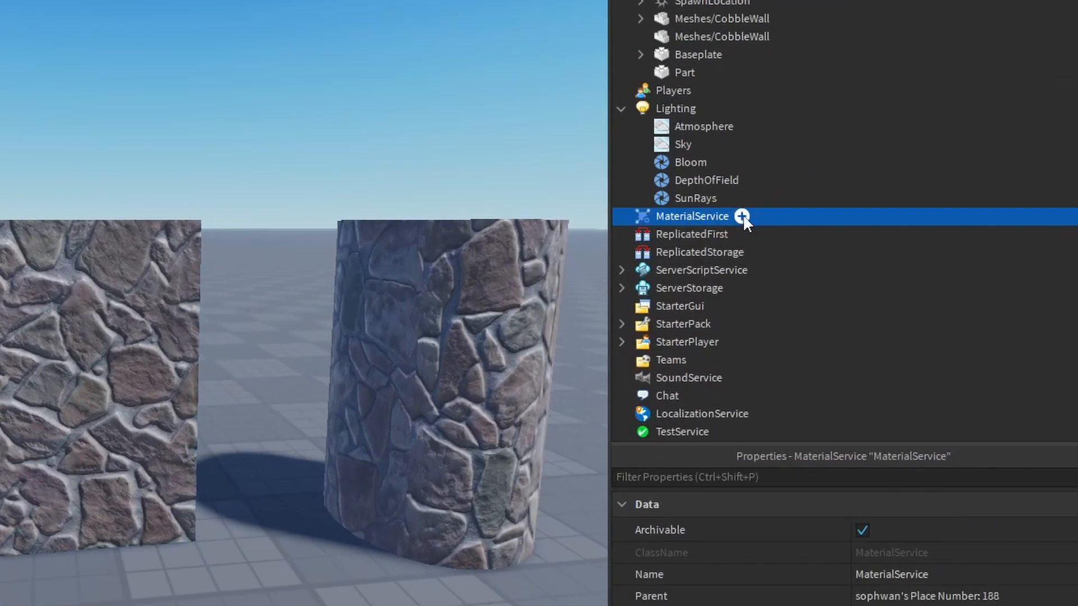
# Step: Add a MaterialVariant to MaterialService with BaseMaterial Cobblestone, and search for the albedo image
pyautogui.click(741, 215)
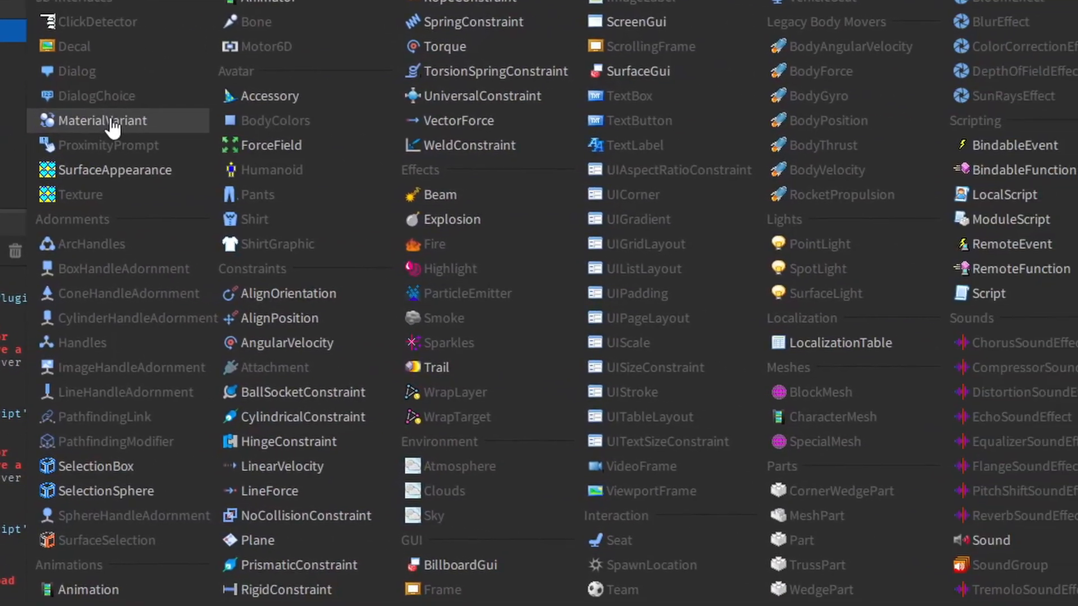
pyautogui.click(102, 119)
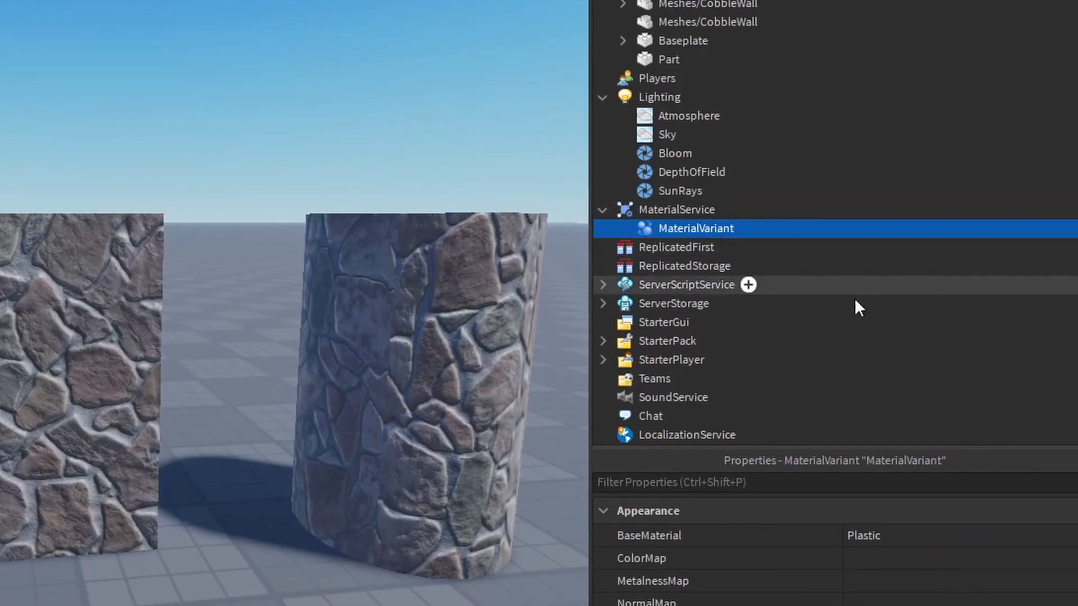
pyautogui.moveTo(819, 447)
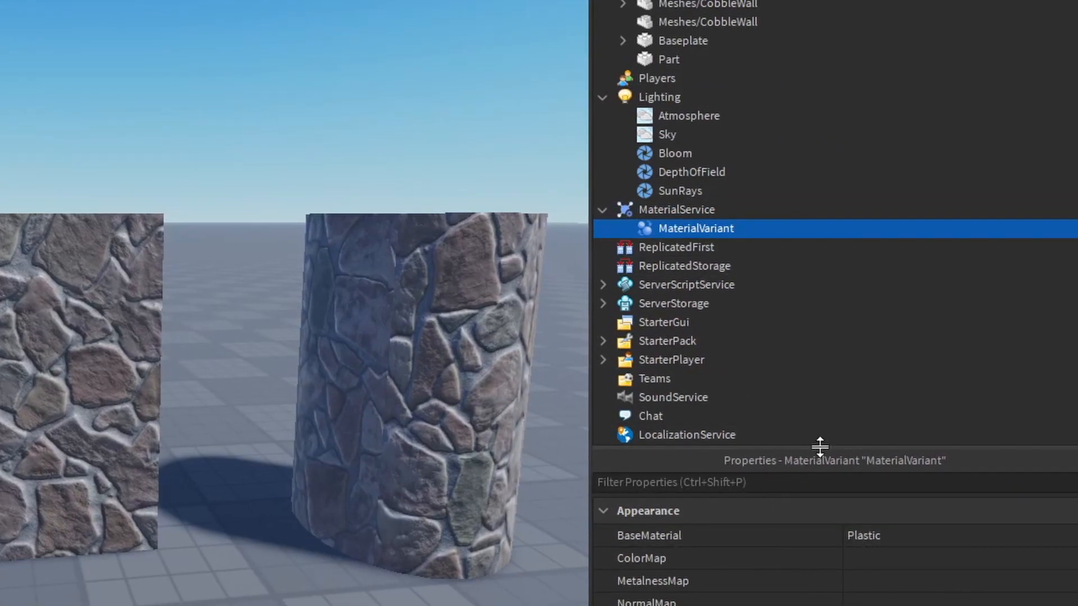
pyautogui.moveTo(820, 446); pyautogui.dragTo(819, 178)
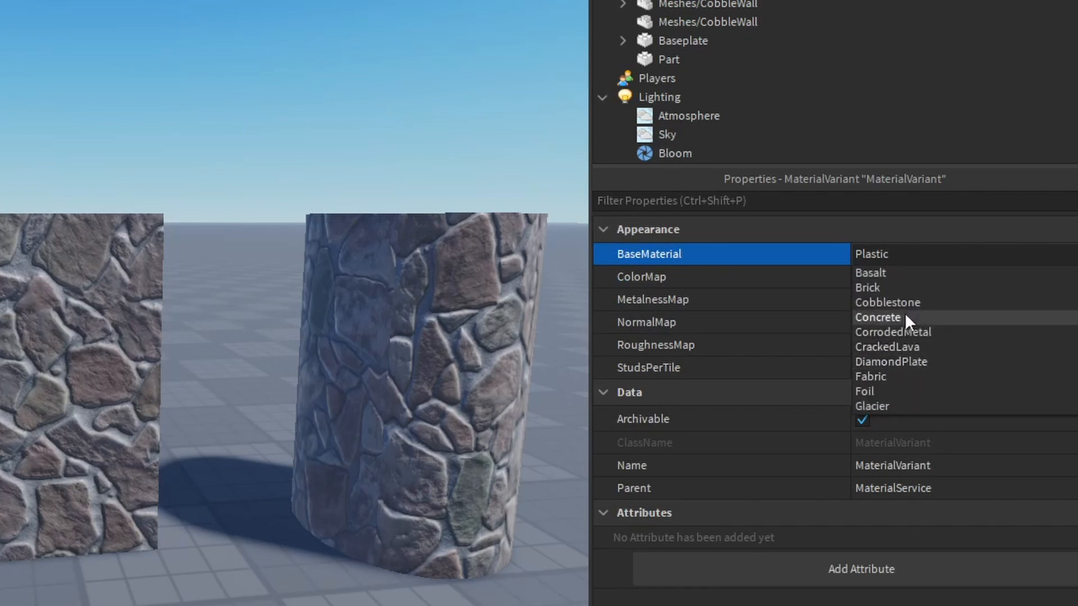
pyautogui.click(888, 303)
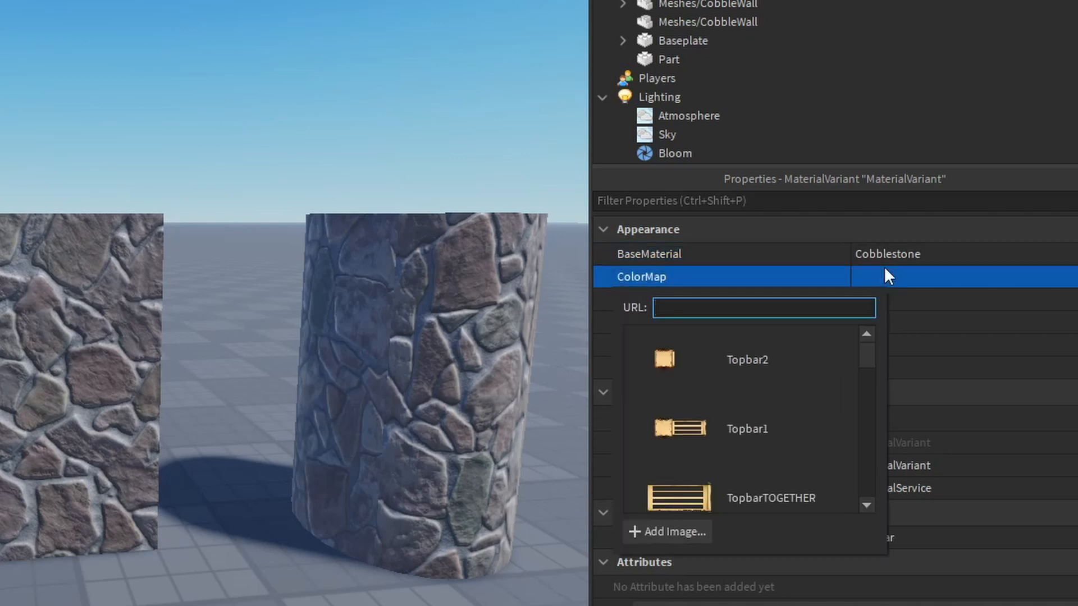
pyautogui.write('alb')
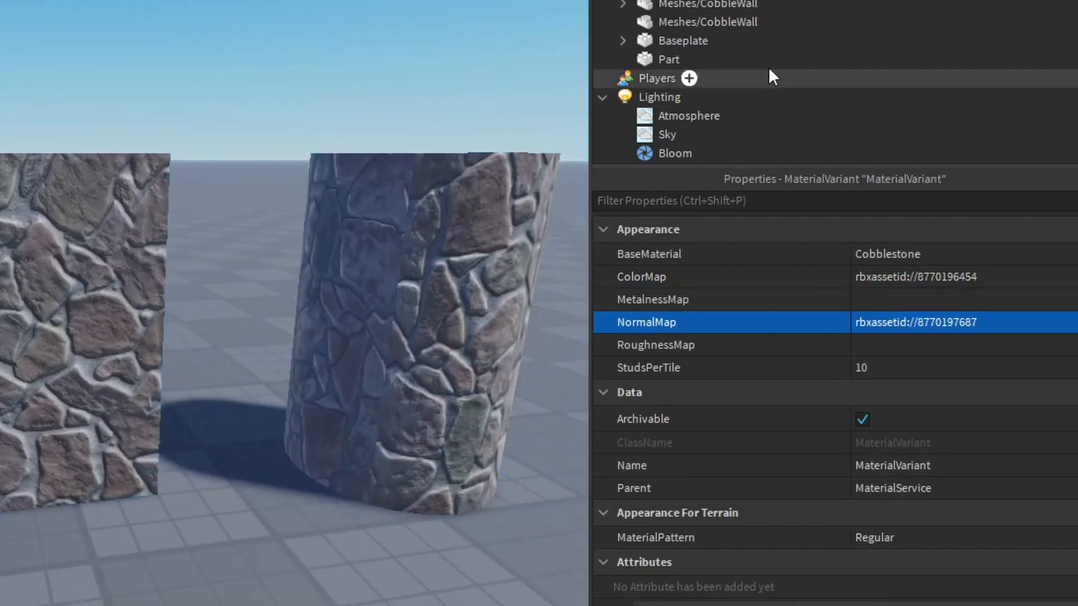
# Step: Set the variant as MaterialService's Cobblestone override and rename it NewCobble
pyautogui.scroll(-3)
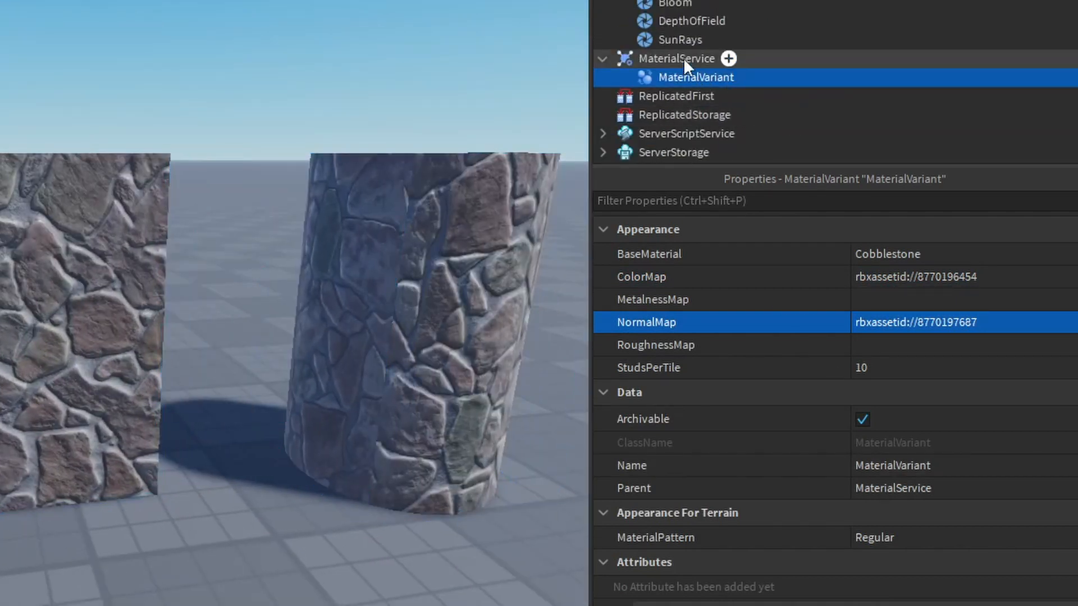
pyautogui.click(677, 58)
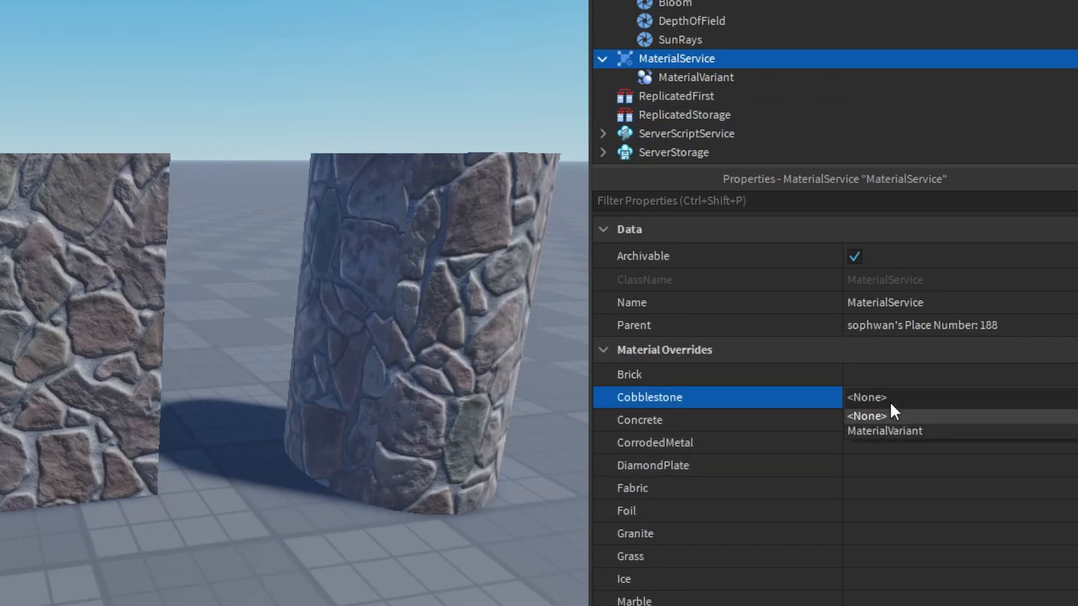
pyautogui.click(676, 96)
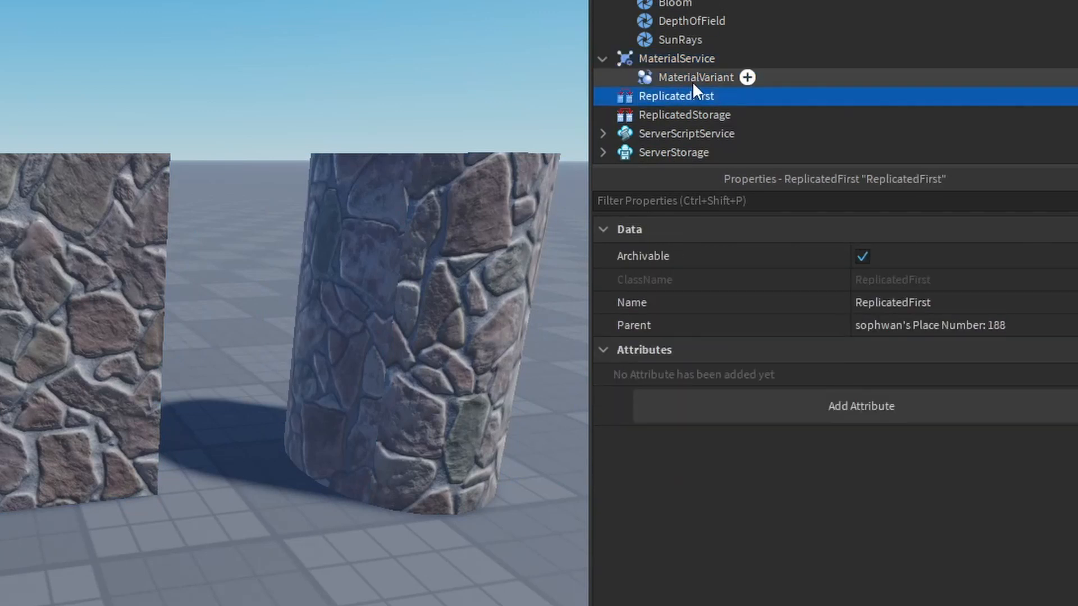
pyautogui.doubleClick(695, 77)
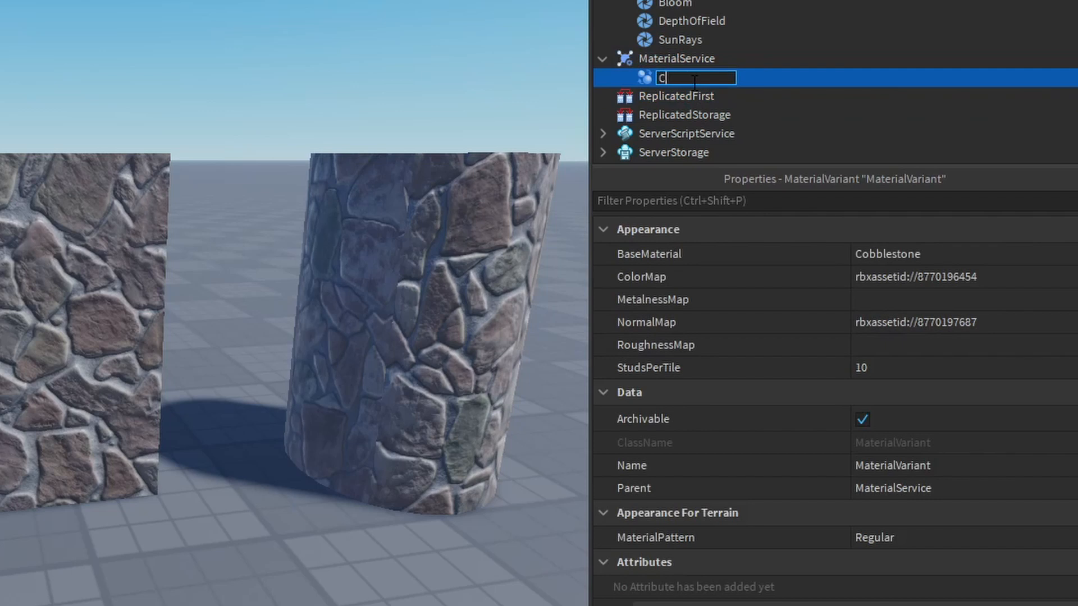
pyautogui.write('NewCobble')
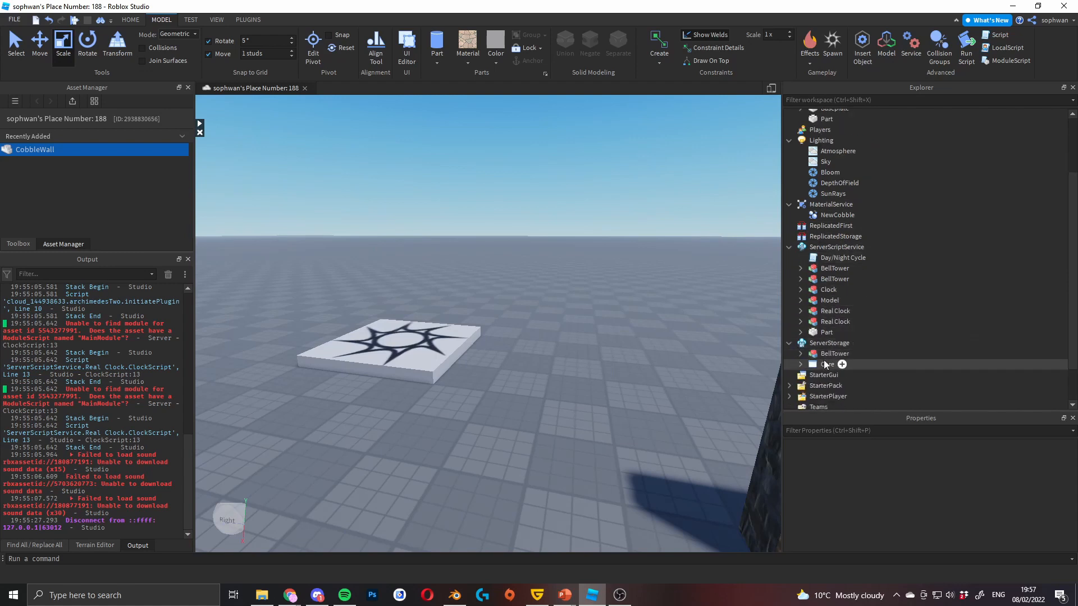
# Step: Add a SurfaceAppearance to Tower2 with AlbedoCobble.png as its ColorMap
pyautogui.click(835, 353)
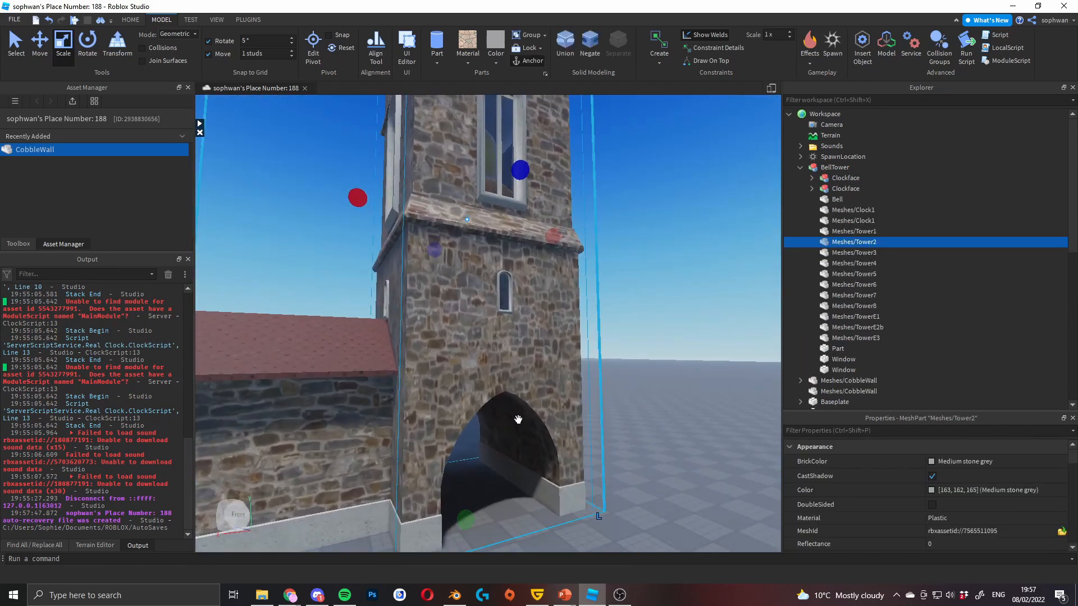
pyautogui.click(39, 43)
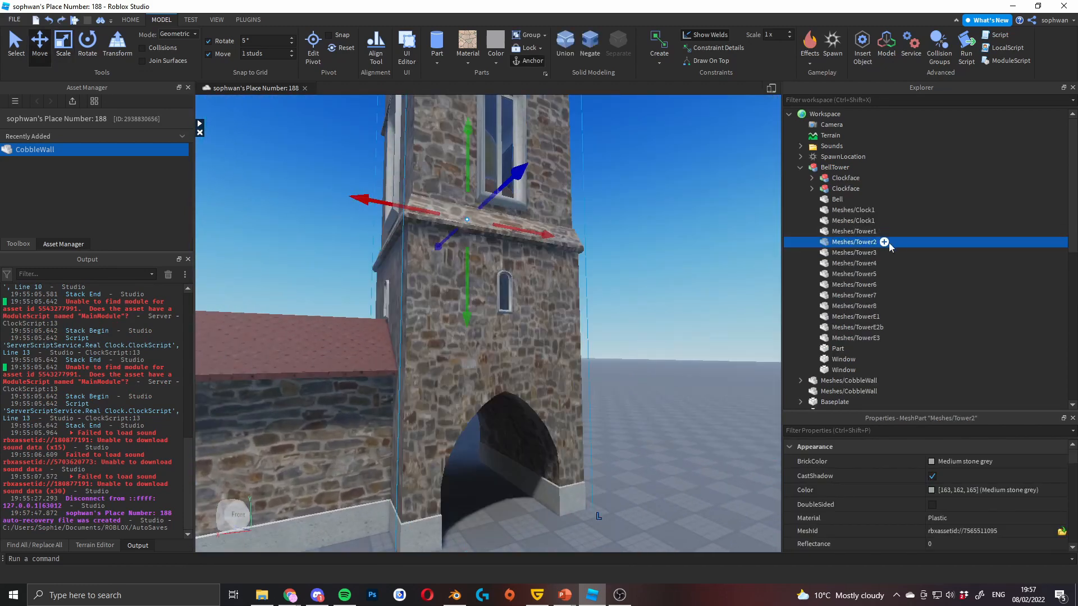
pyautogui.click(885, 242)
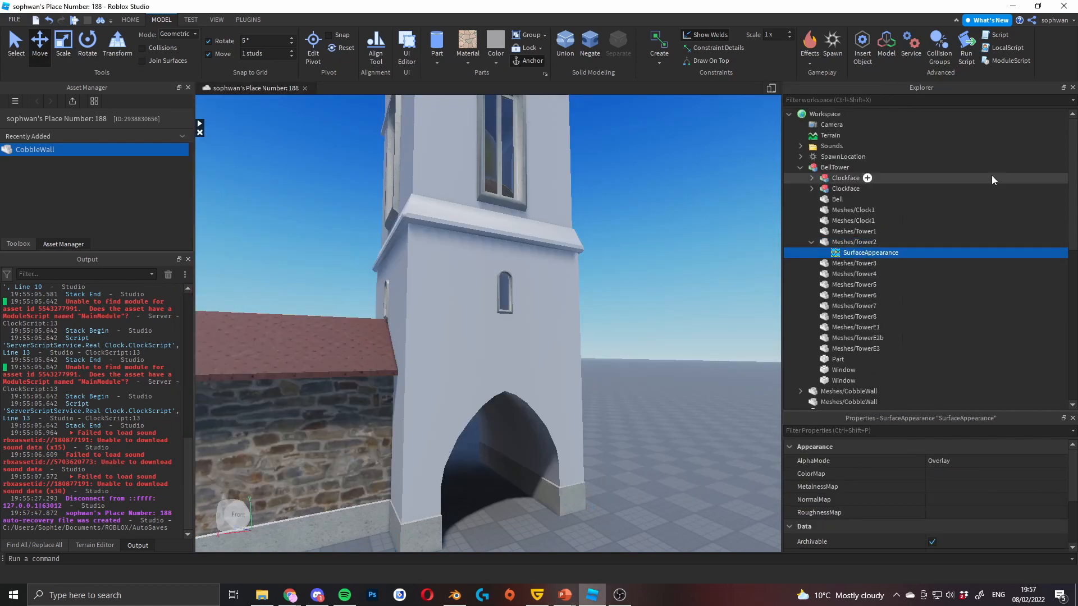
pyautogui.click(997, 474)
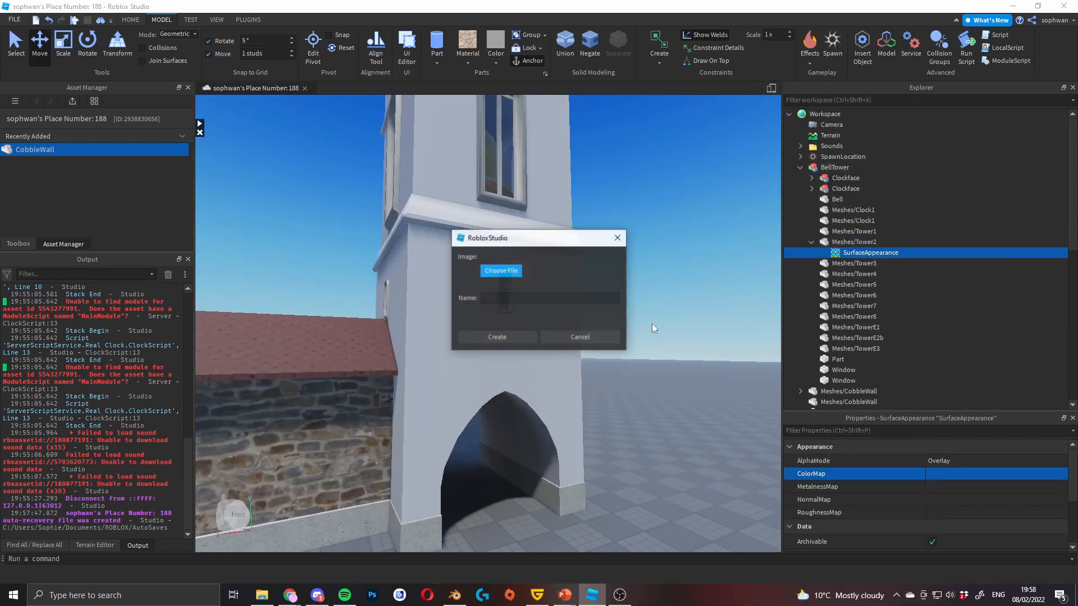
pyautogui.click(500, 270)
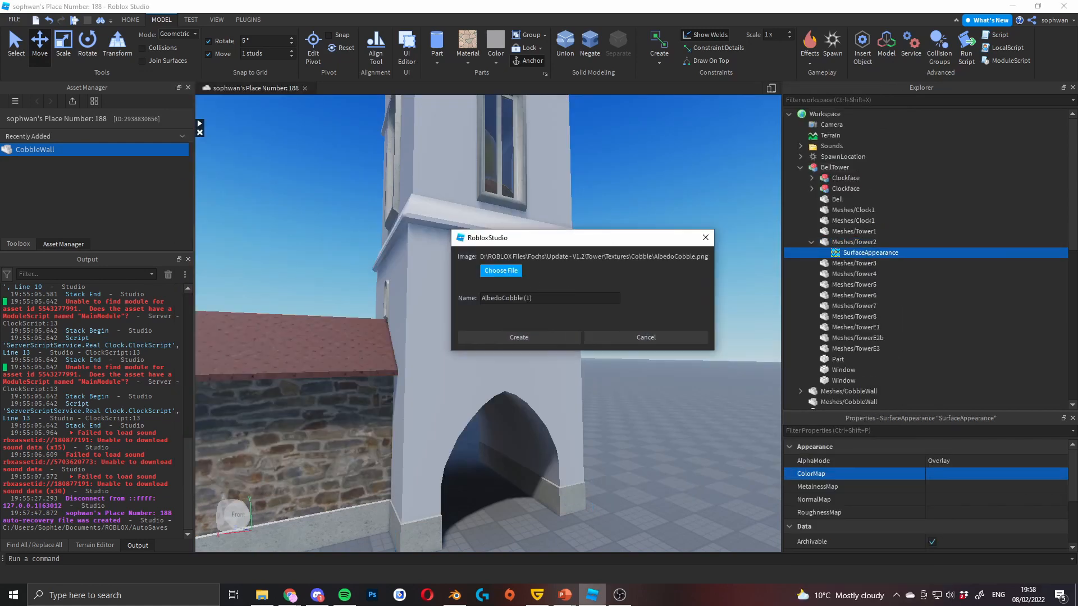
pyautogui.click(518, 337)
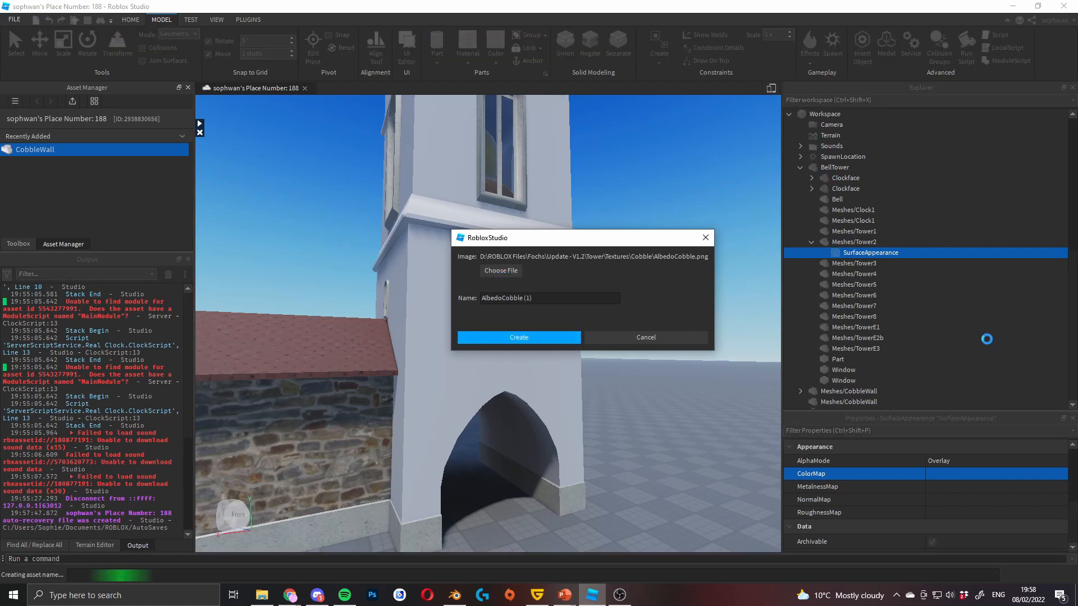
pyautogui.click(519, 338)
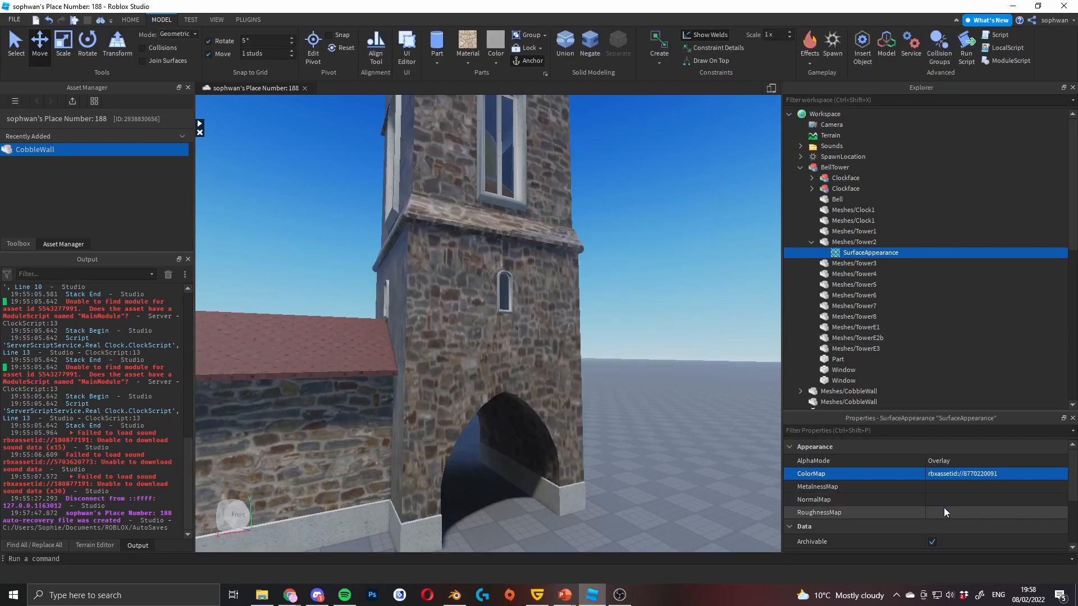
pyautogui.click(998, 499)
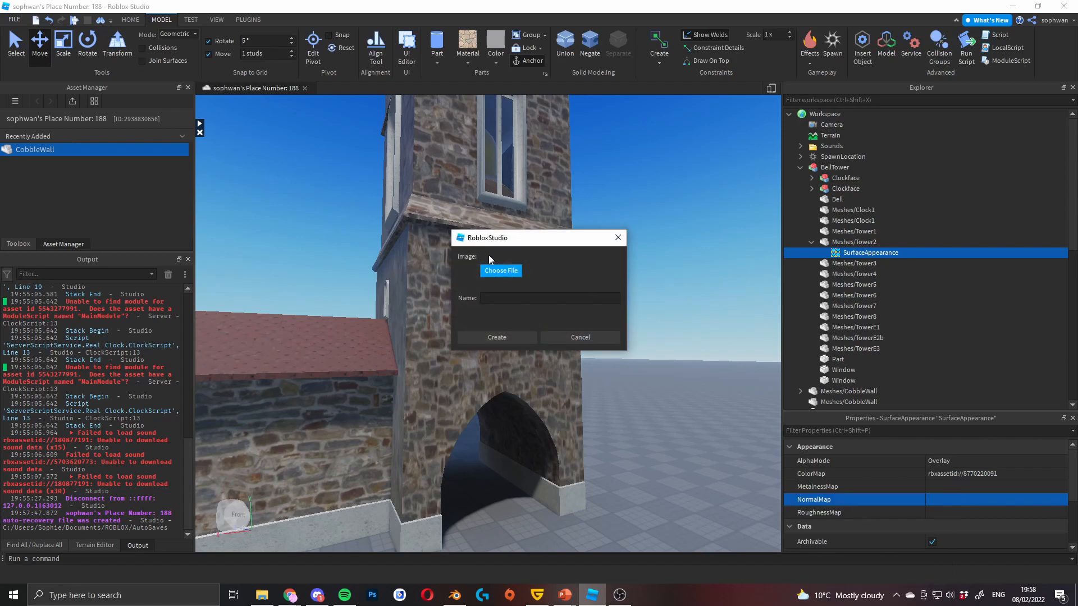
pyautogui.moveTo(962, 402)
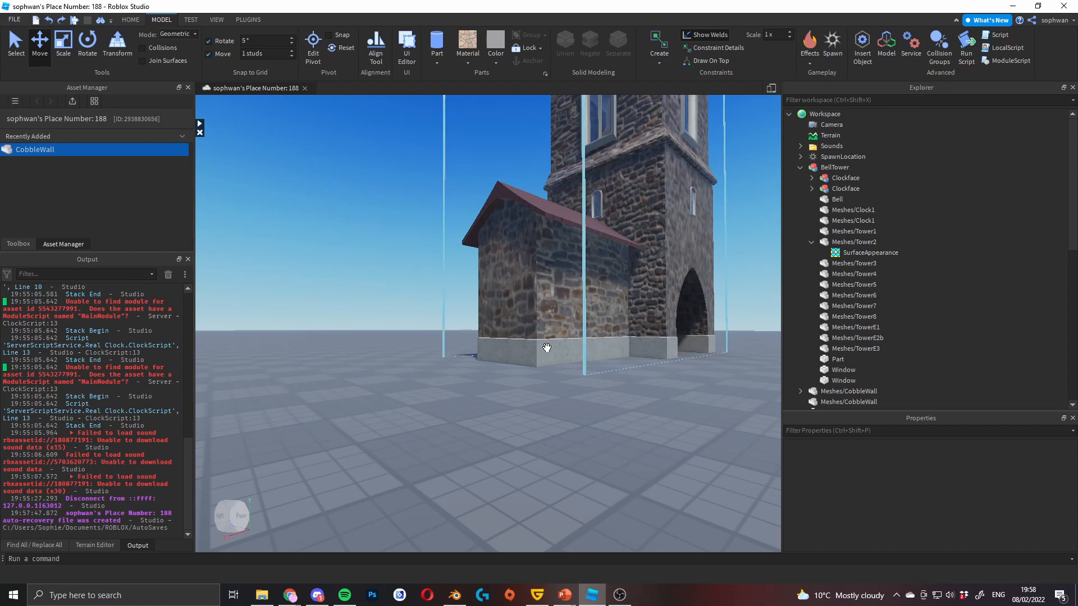
pyautogui.click(844, 370)
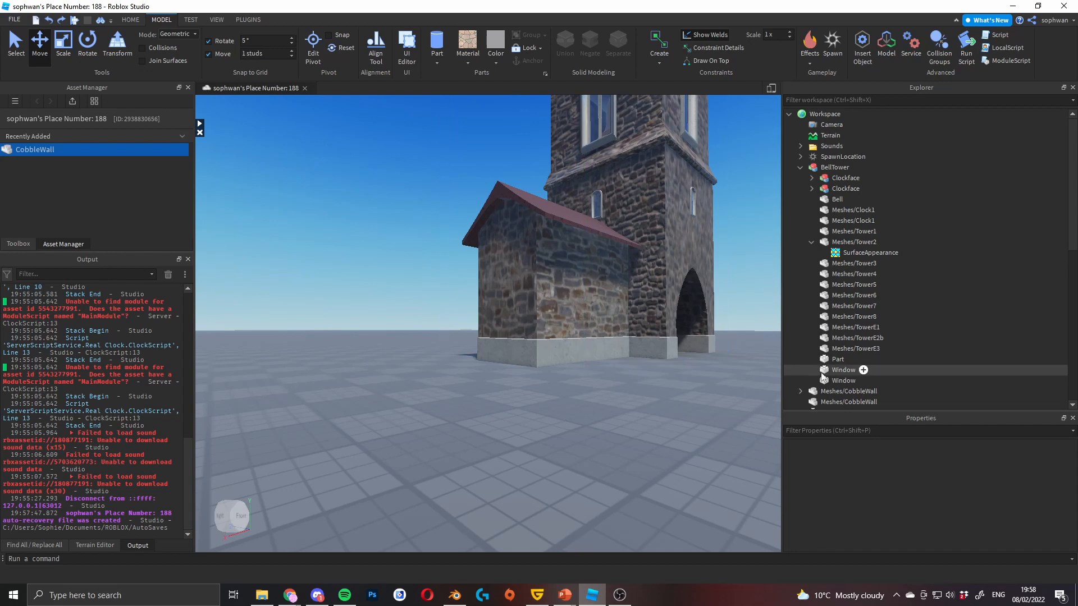